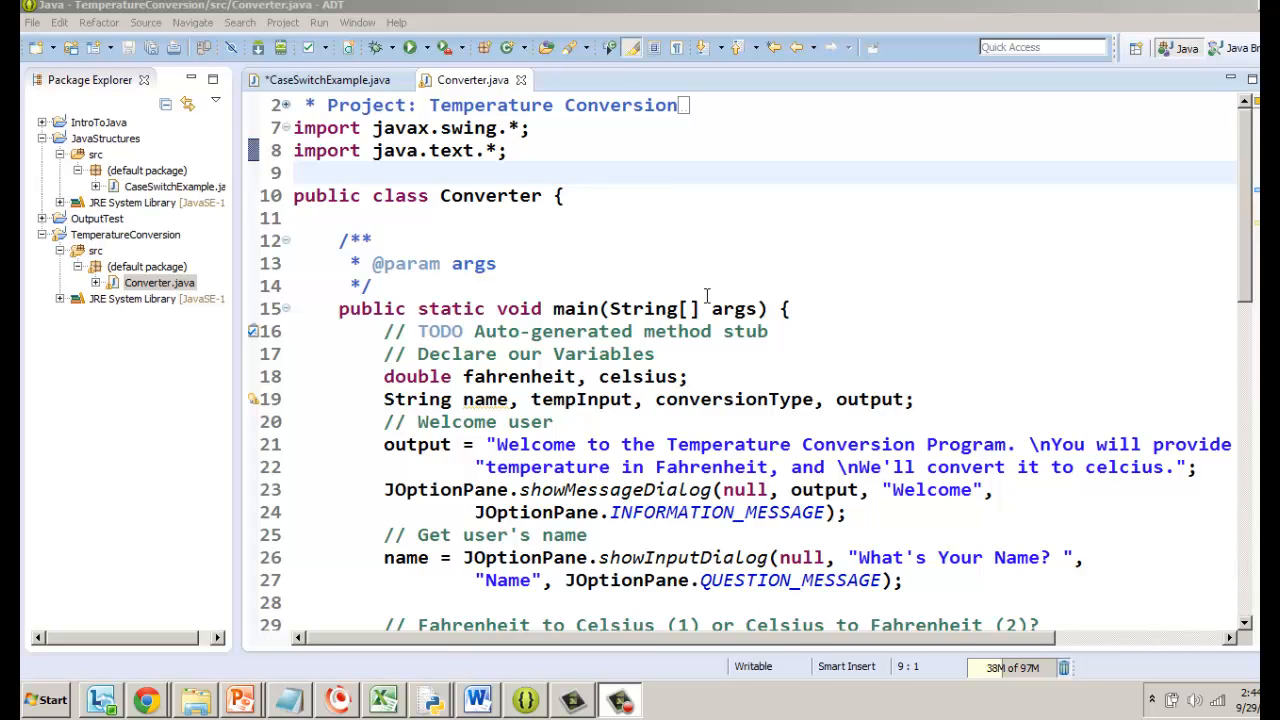
mouse_move(927, 439)
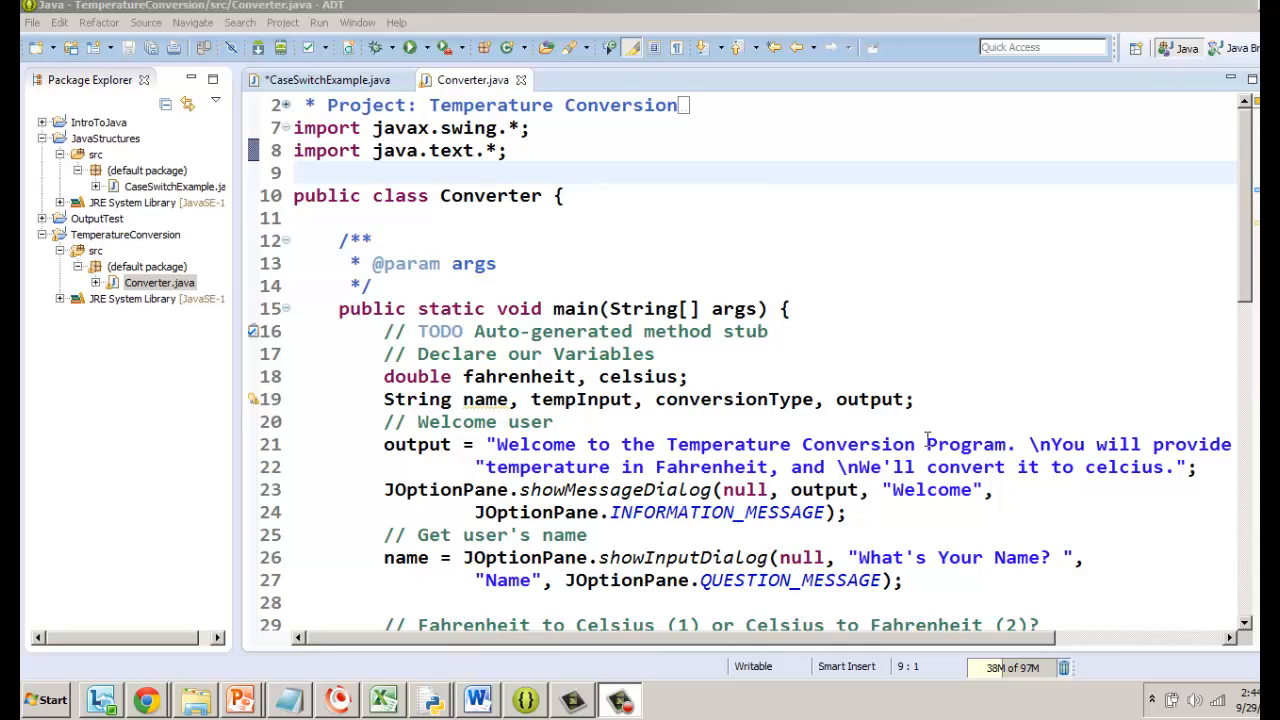
mouse_move(940, 437)
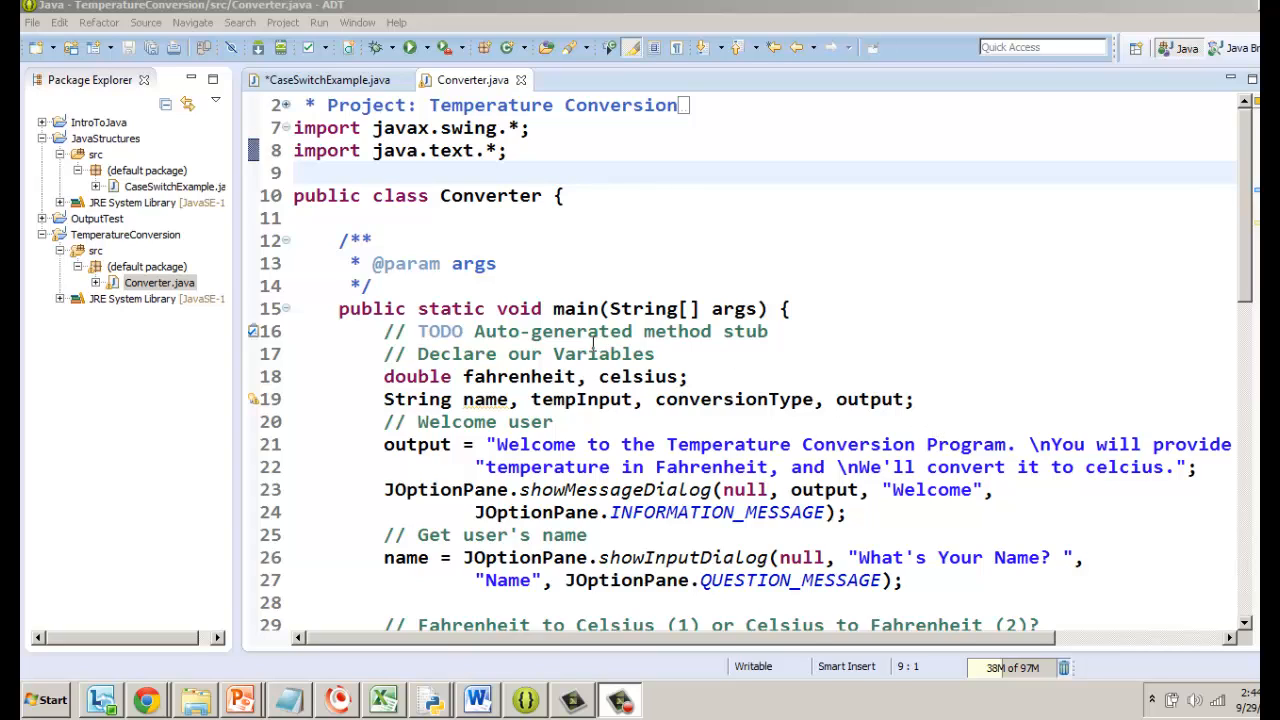
mouse_move(690, 392)
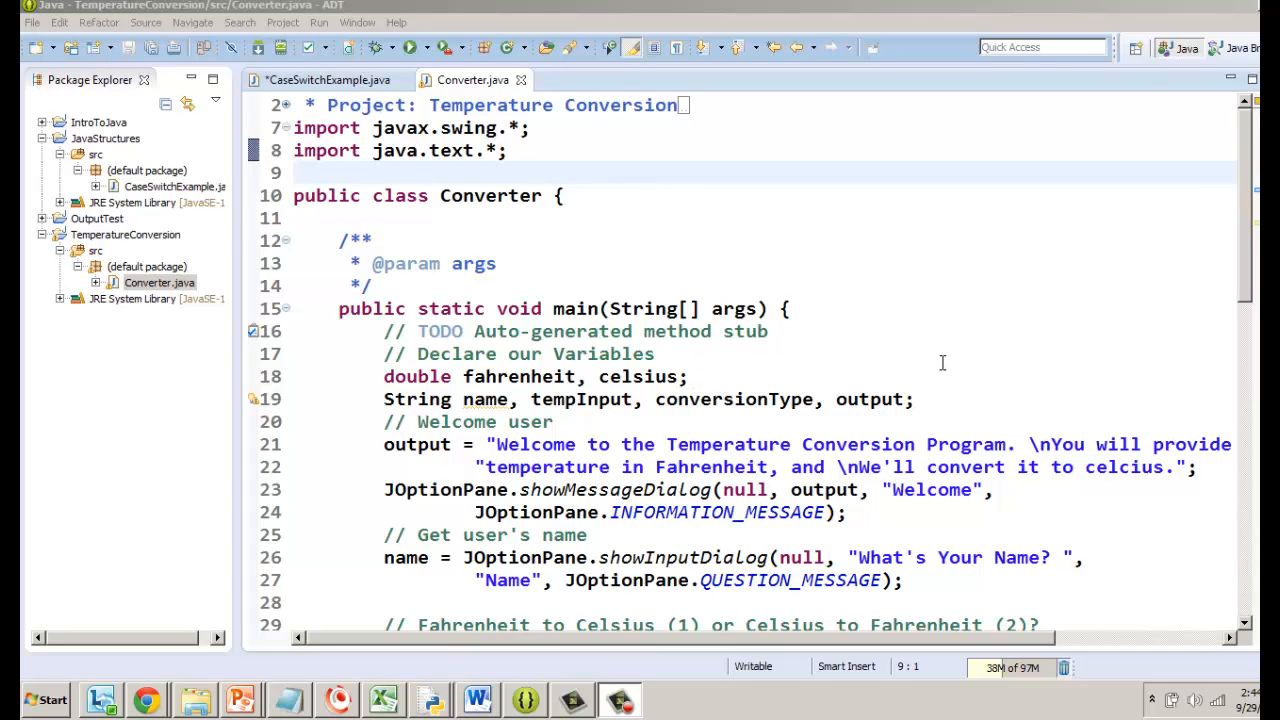
mouse_move(544, 164)
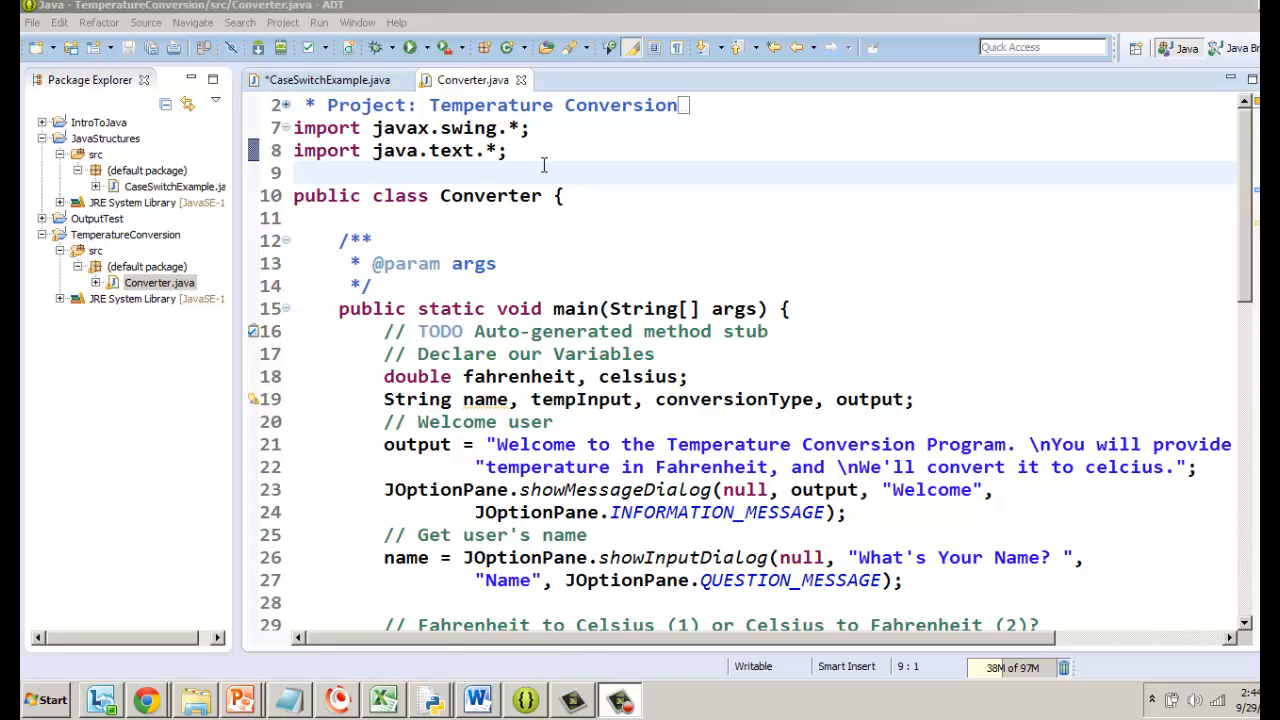
mouse_move(405, 380)
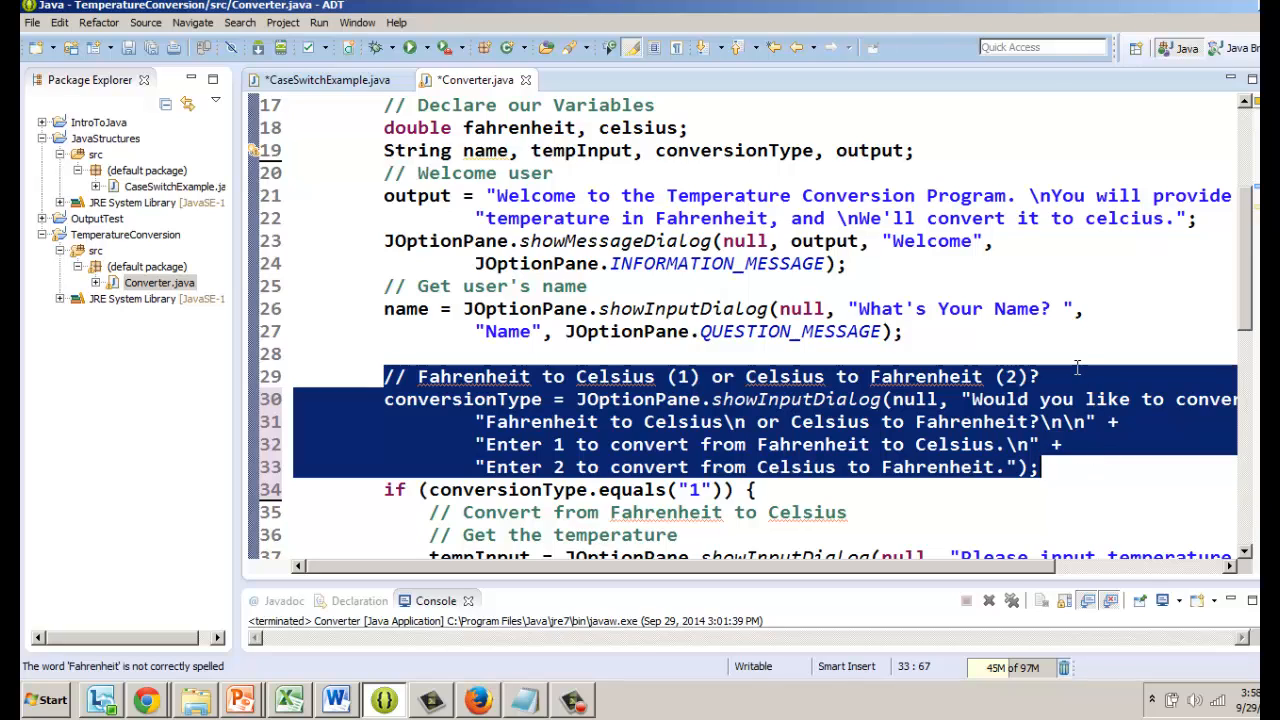
Insert a blank line after the Fahrenheit/Celsius choice comment on line 29
left_click(1040, 376)
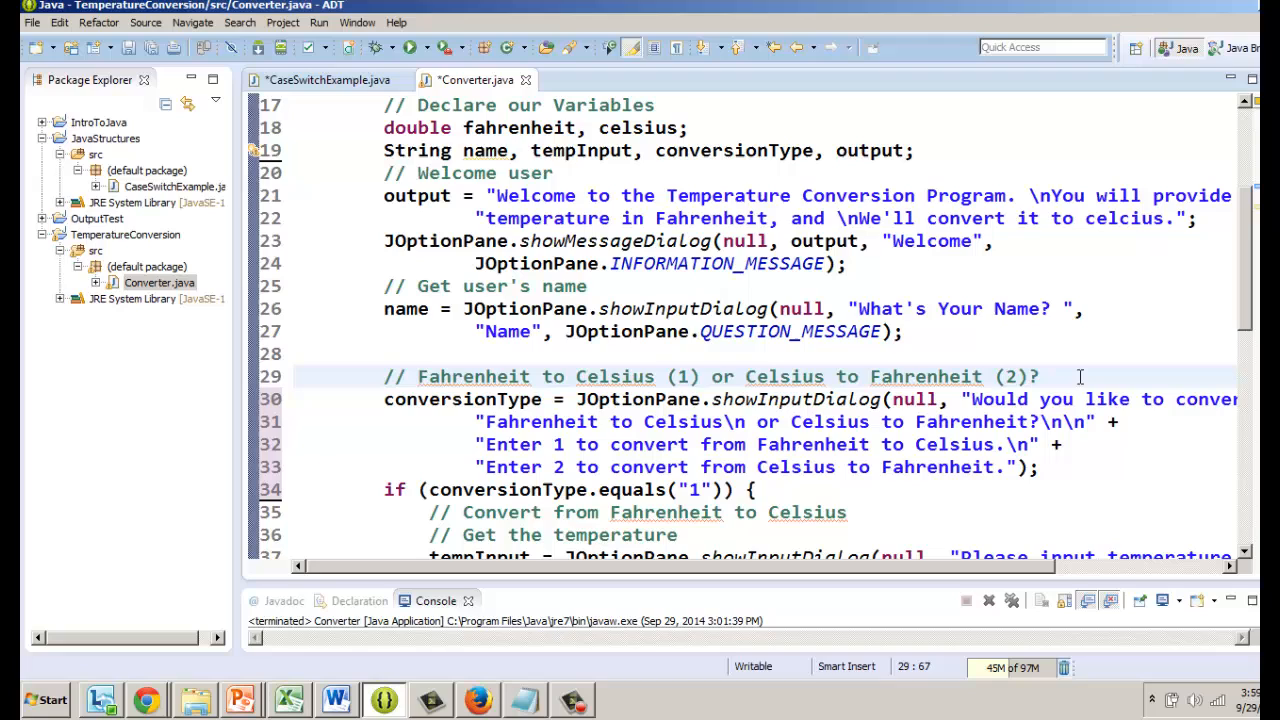
mouse_move(388, 137)
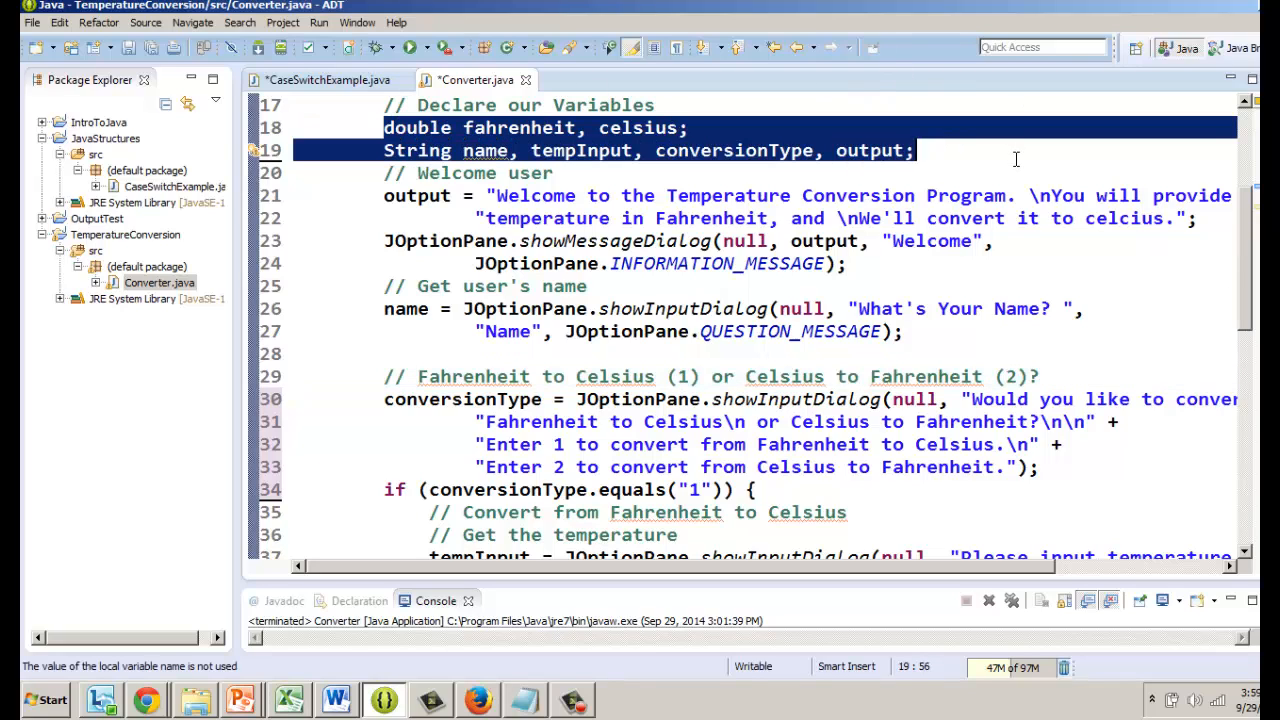
mouse_move(490, 410)
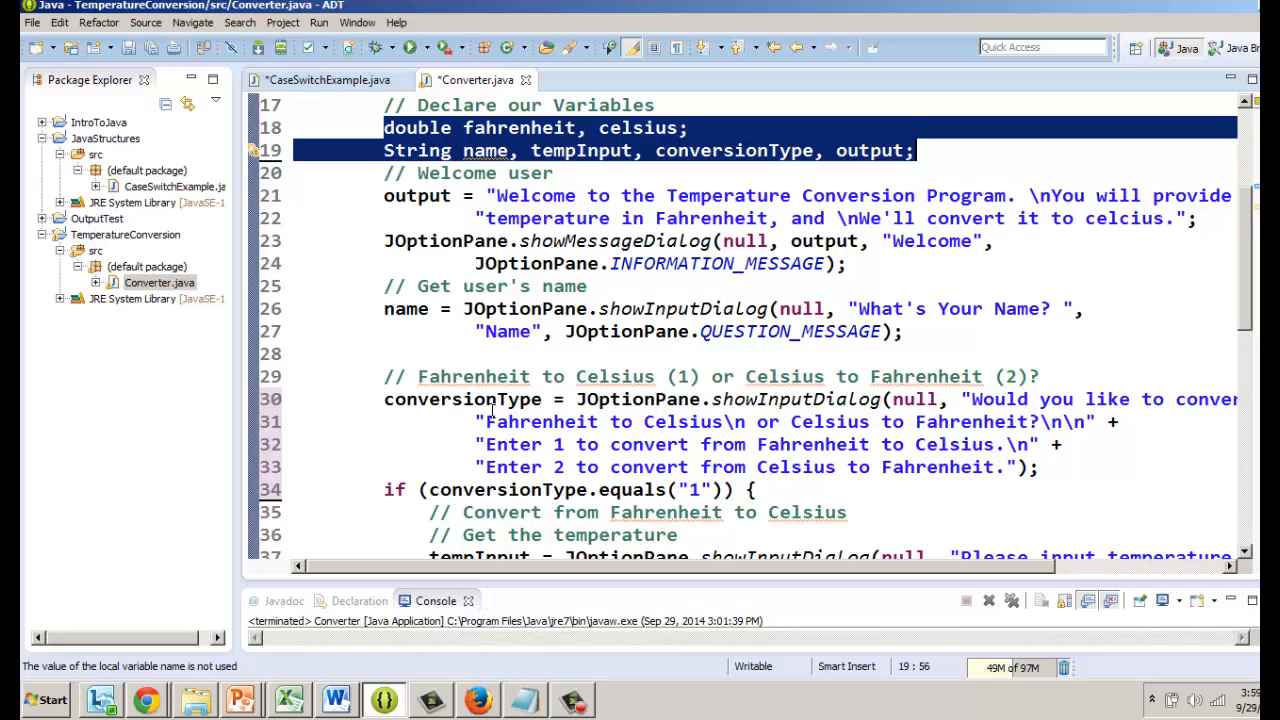
mouse_move(423, 352)
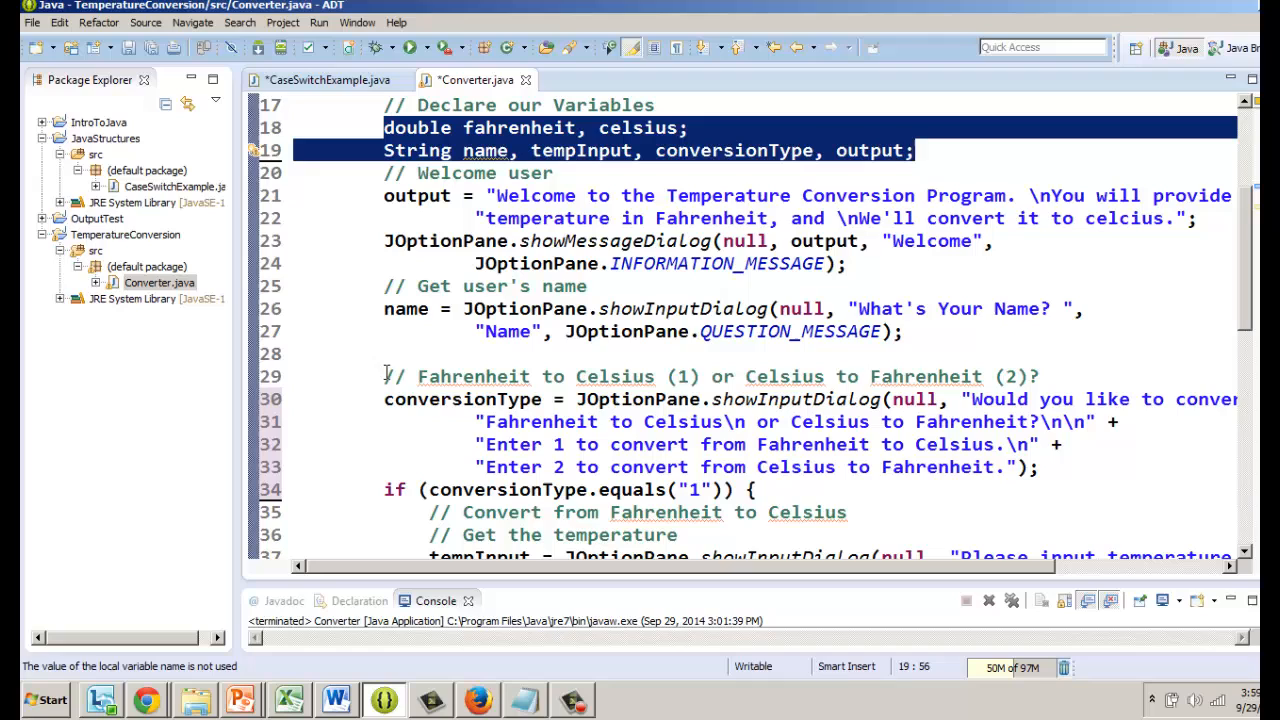
mouse_move(1053, 368)
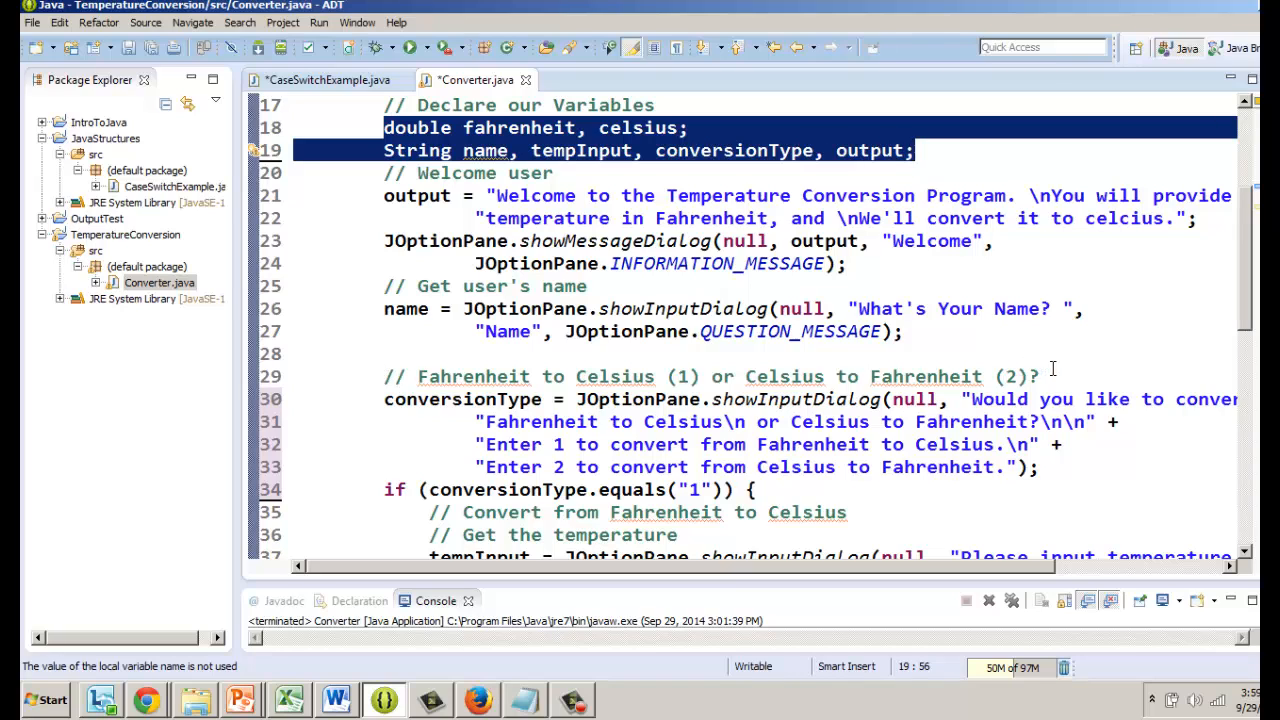
left_click(1043, 376)
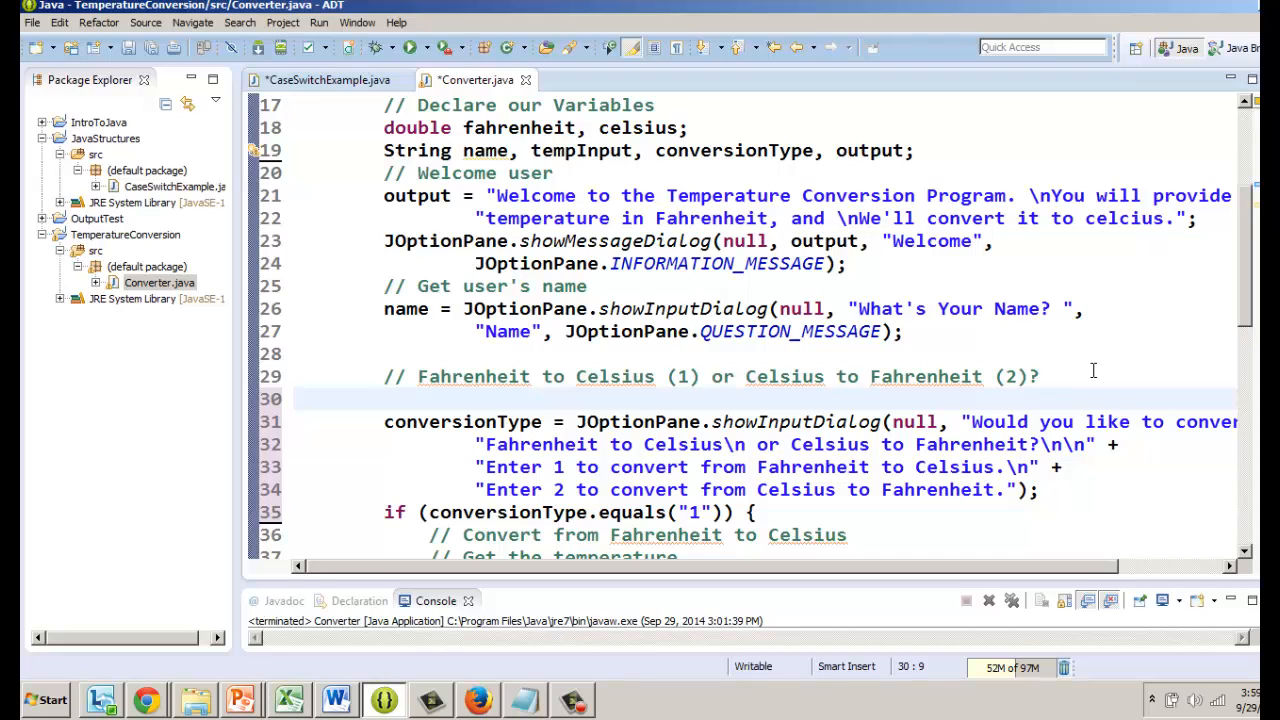
Declare String[] userInput = {}; with empty braces on the new line
type("String")
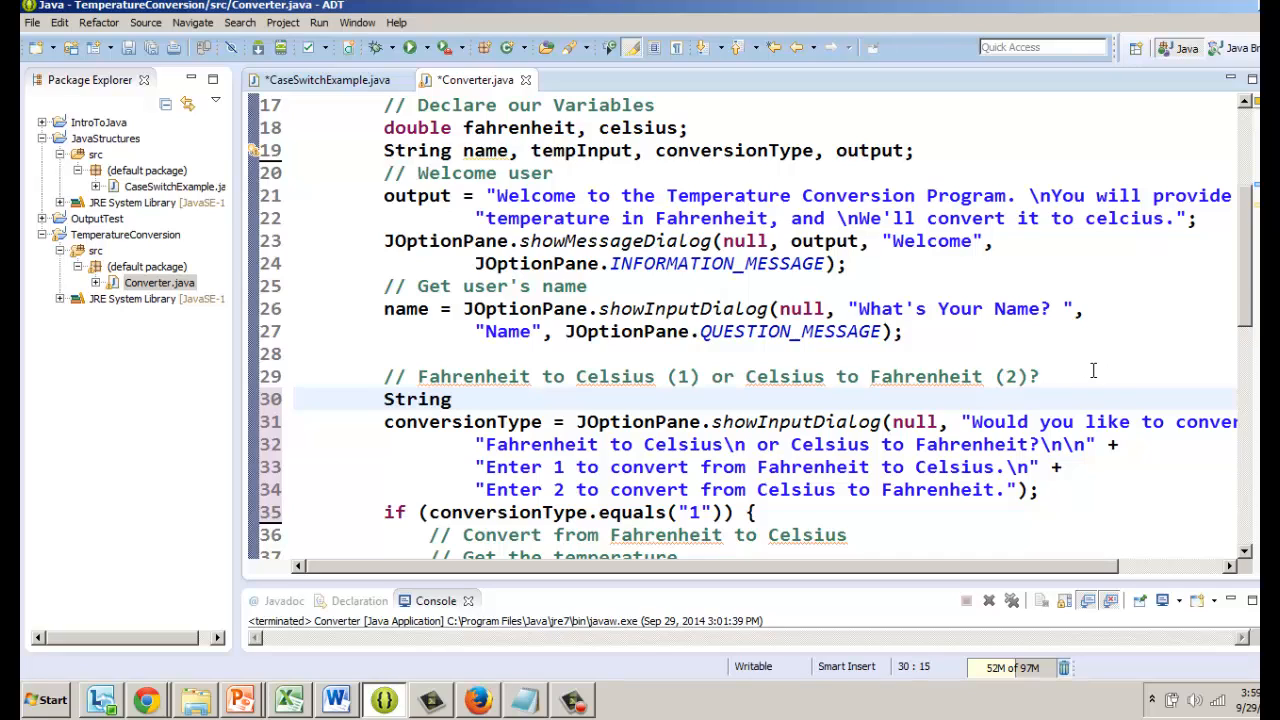
type("[]")
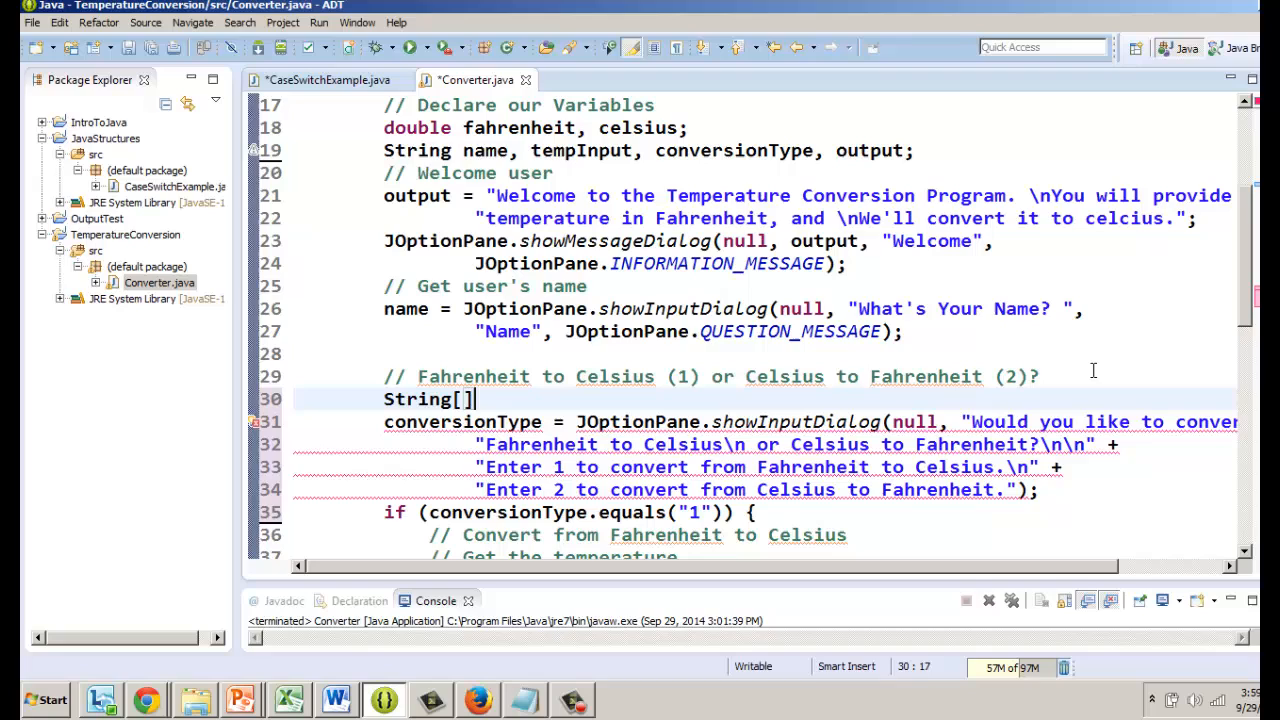
type("\" \"")
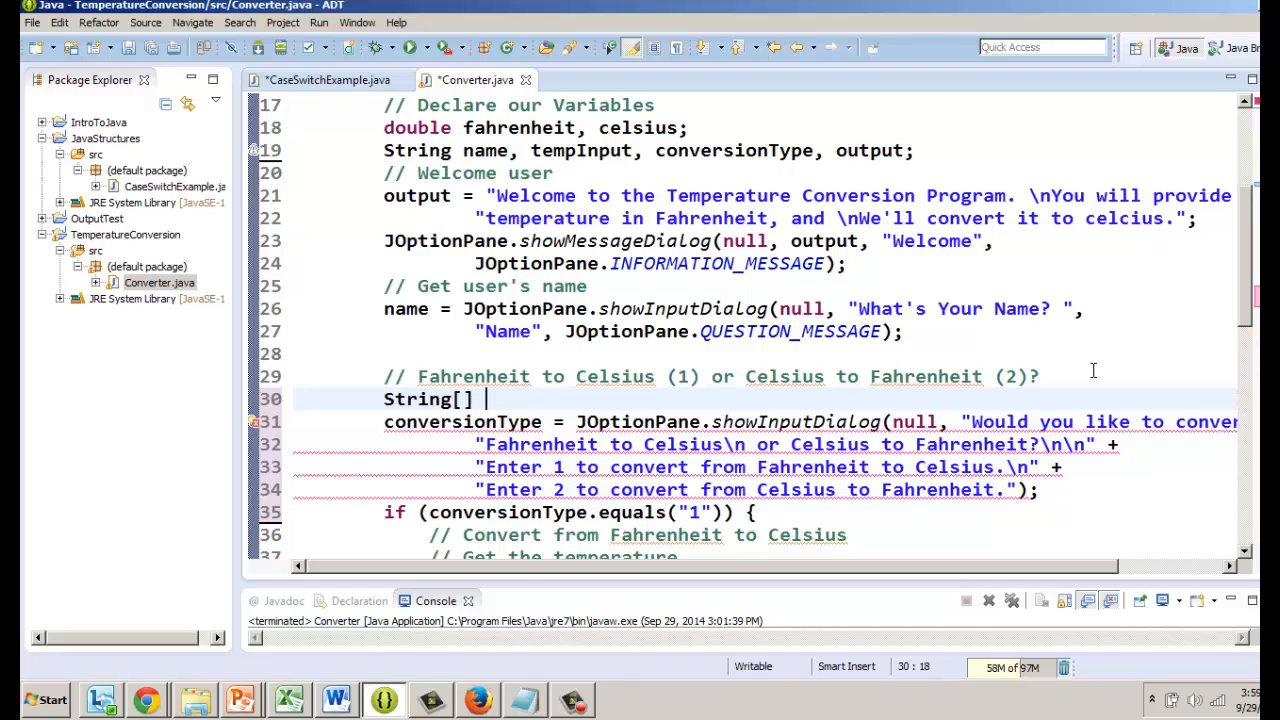
type("user")
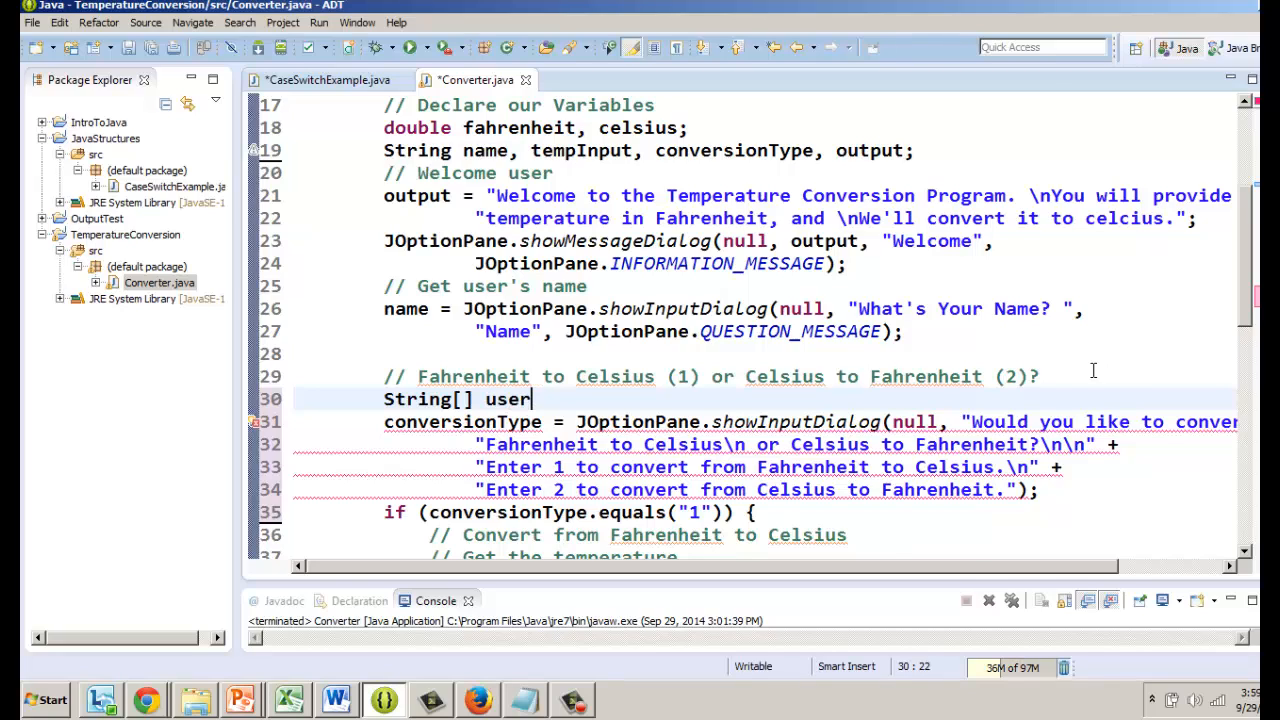
type("Input =")
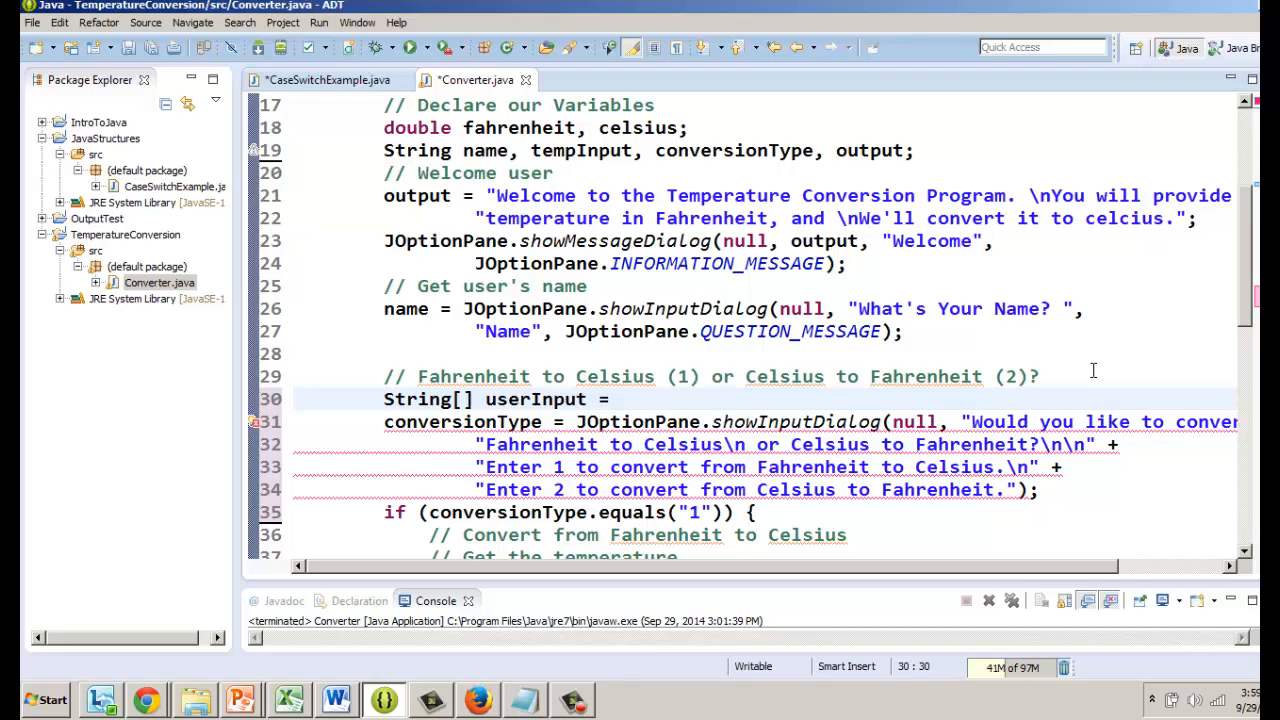
type("{}")
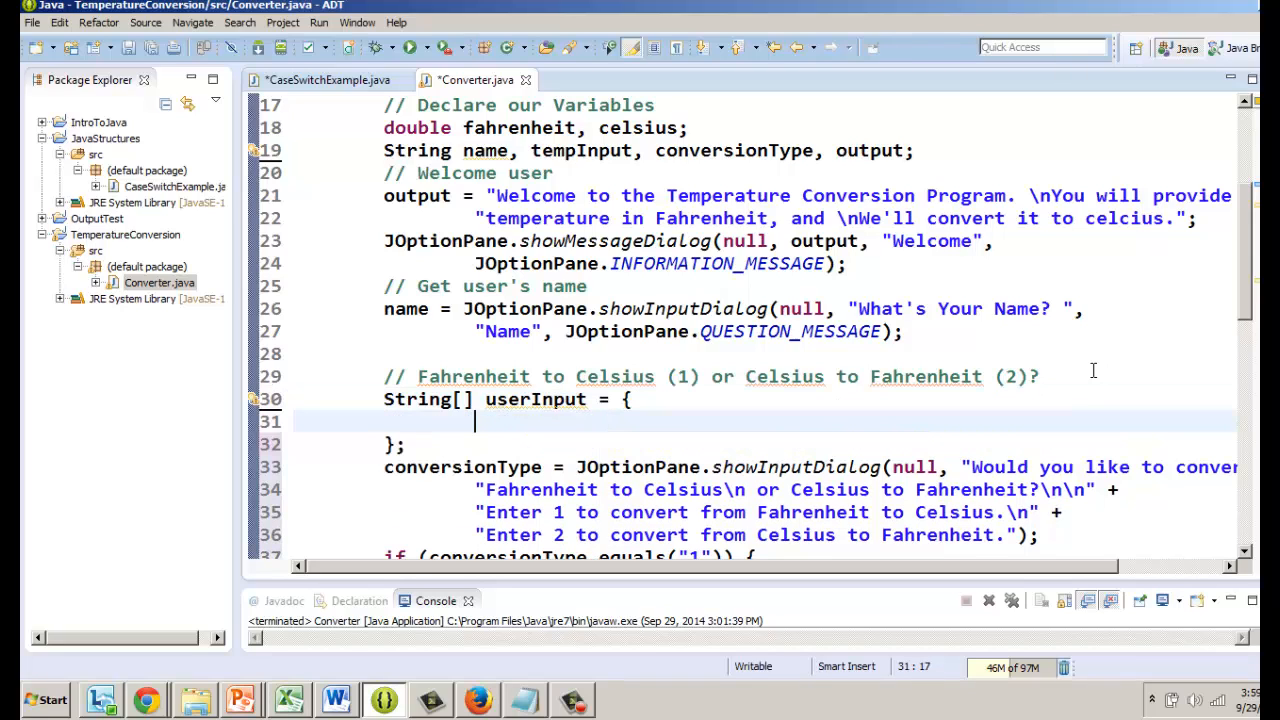
mouse_move(1011, 405)
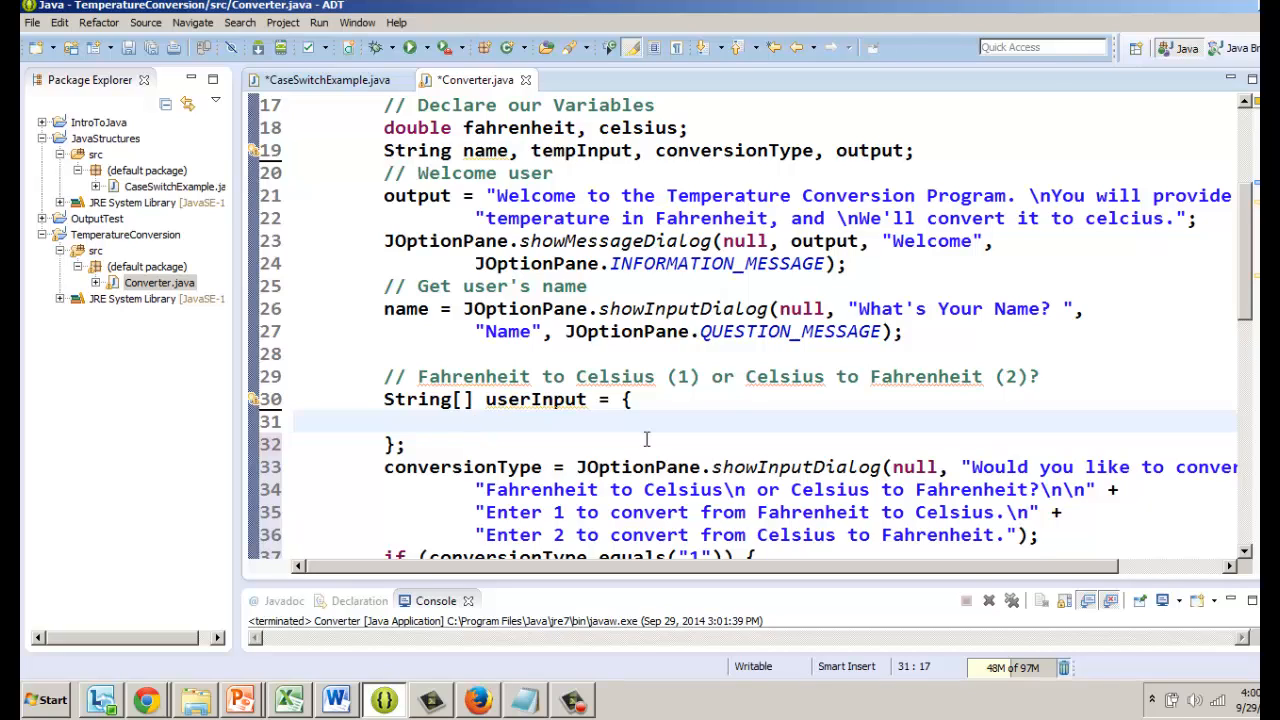
Fill userInput with "1. Fahrenheit to Celsius" and "2. Celsius to Fahrenheit", then start a new line
type("\"\"")
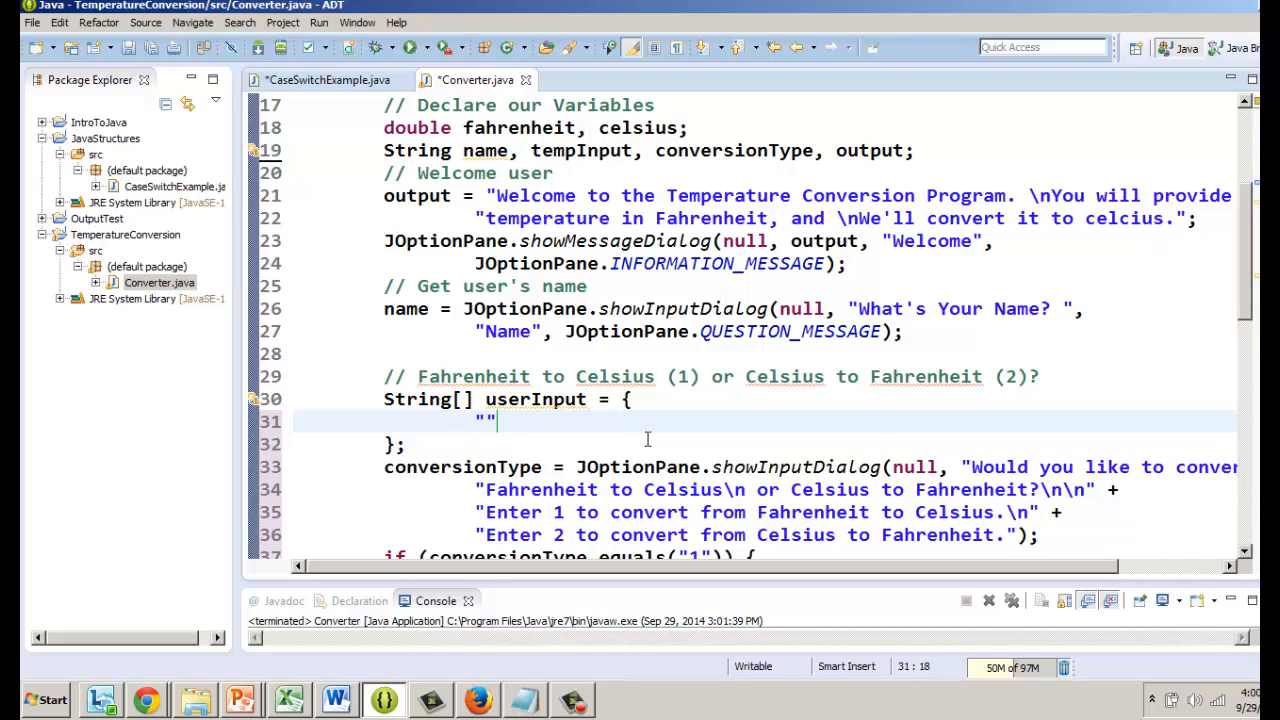
type("1.")
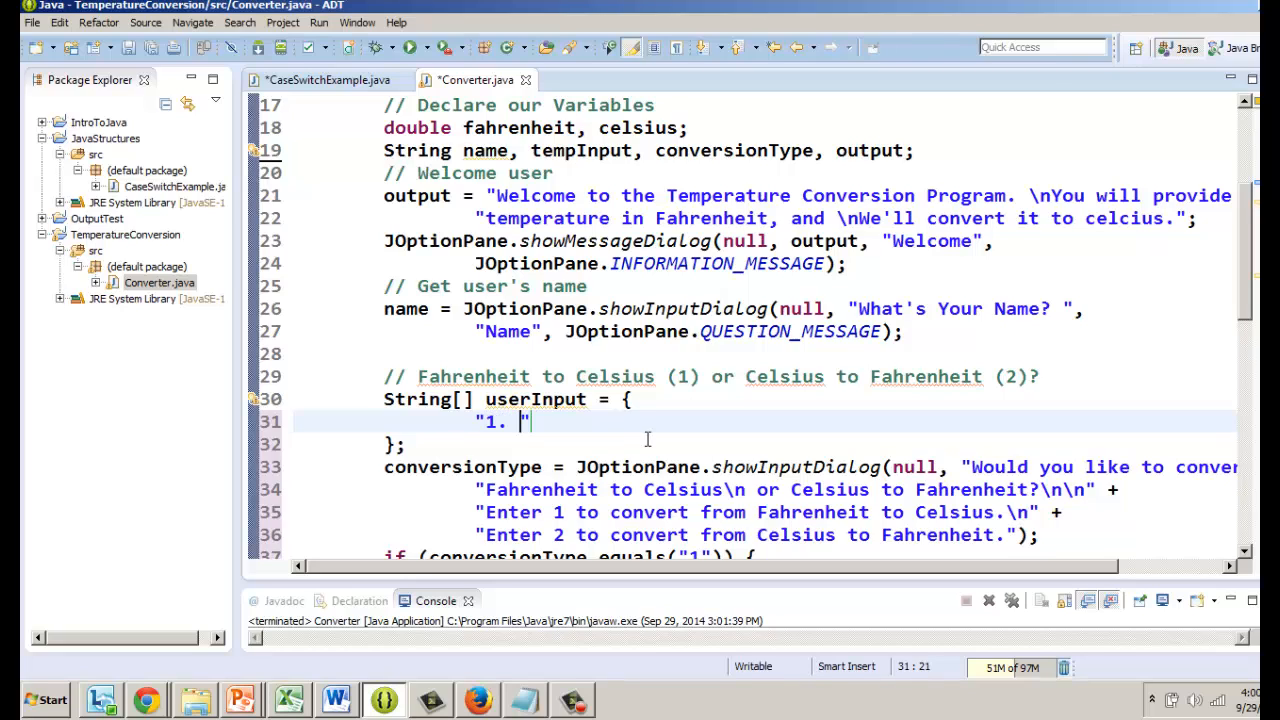
type("C")
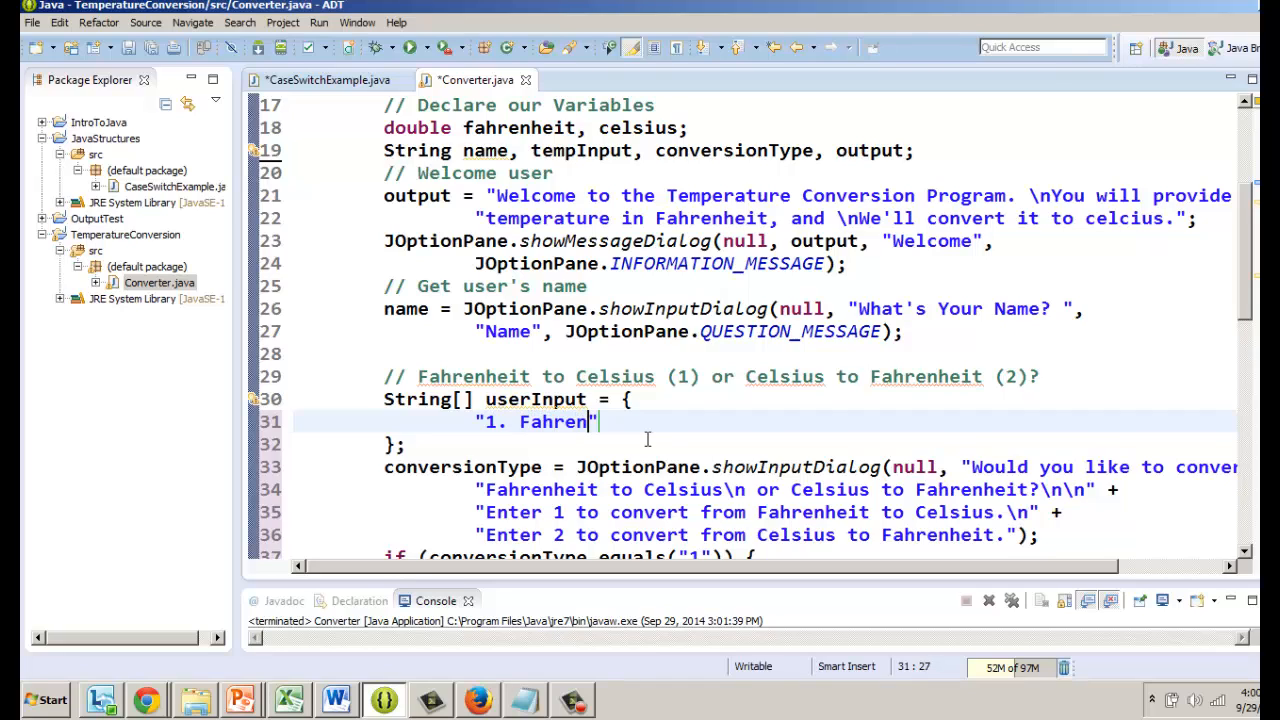
type("heit to Celsius")
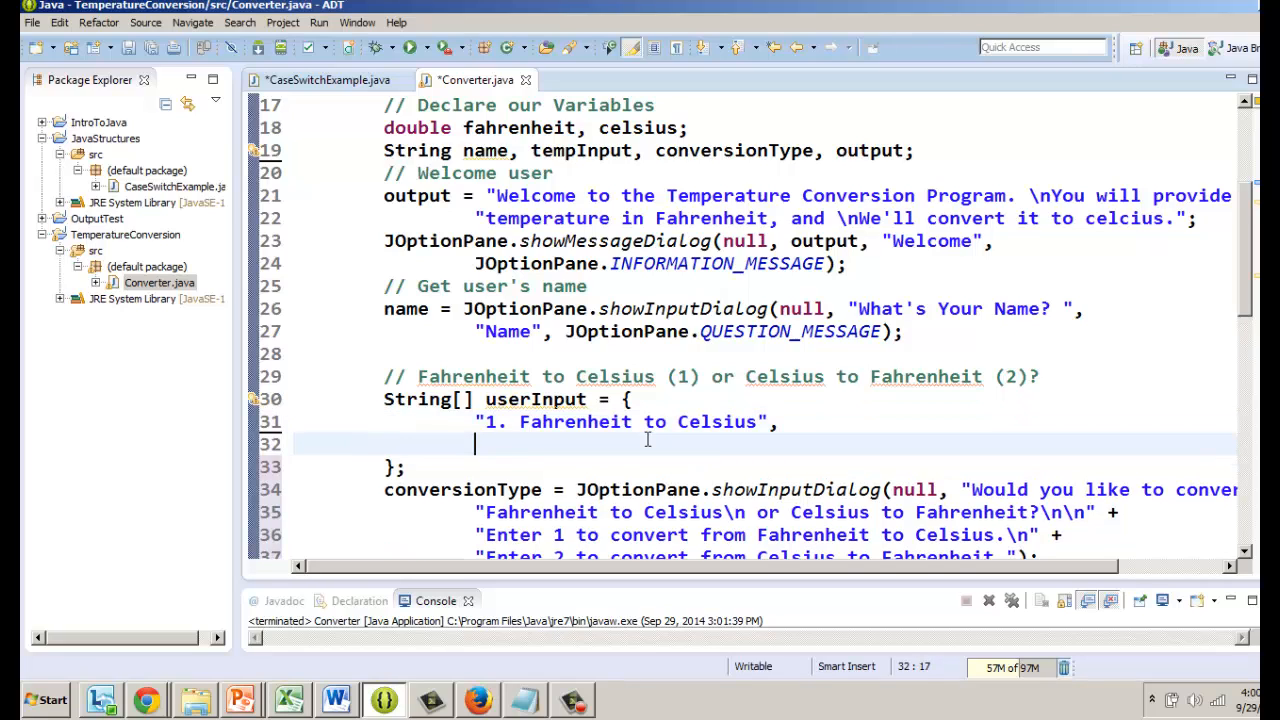
type("\"2. \"")
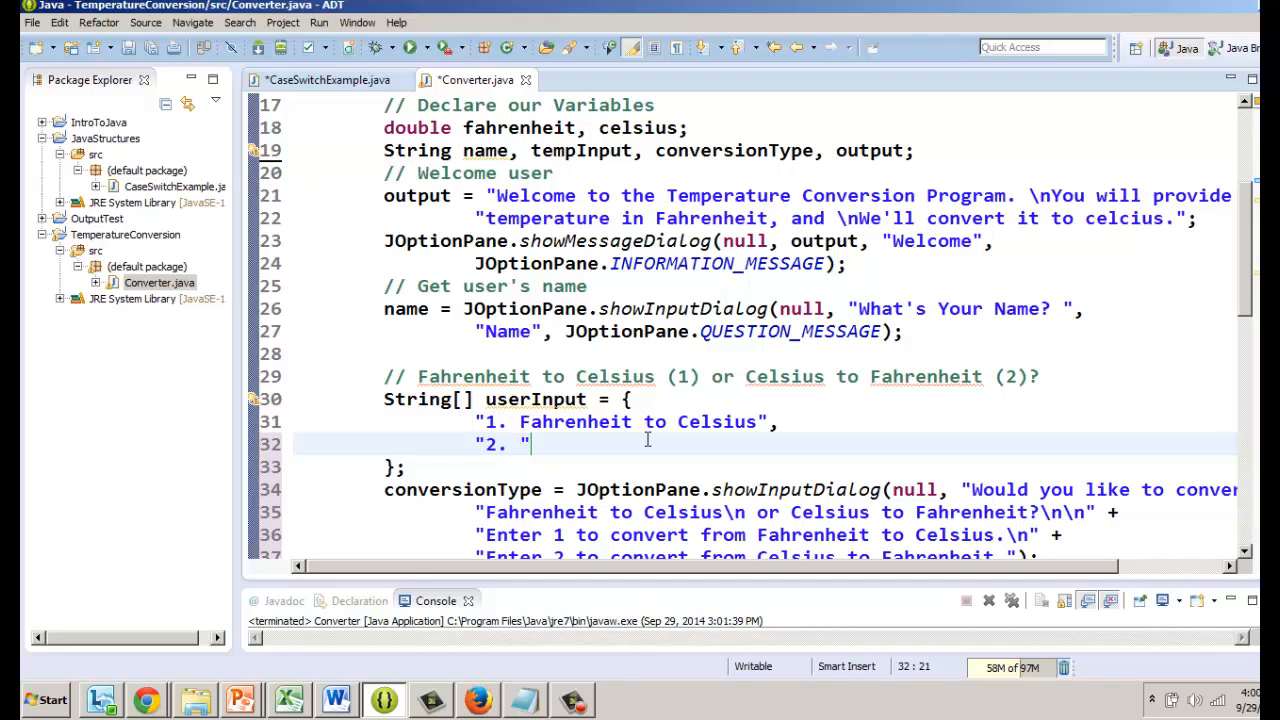
type("Celsius to")
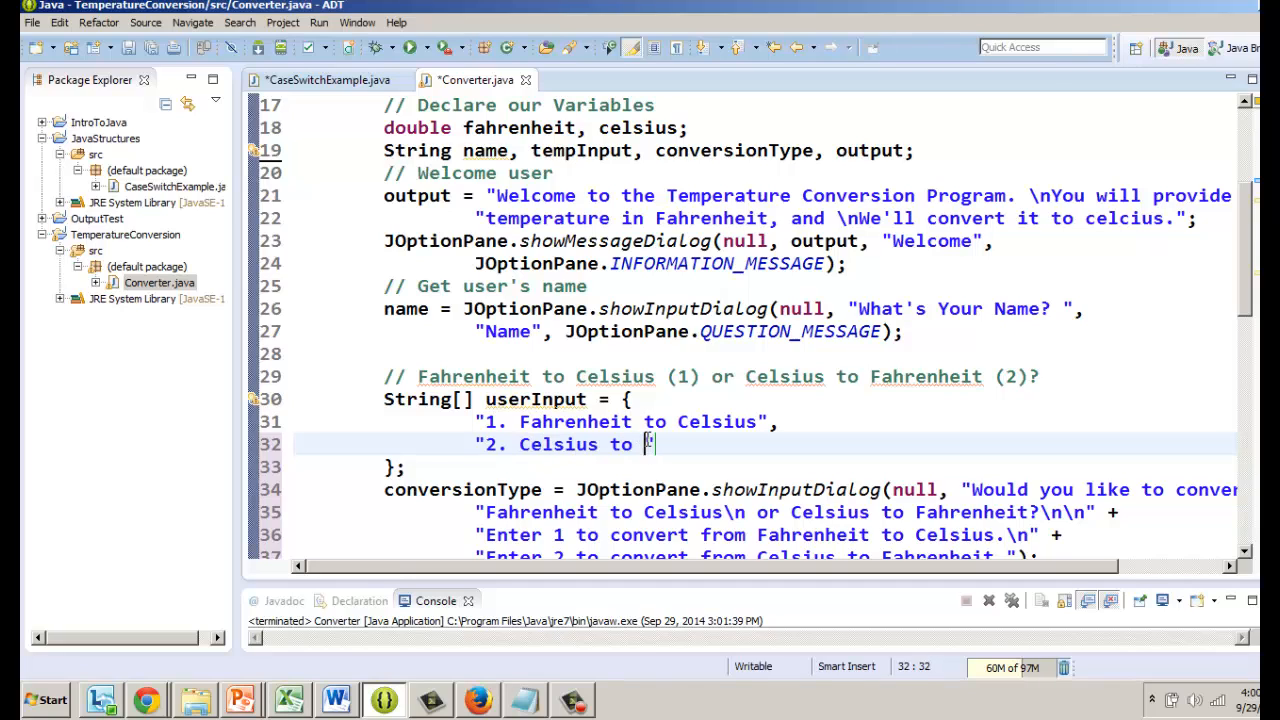
type("Fahrenheit\"")
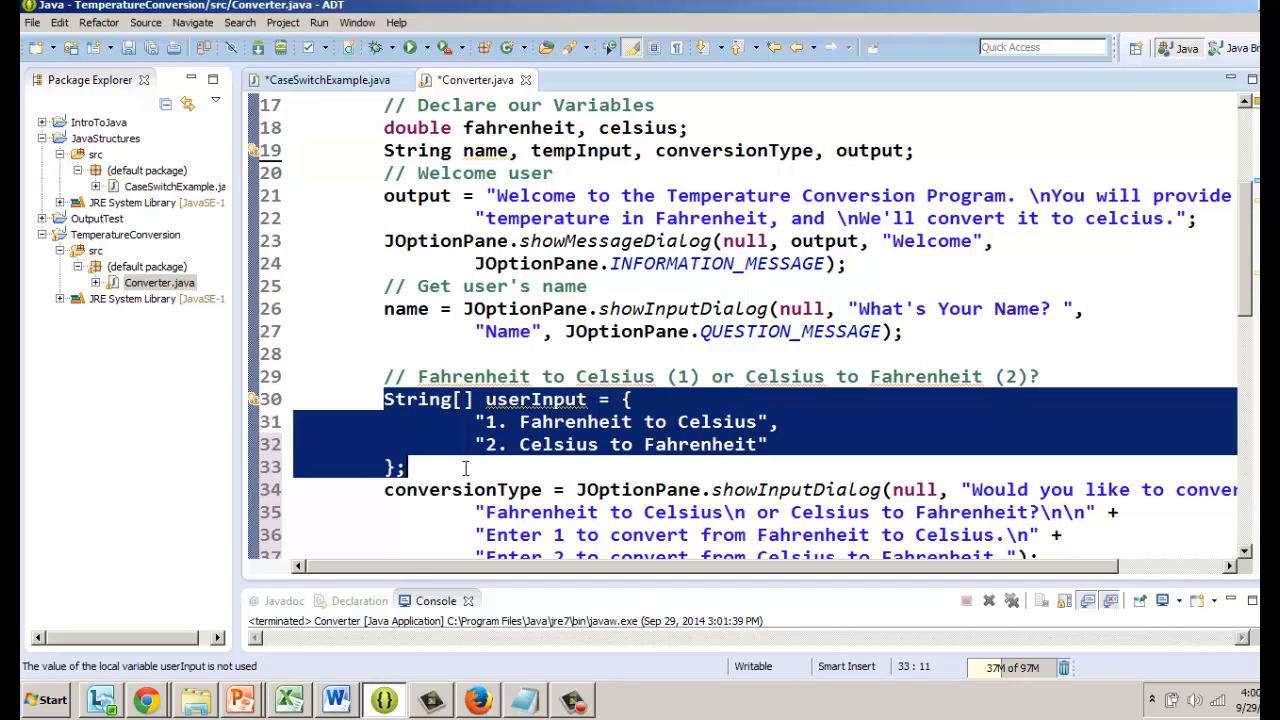
left_click(936, 467)
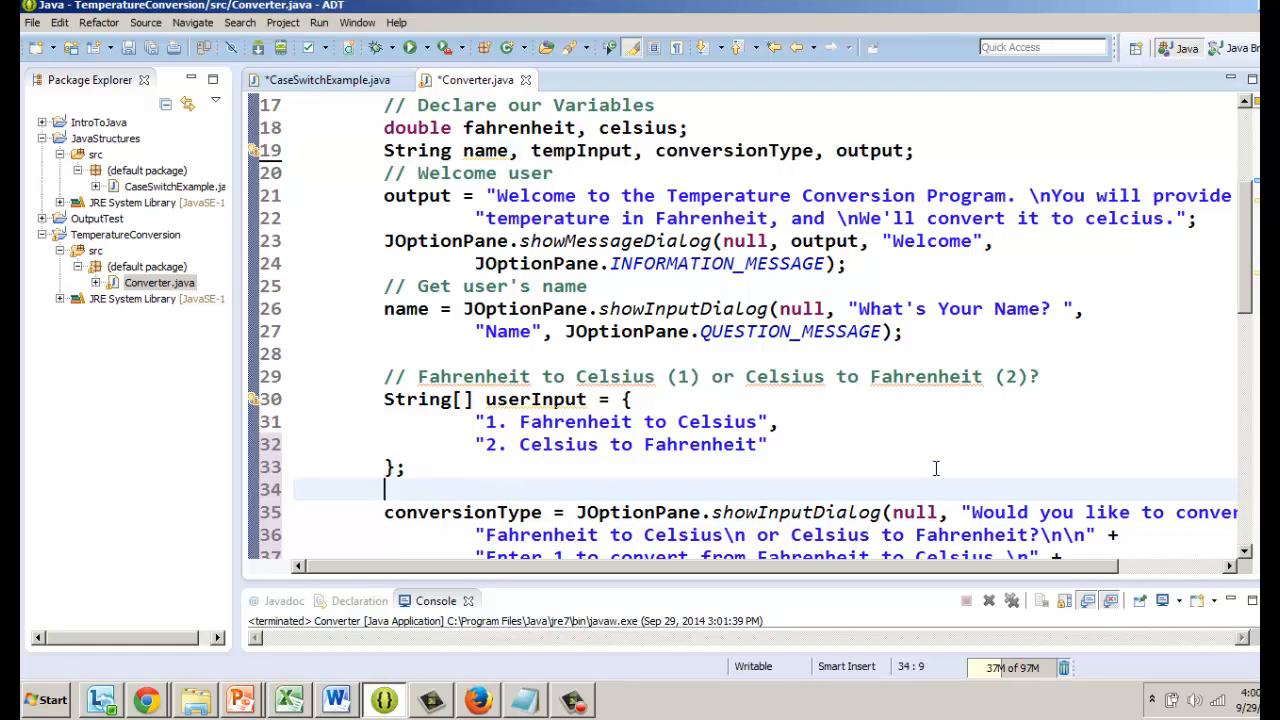
Start conversionType = (String) JOptionPane.showInputDialog using content assist
scroll("down", 3)
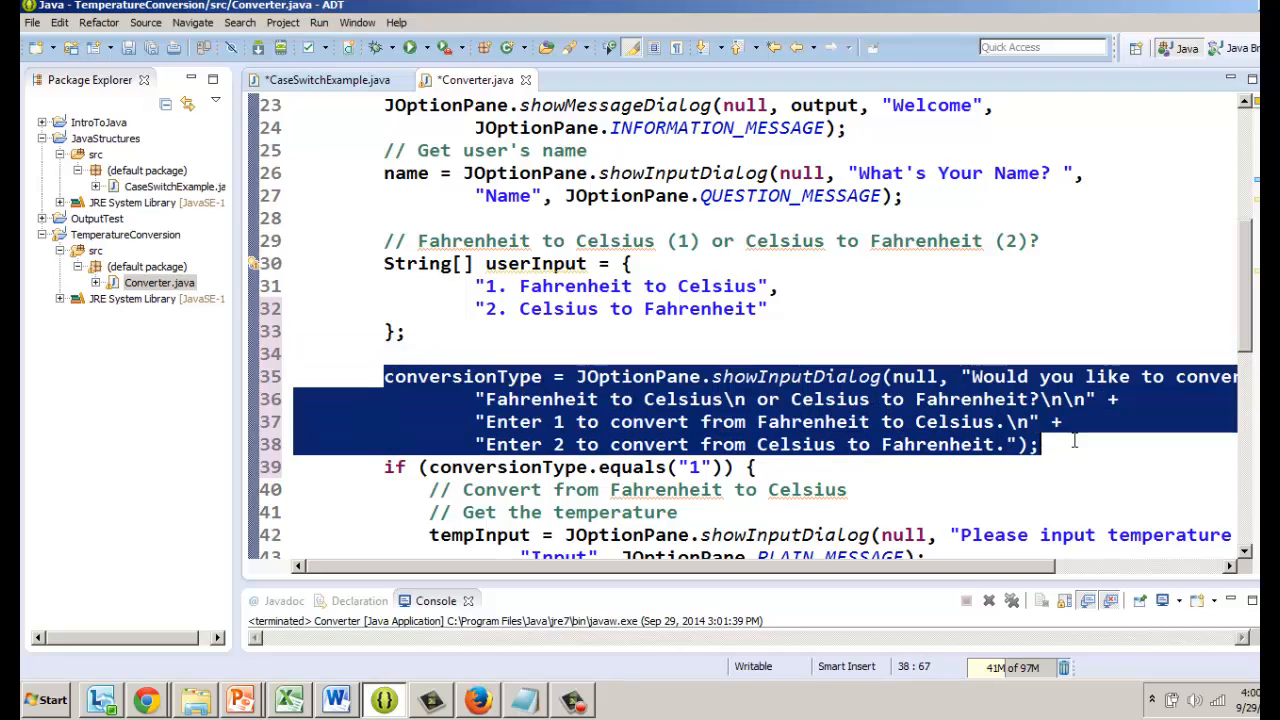
mouse_move(553, 345)
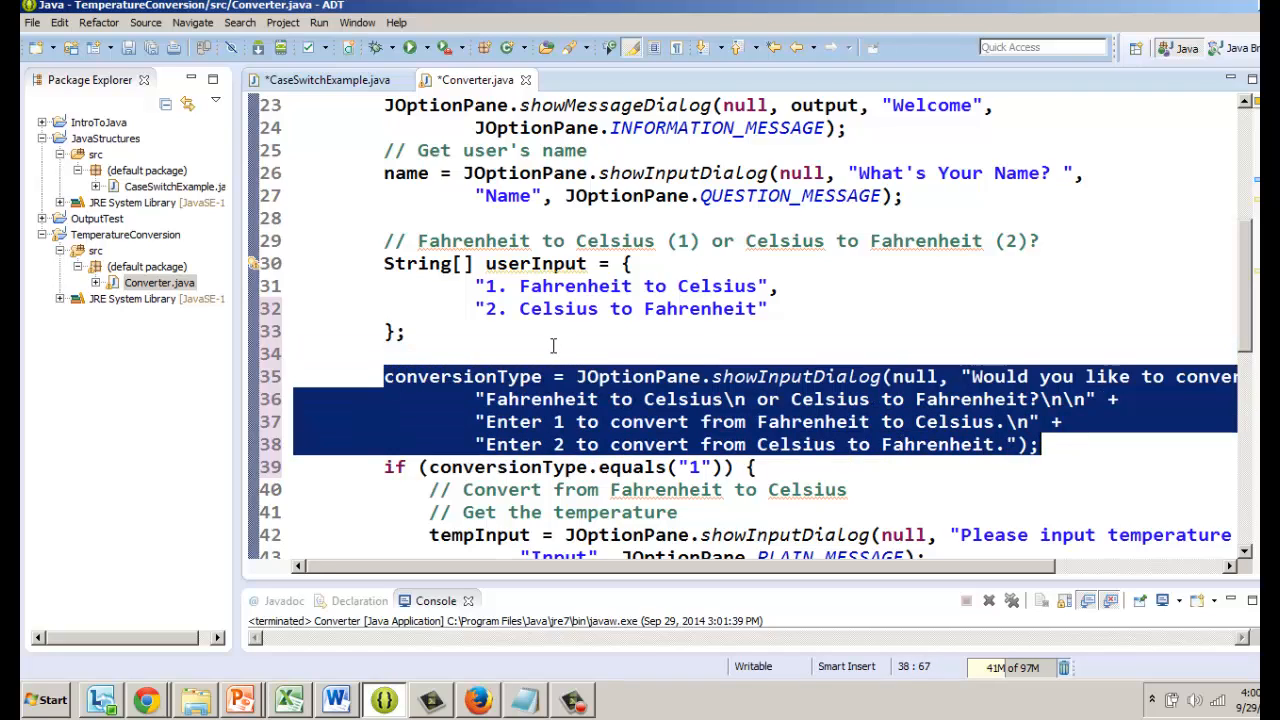
type("con")
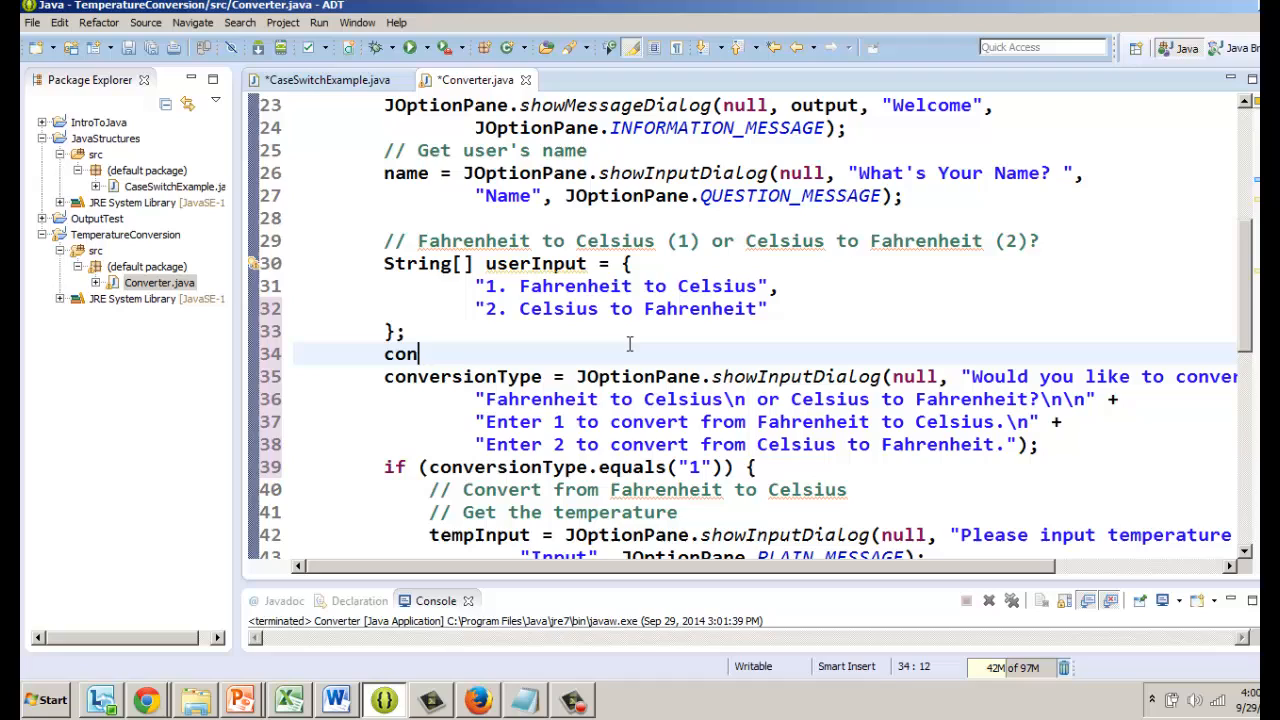
type("versionType =")
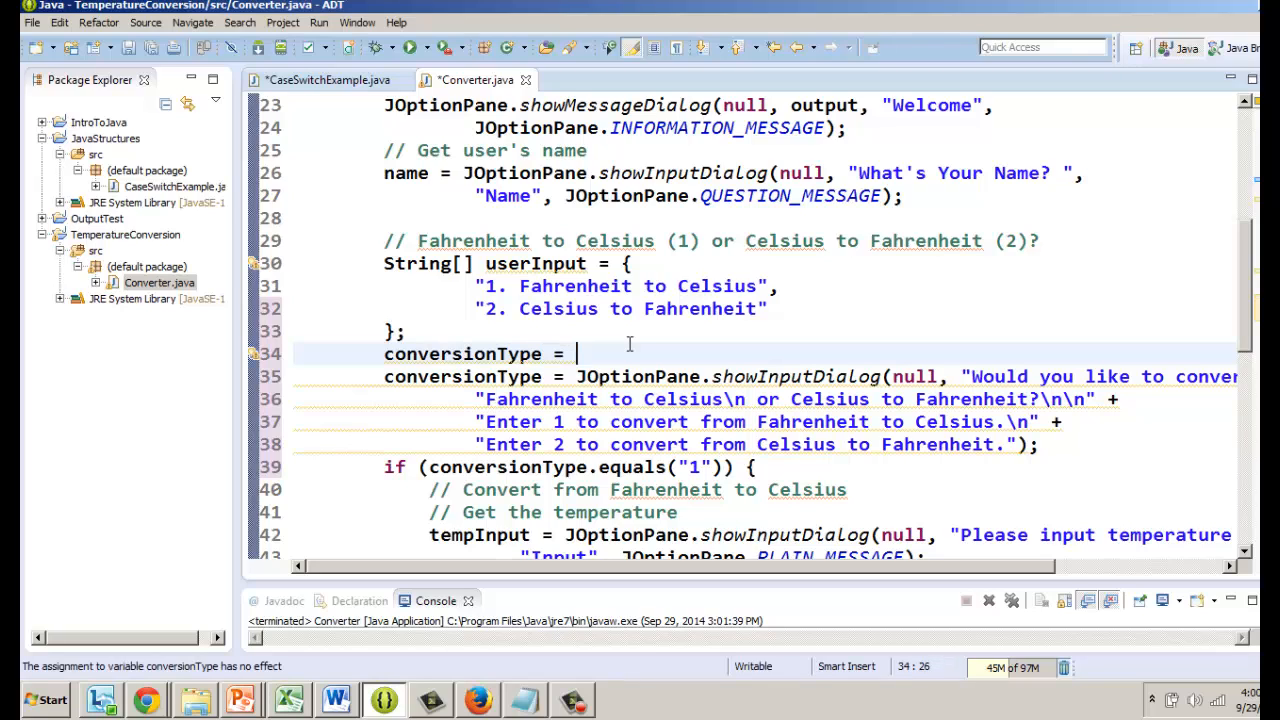
type("(String)")
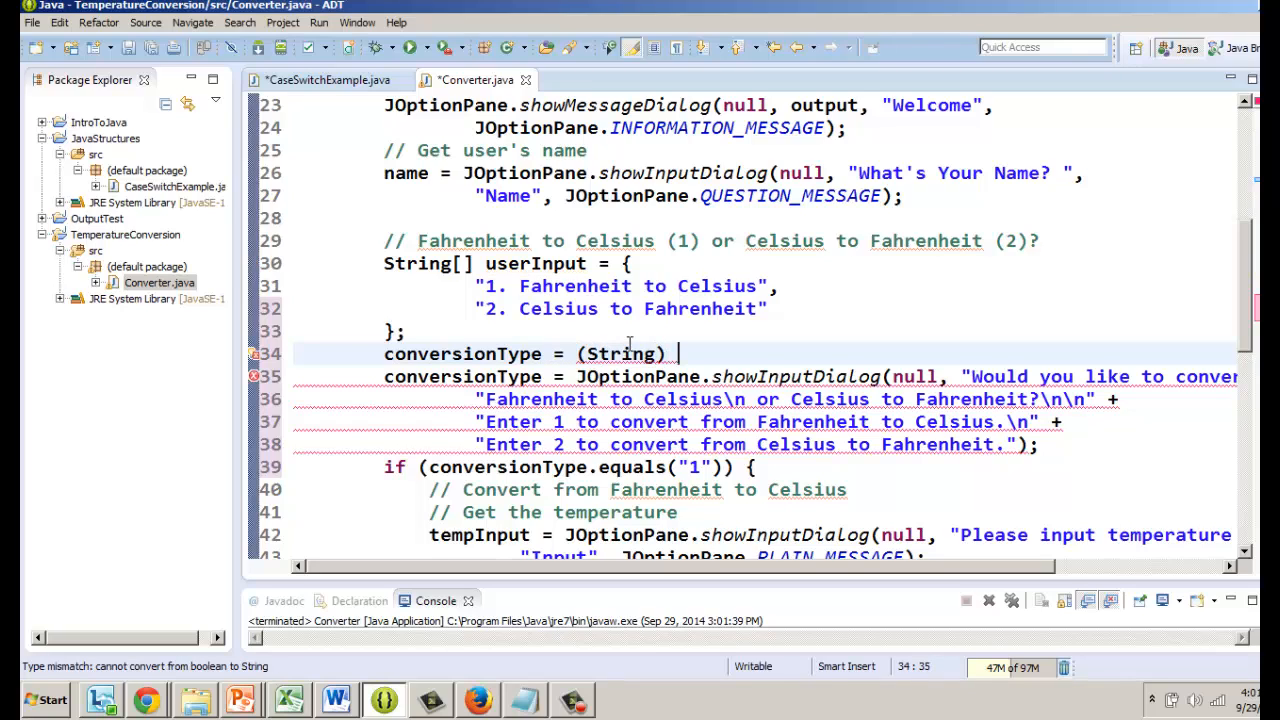
type("JOptionPane")
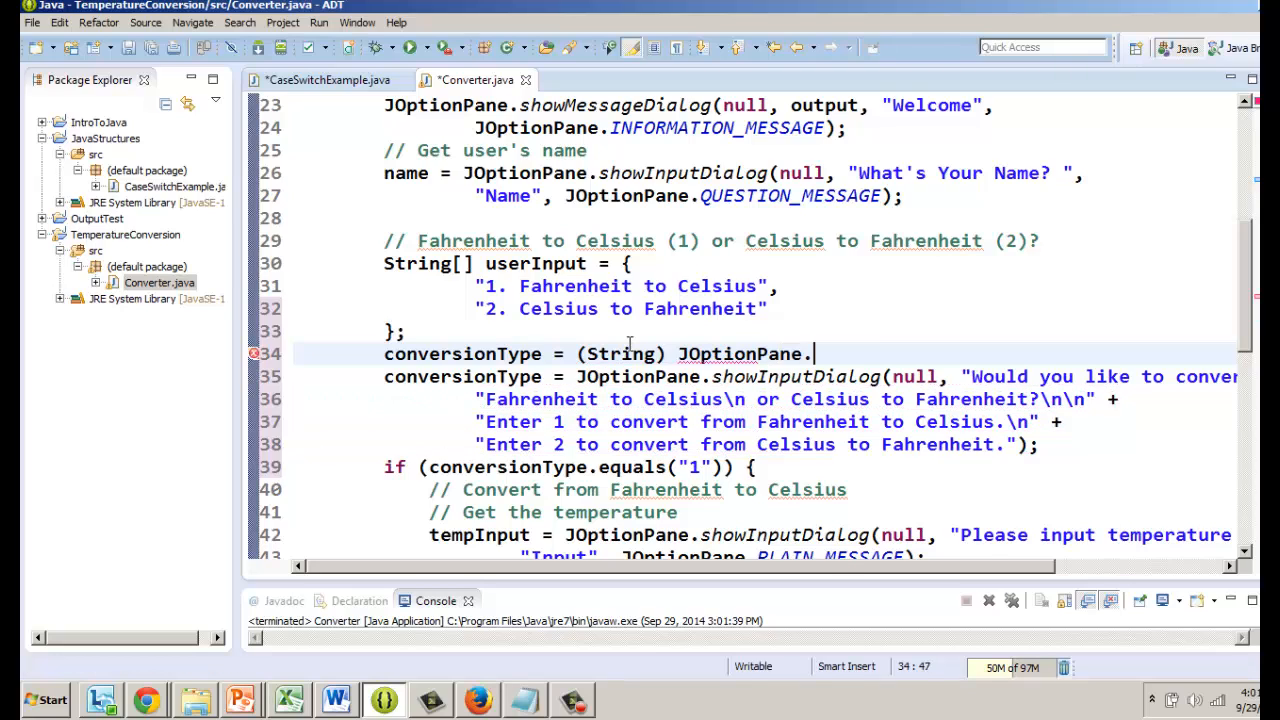
type(".")
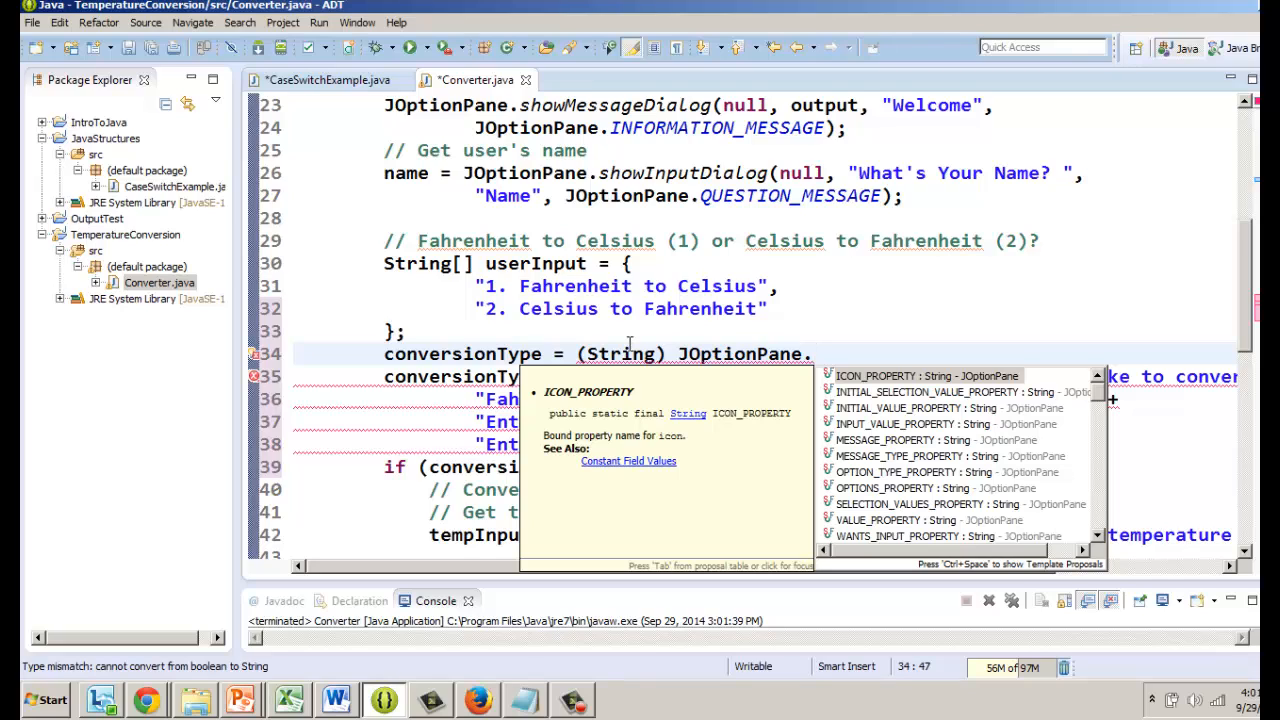
type("Inpu")
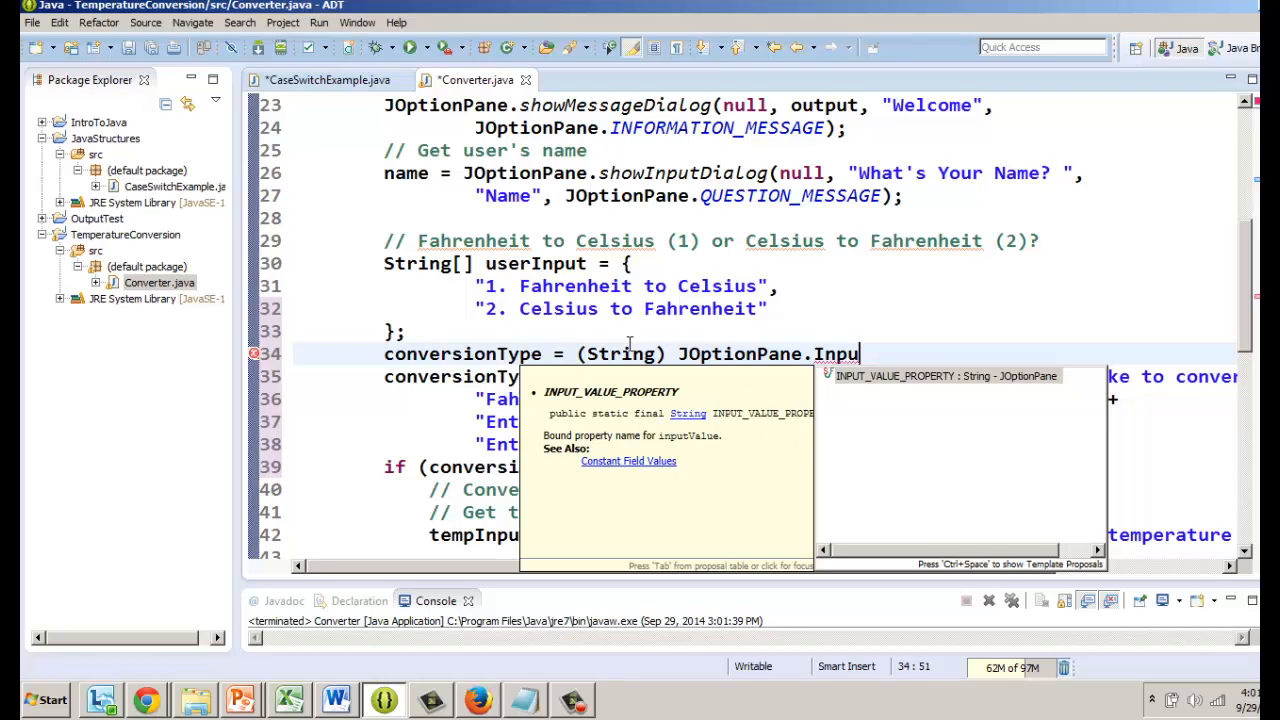
type("s")
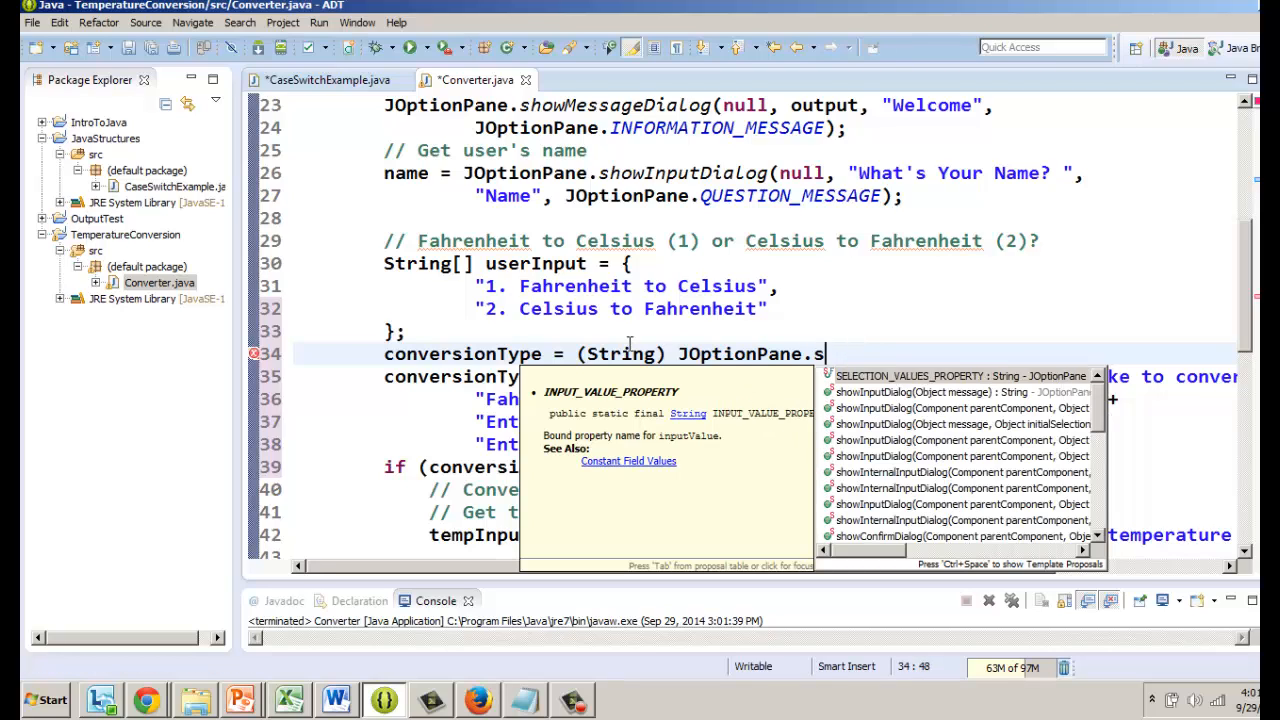
type("howInputDialog(message")
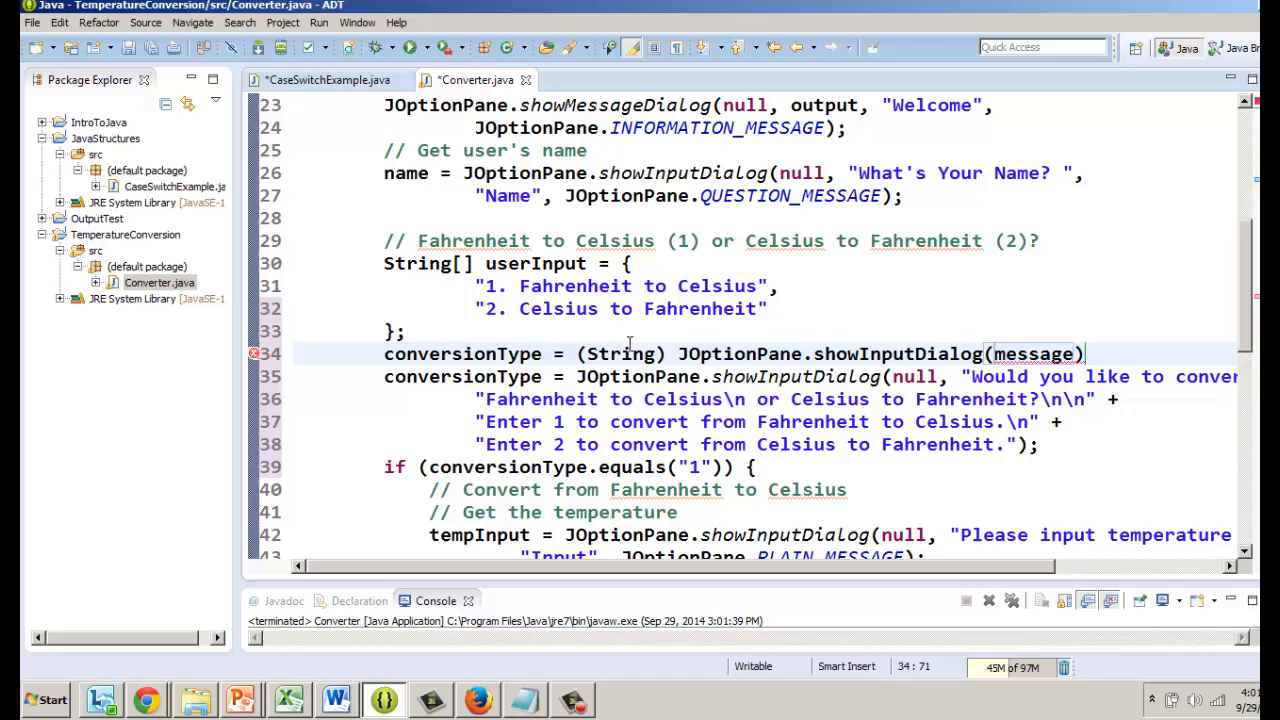
Pass null, prompt "Choose your conversion type: " and title "Select a Conversion Type"
double_click(1035, 354)
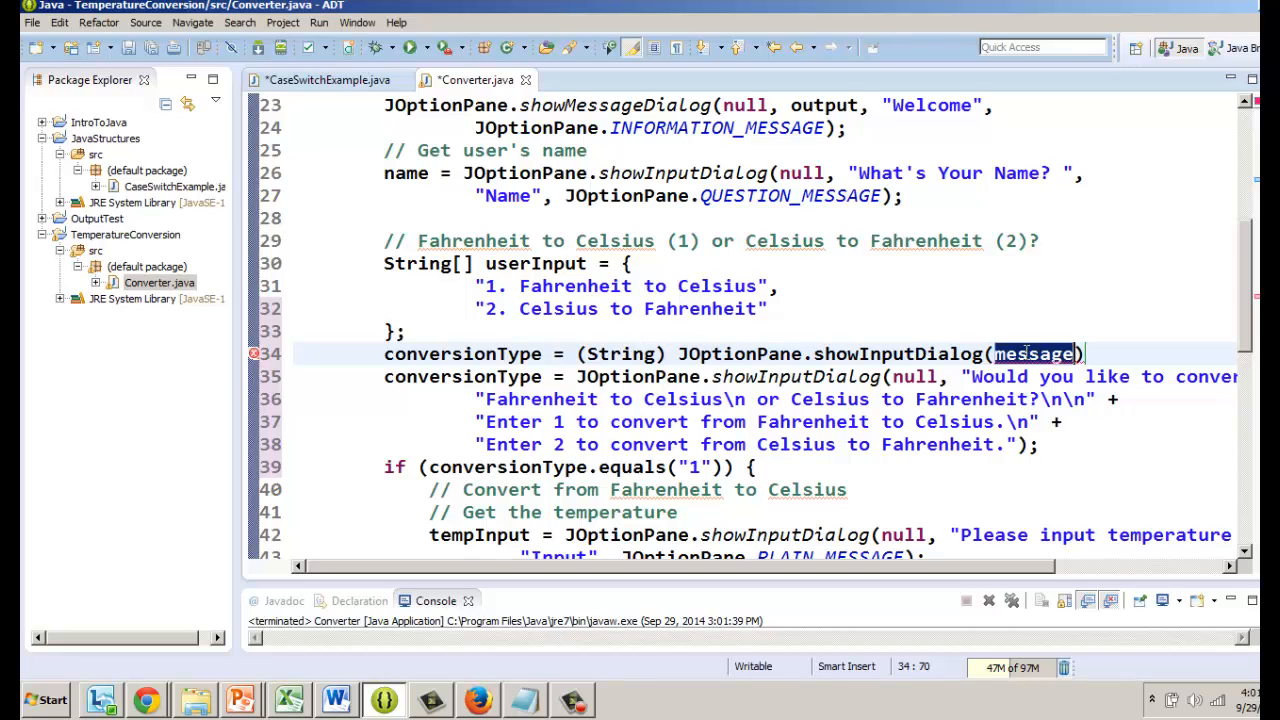
left_click(1035, 353)
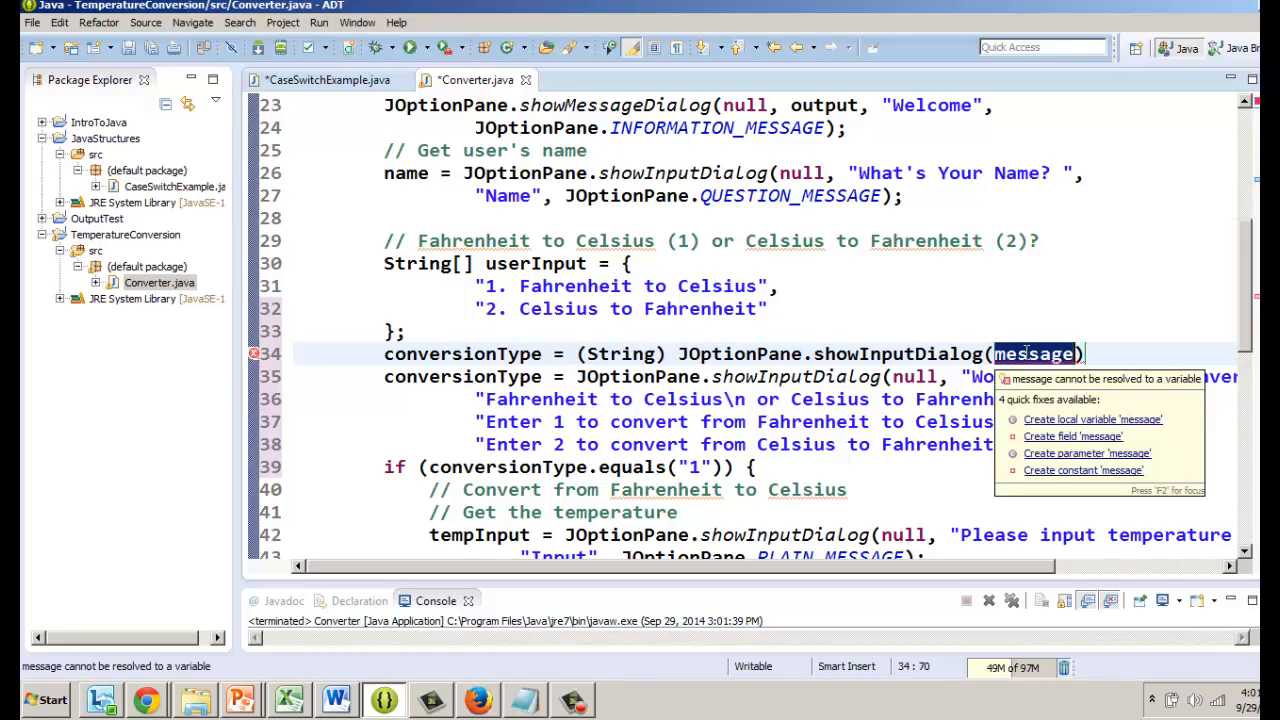
type("null")
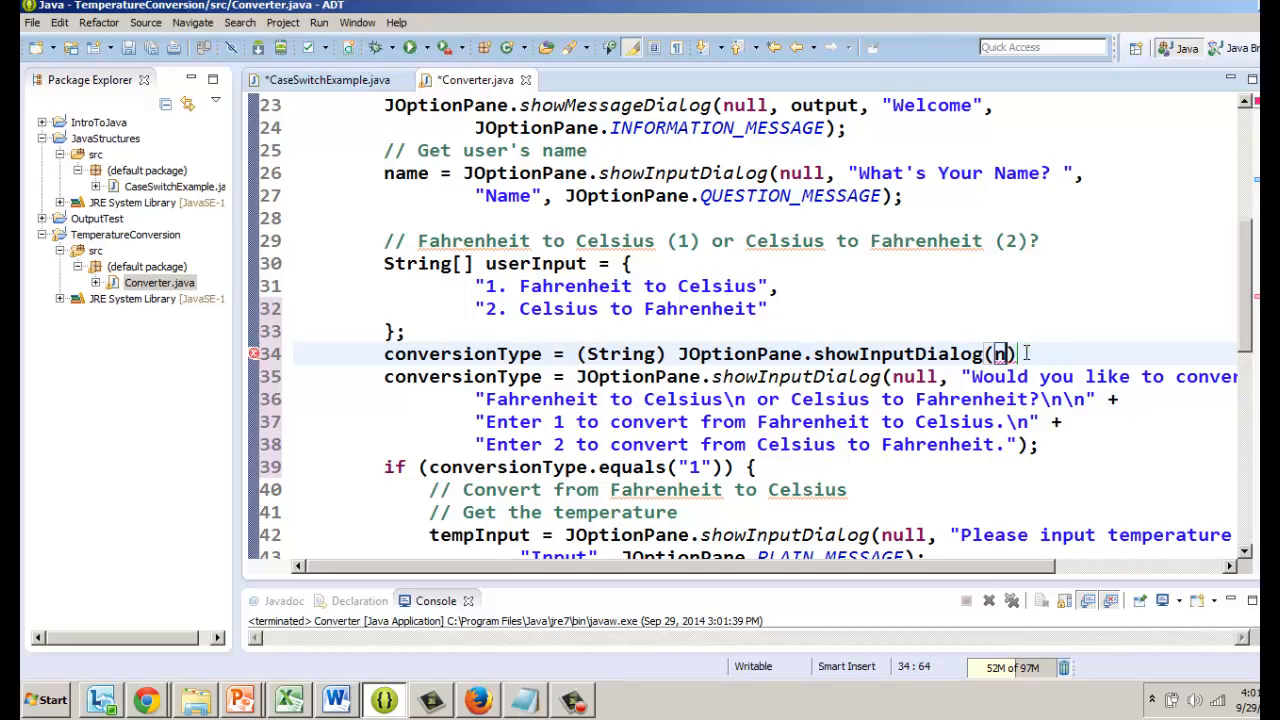
type("ull,")
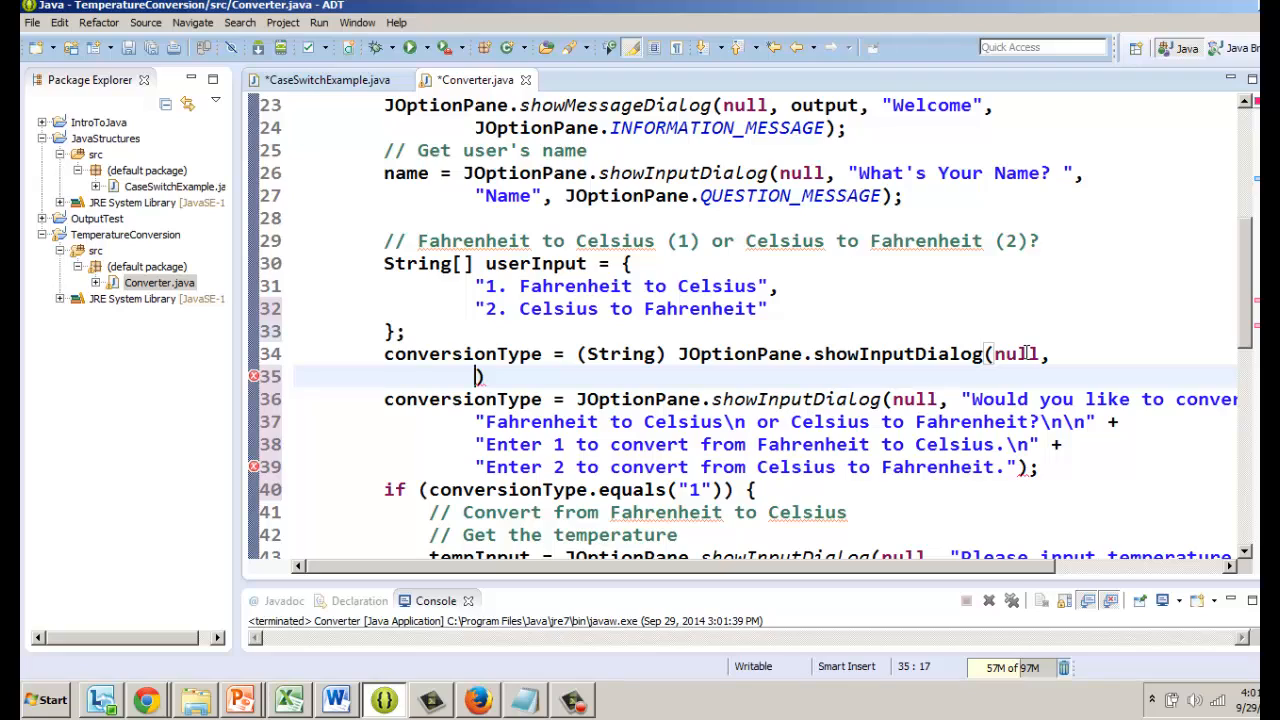
type("Choose\"")
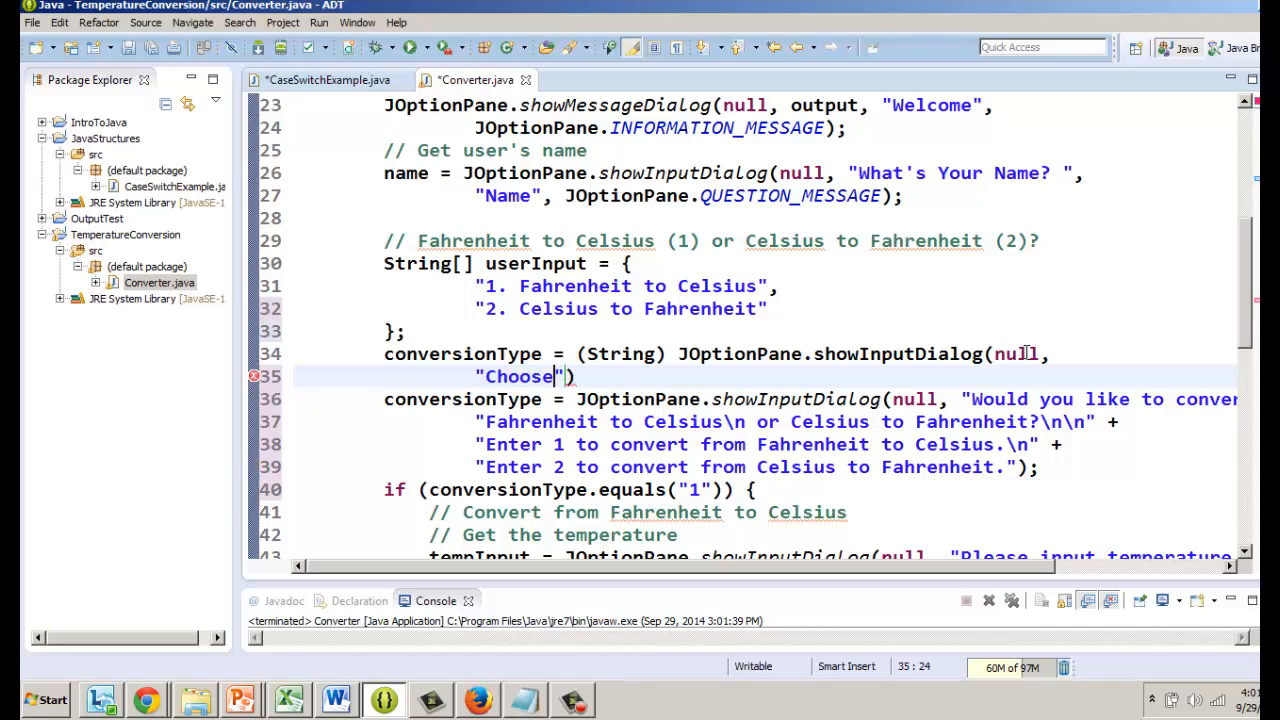
type("your conversion type: \",")
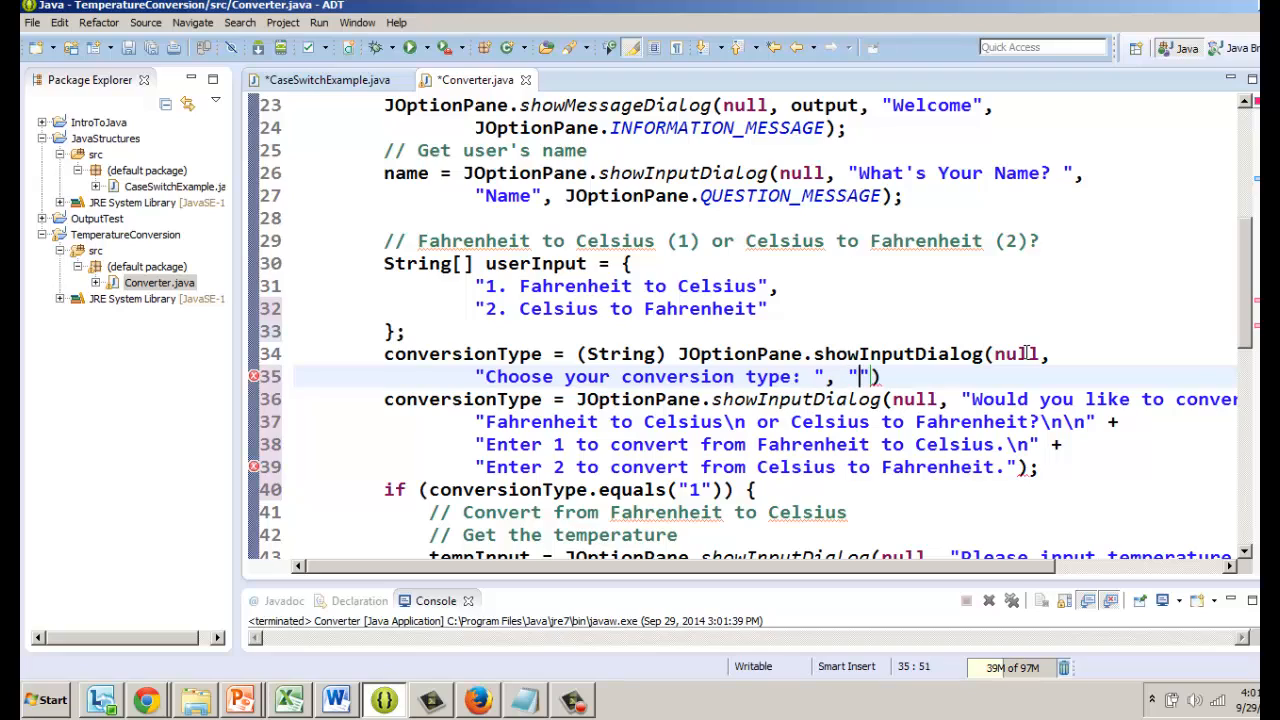
type("User")
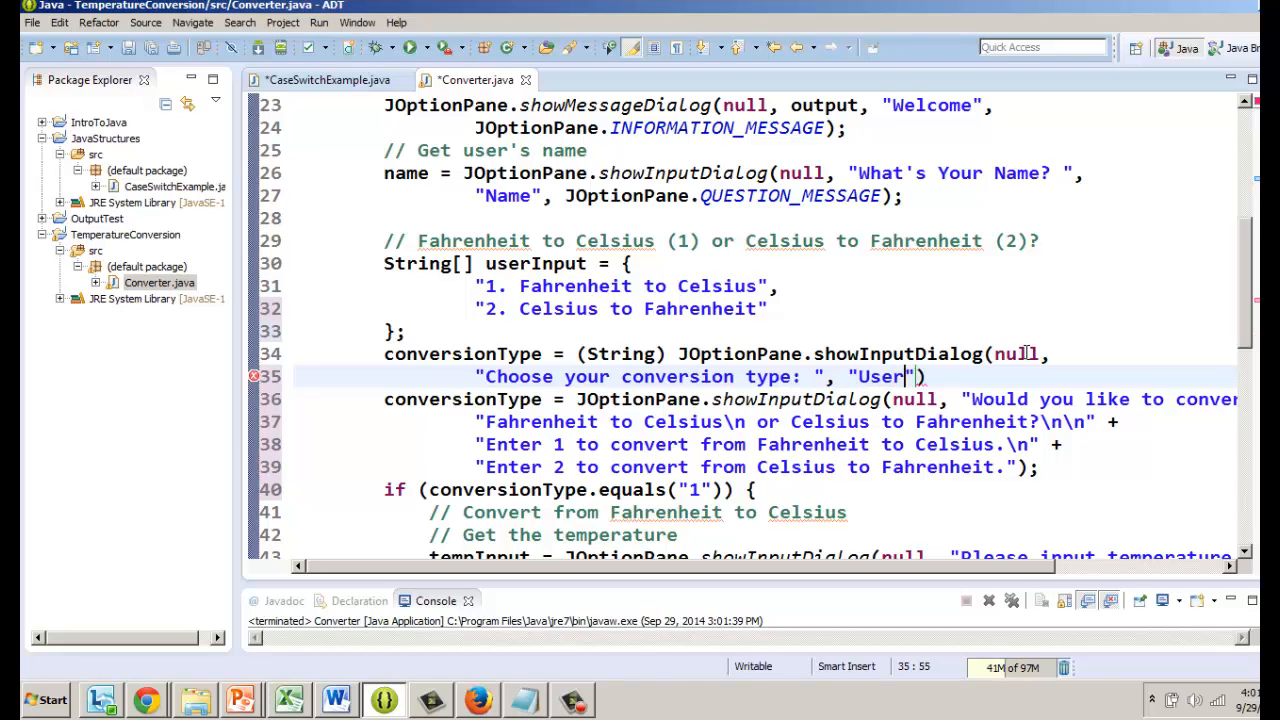
key("BackSpace")
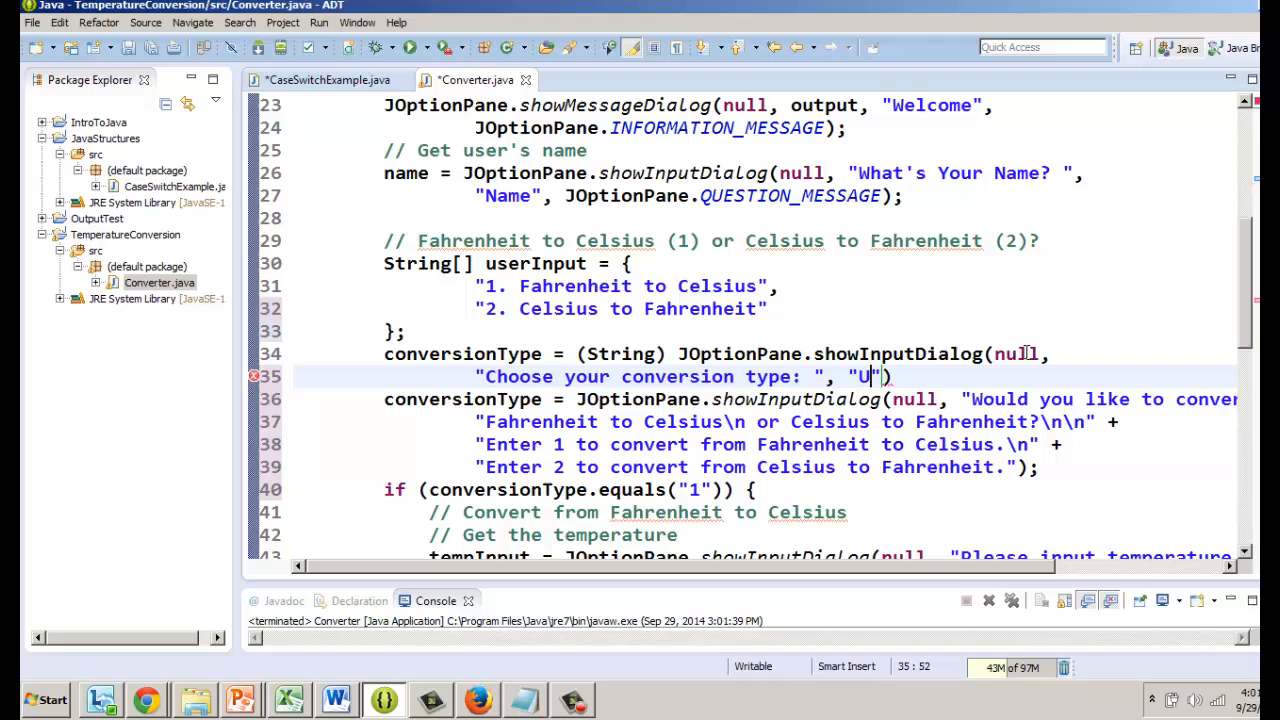
type("elect a Conversion")
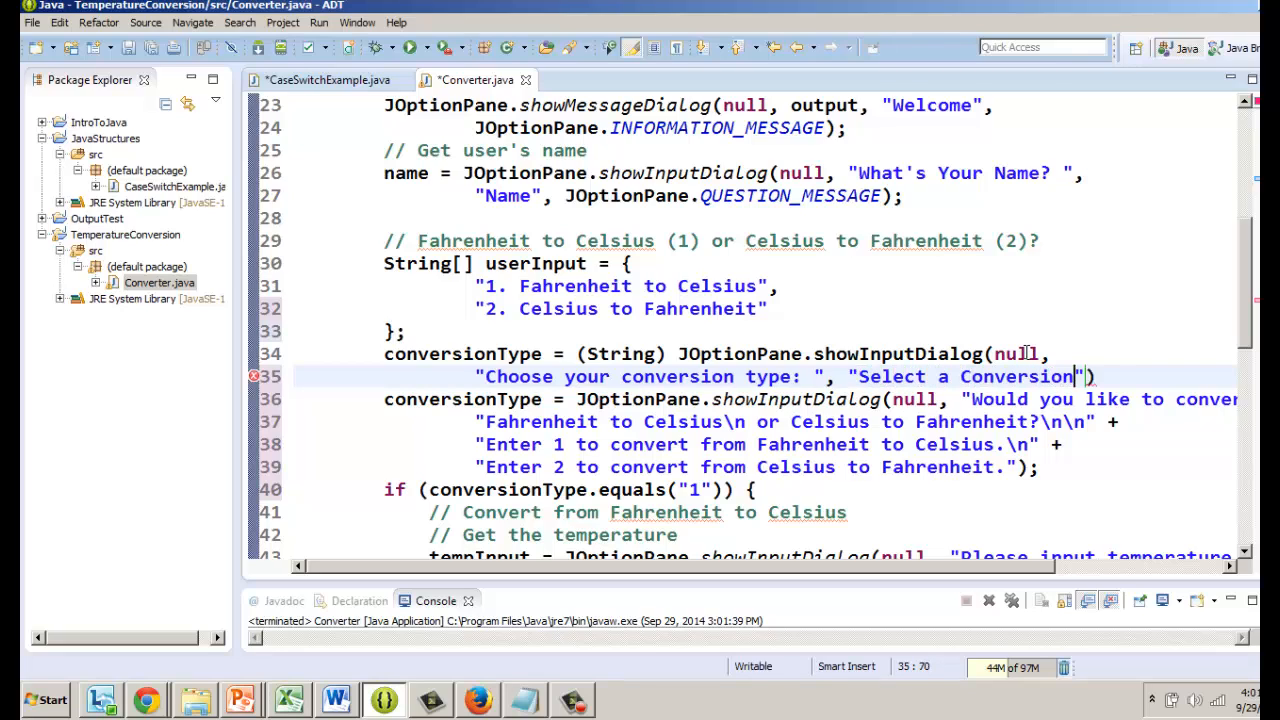
type("Type")
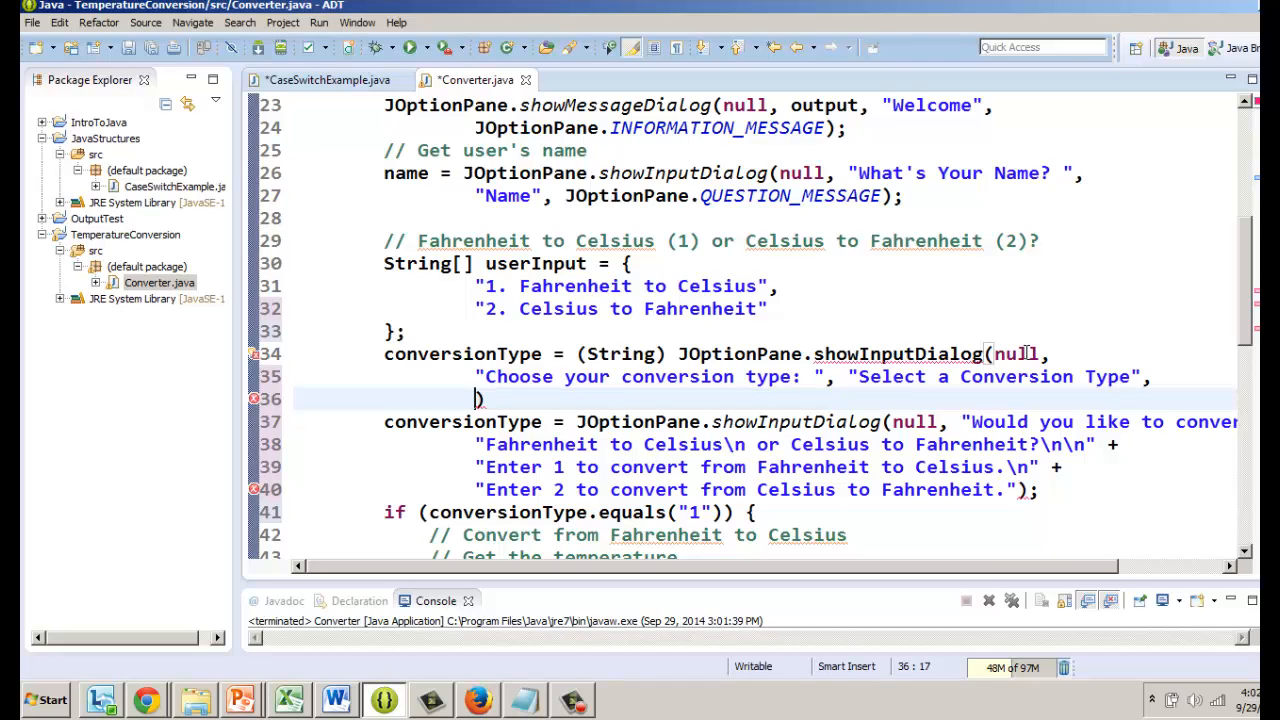
Add the JOptionPane.INFORMATION_MESSAGE and null arguments to the dialog call
type("J")
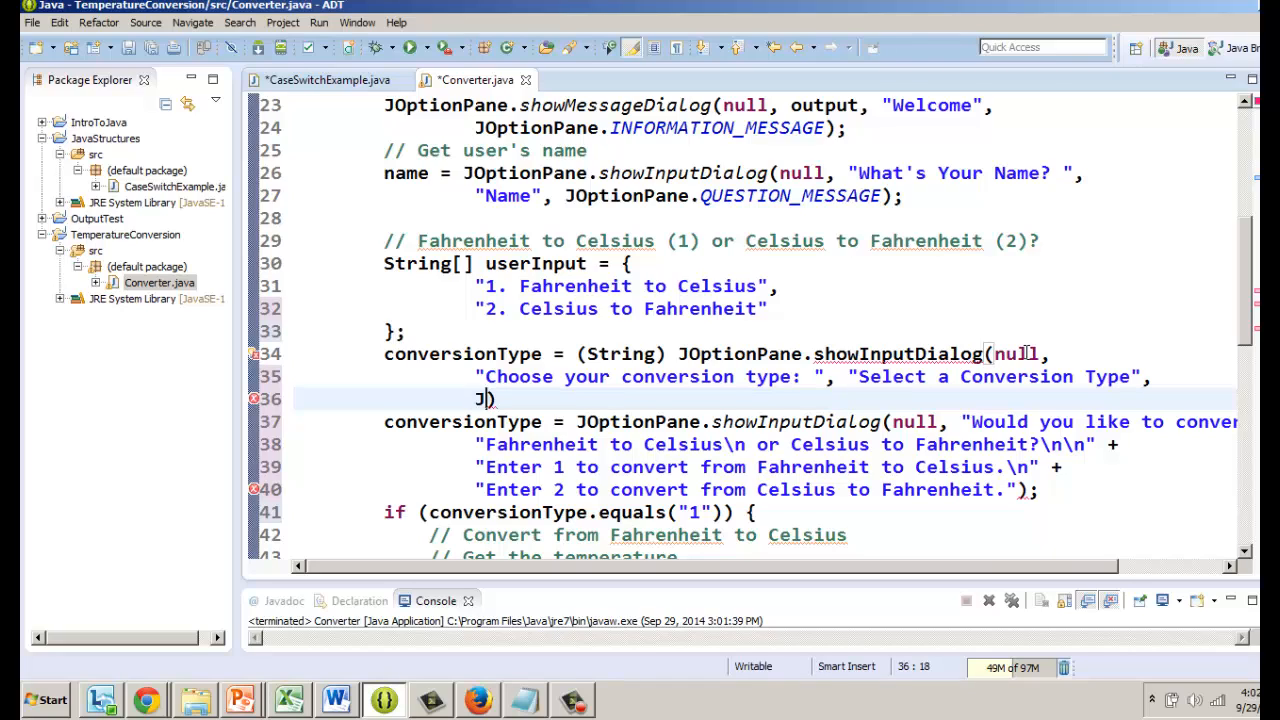
type("OptionP")
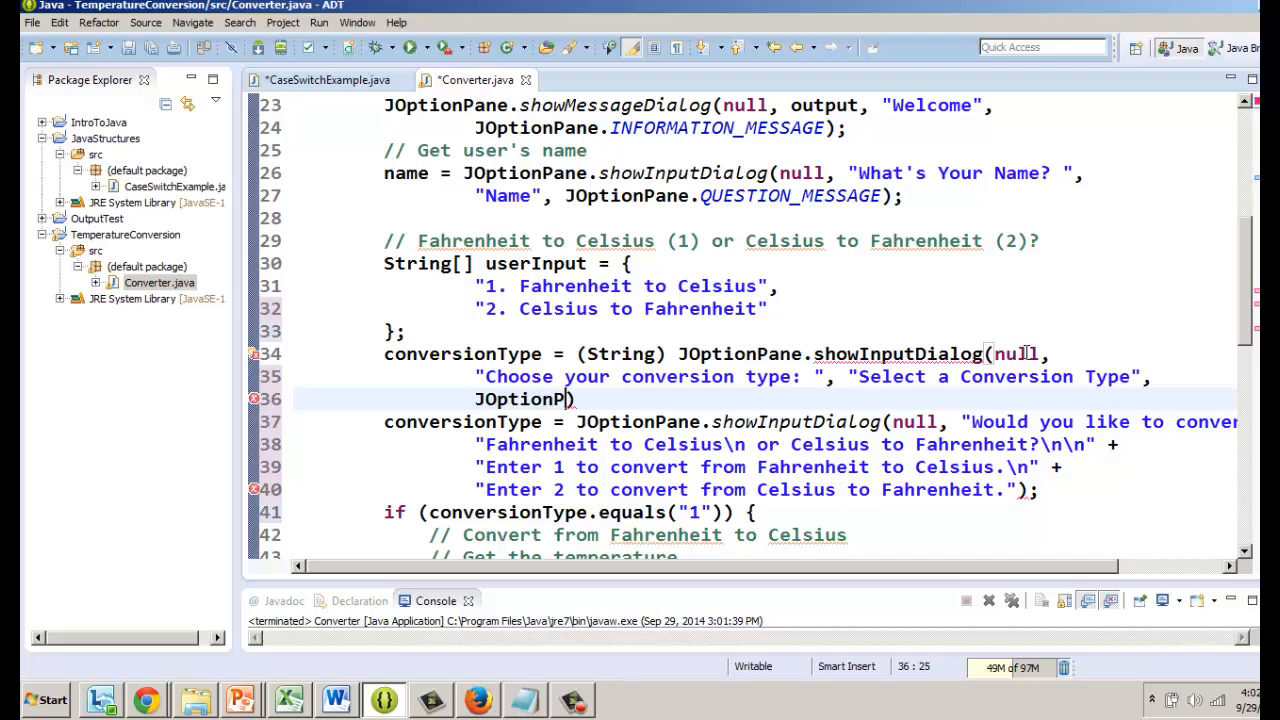
type("ane")
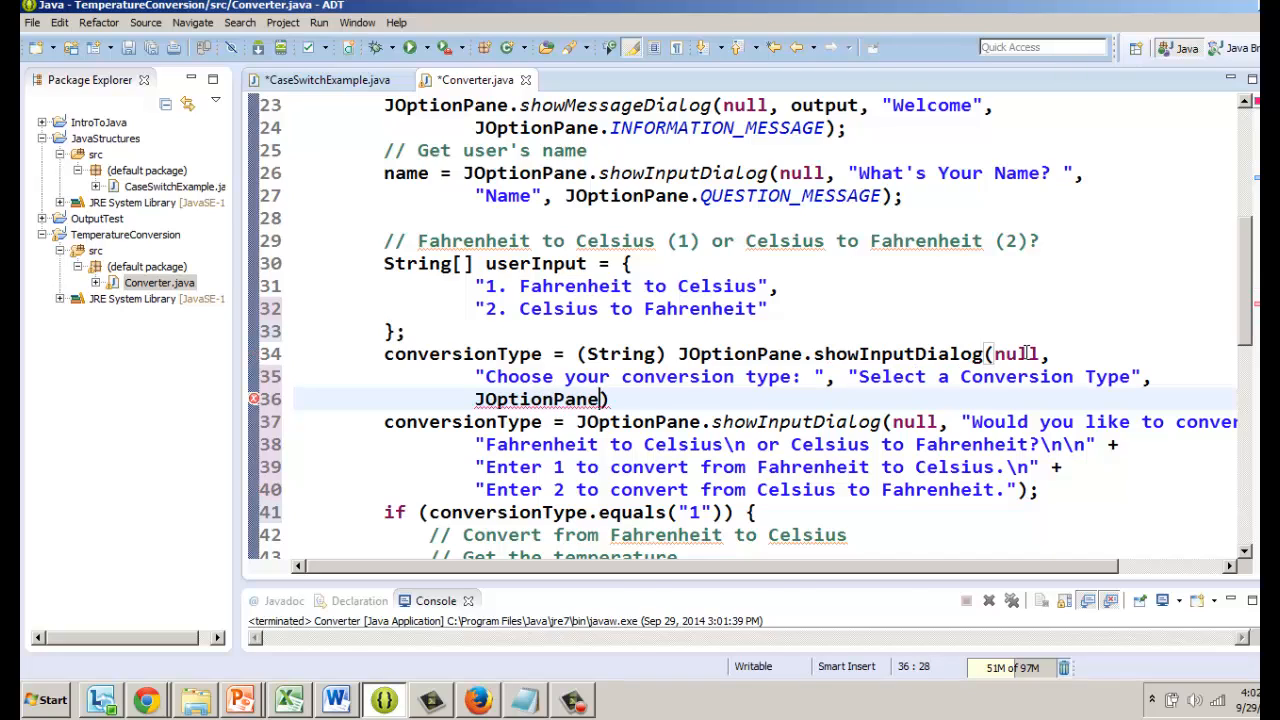
type(".")
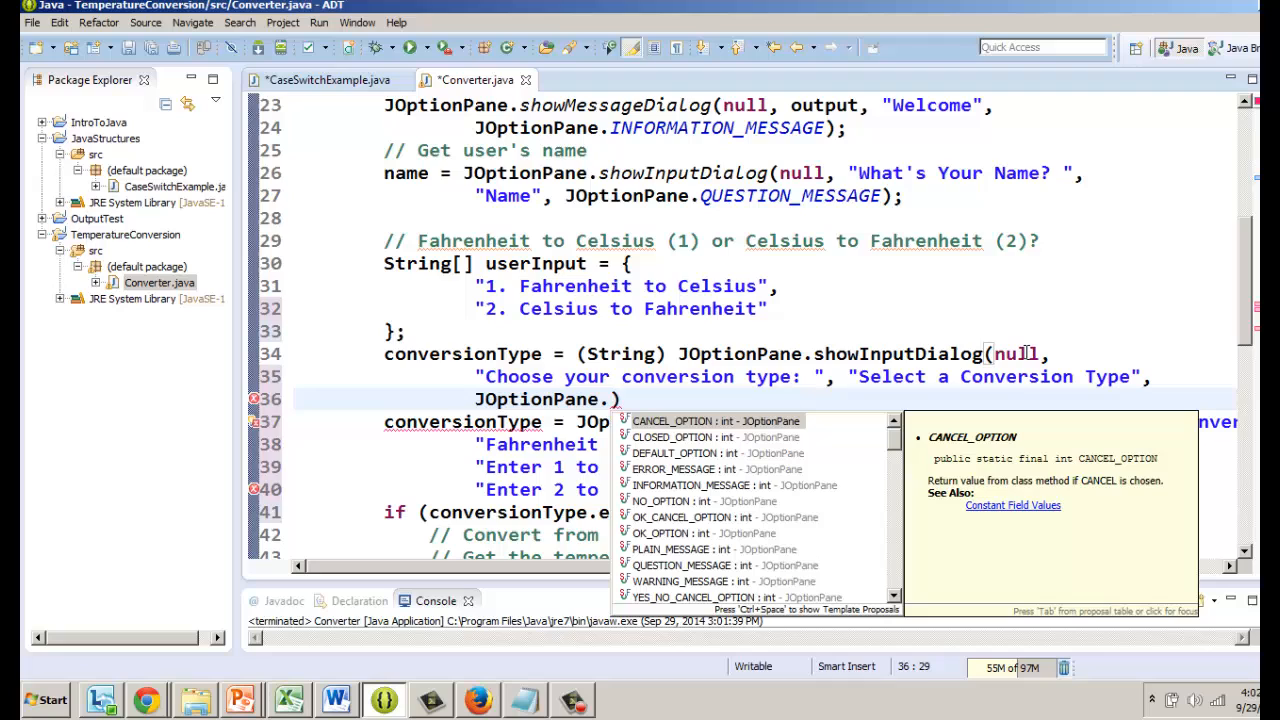
type("i")
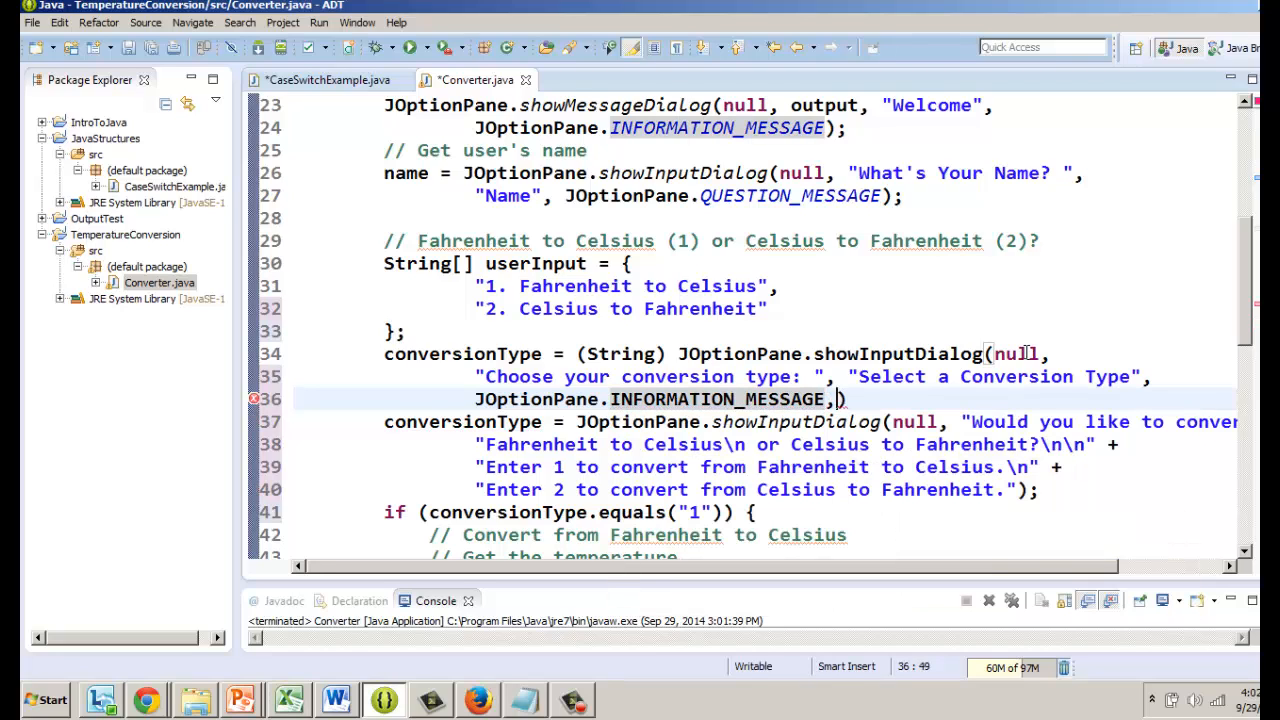
type("null,")
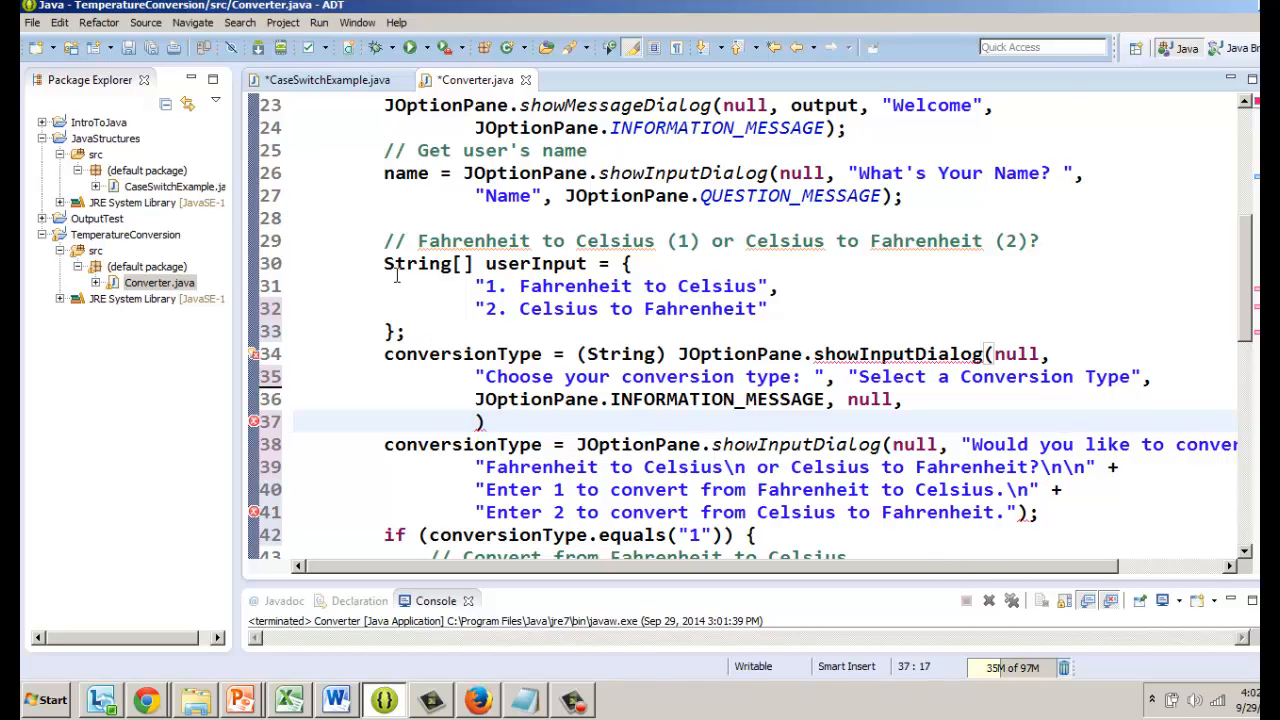
Complete showInputDialog with userInput as options and userInput[0] as default
double_click(534, 263)
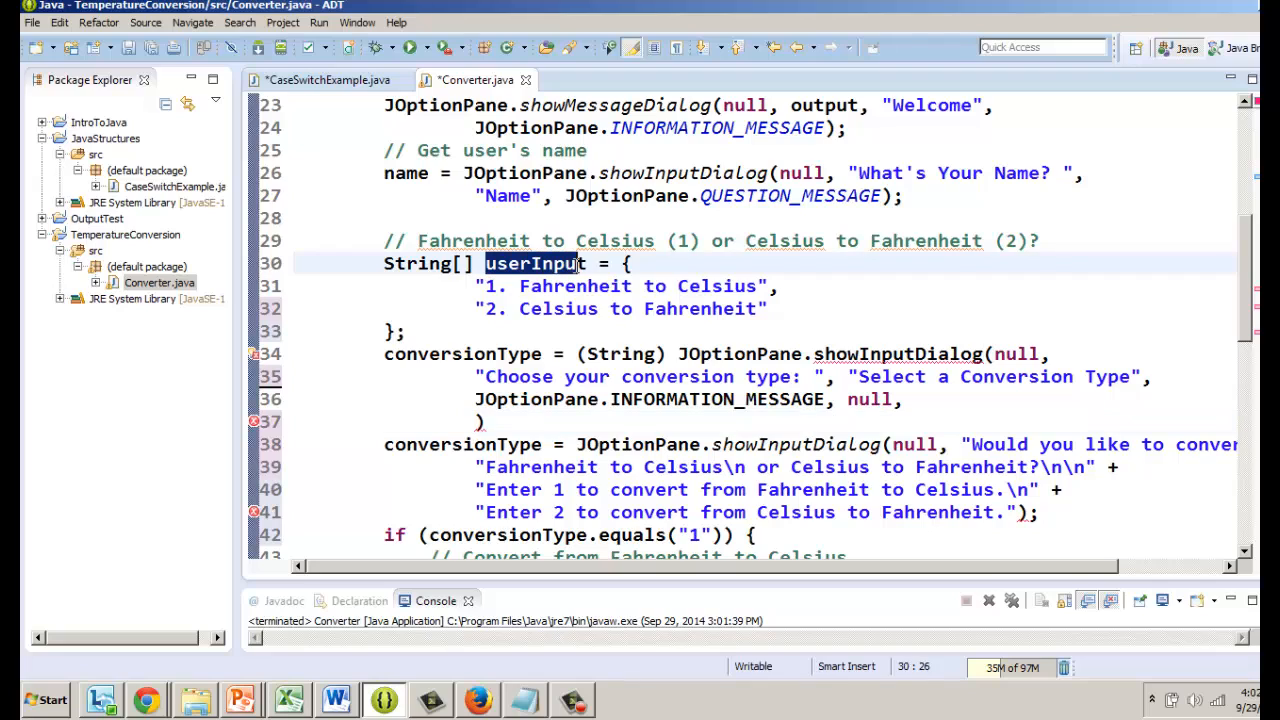
left_click(568, 420)
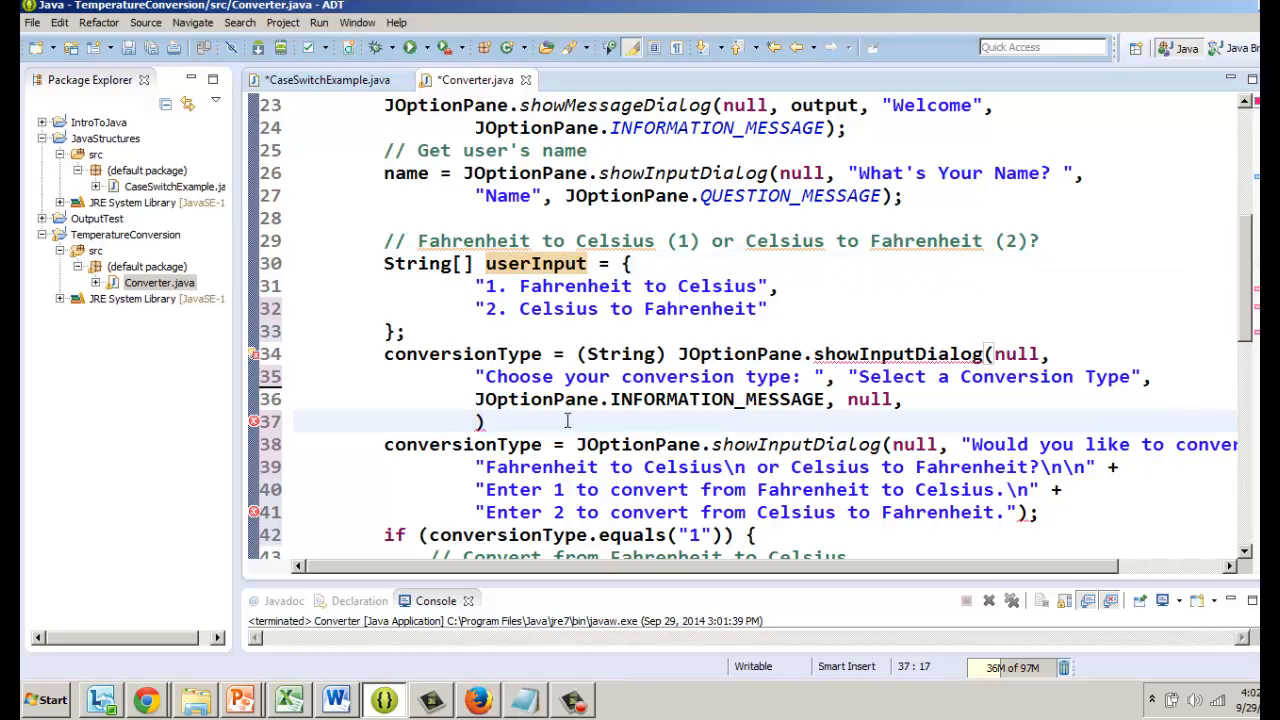
type("userInput,")
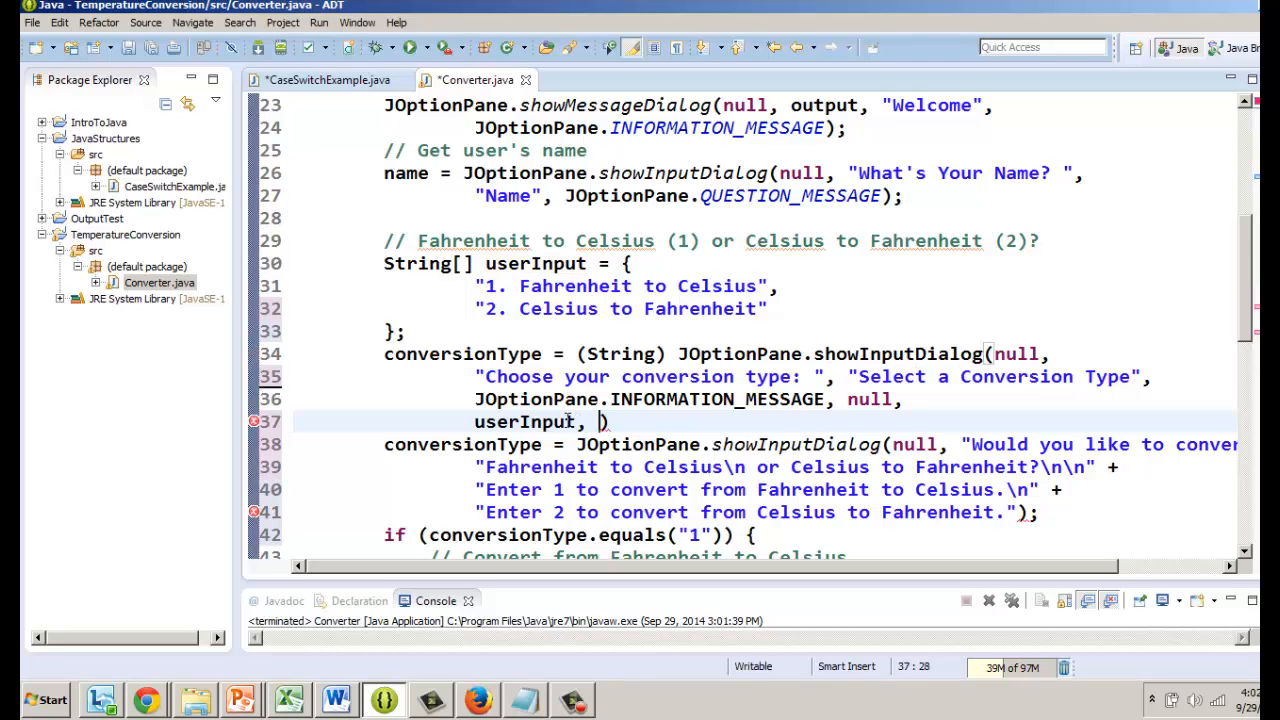
type(")")
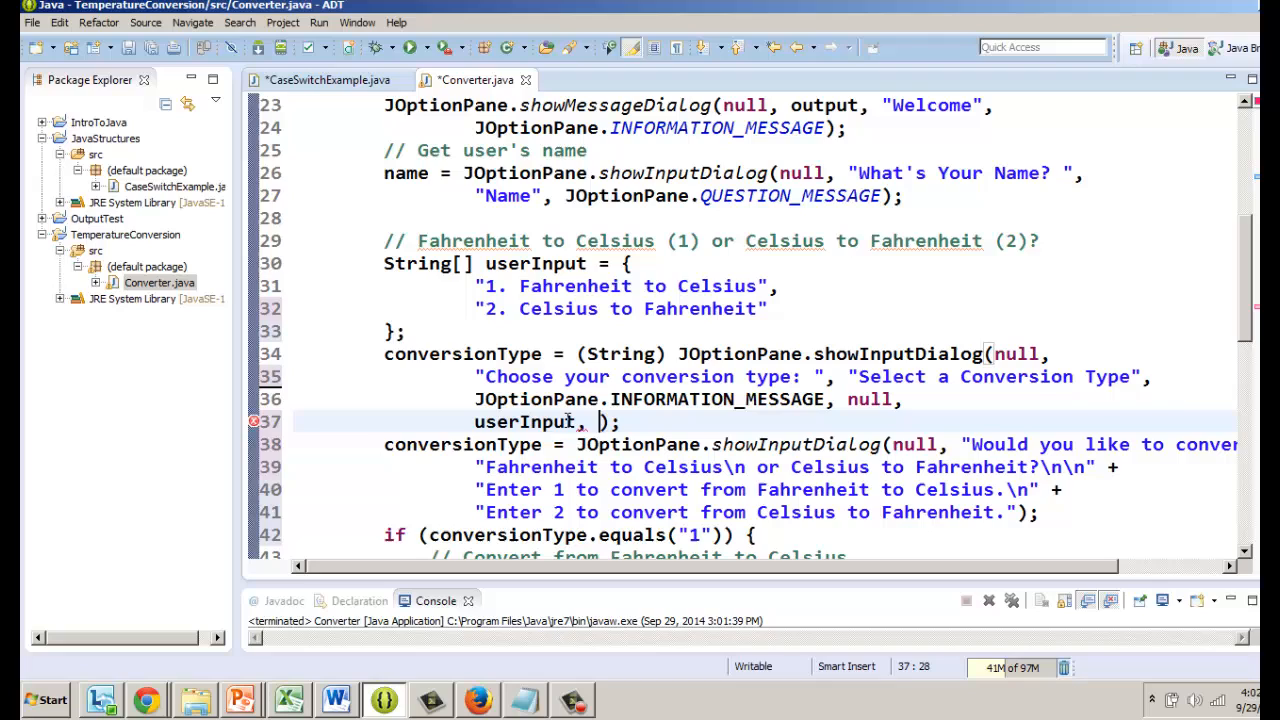
type("user")
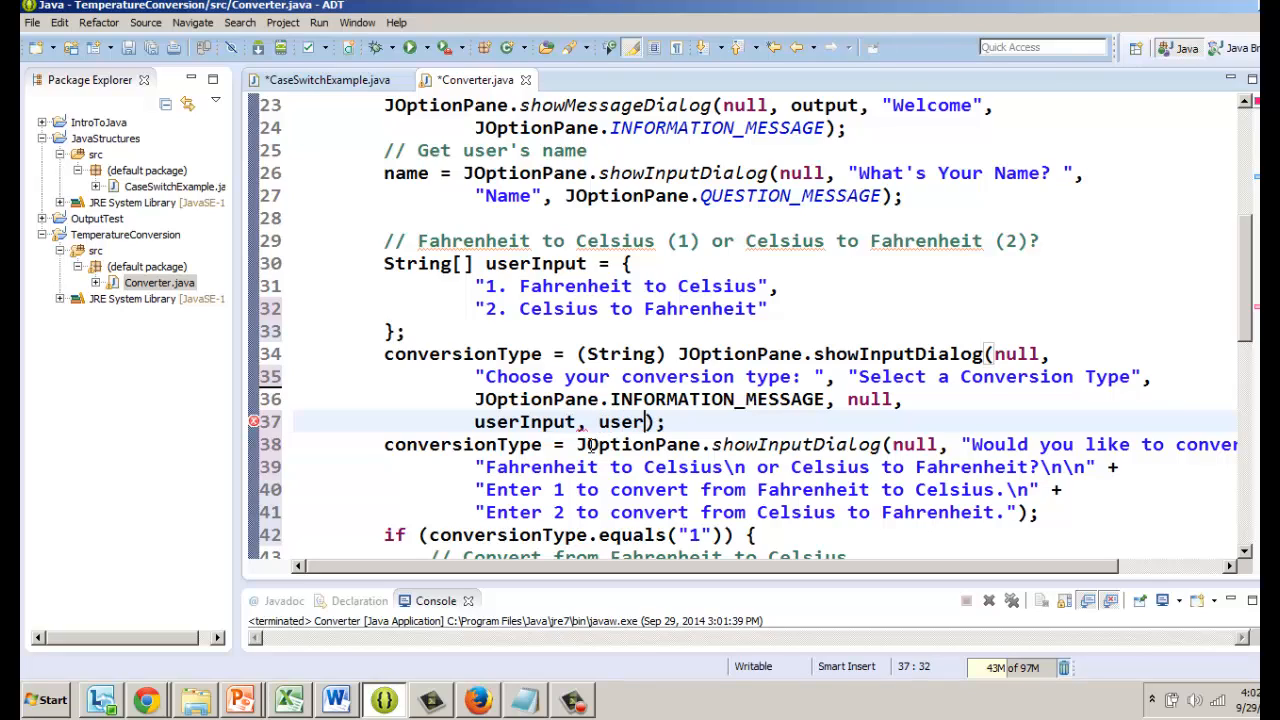
type("Input")
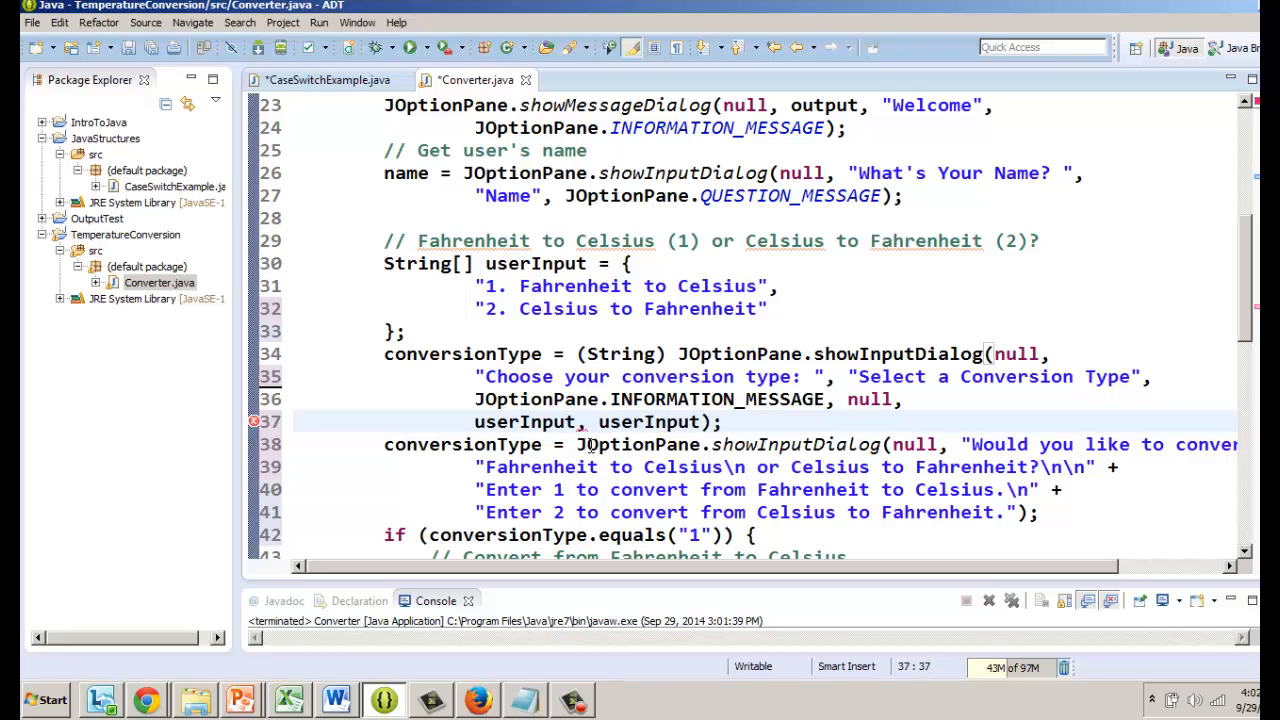
type("[]")
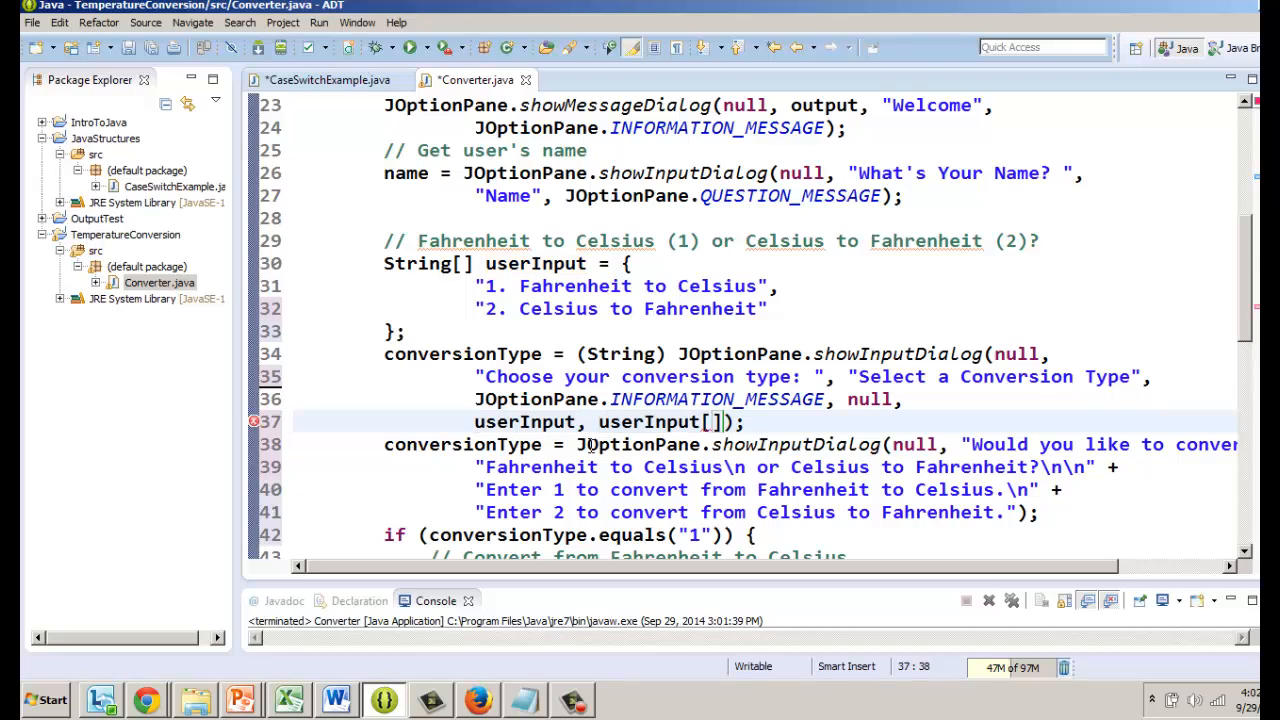
type("0")
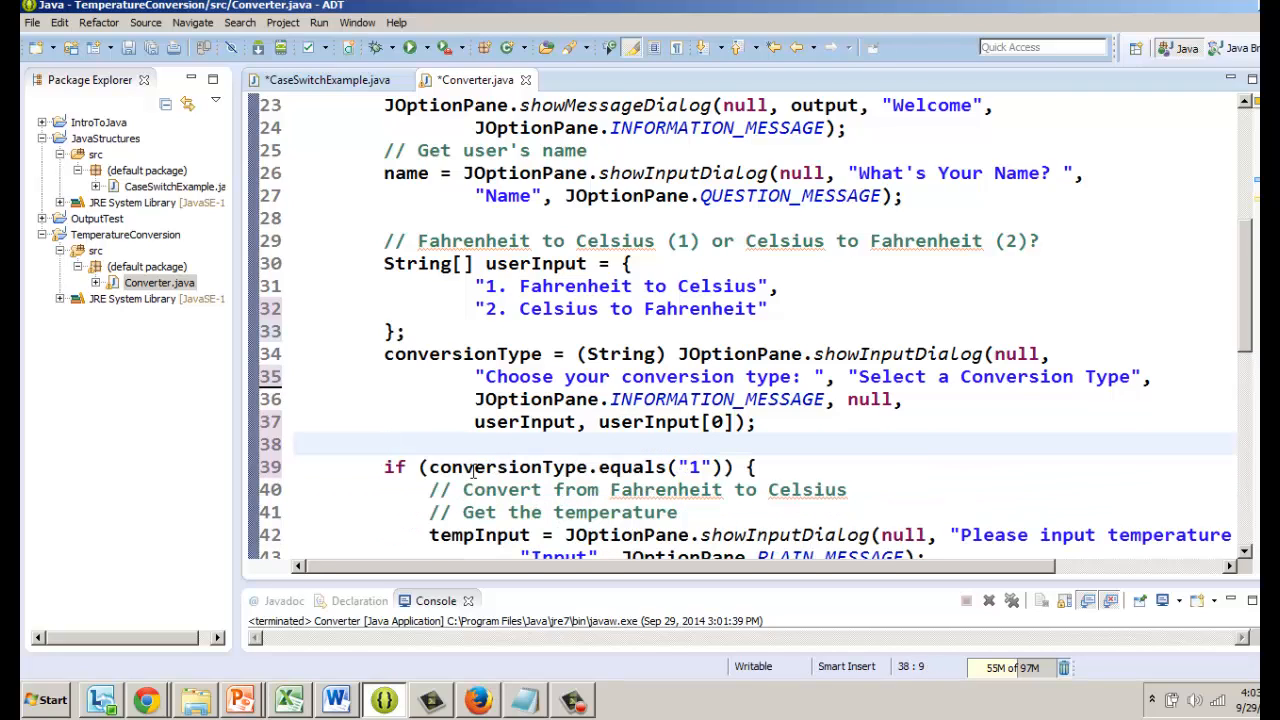
Save and launch the Converter program
left_click_drag(420, 467, 715, 535)
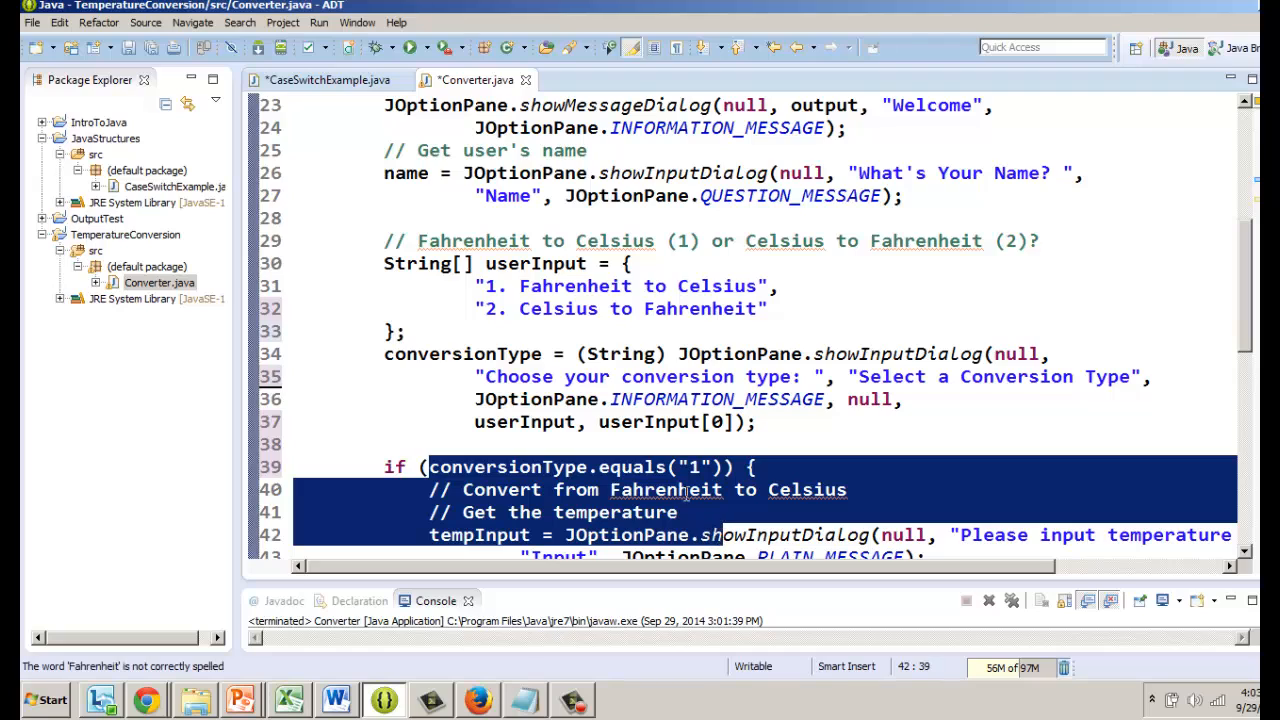
left_click(423, 444)
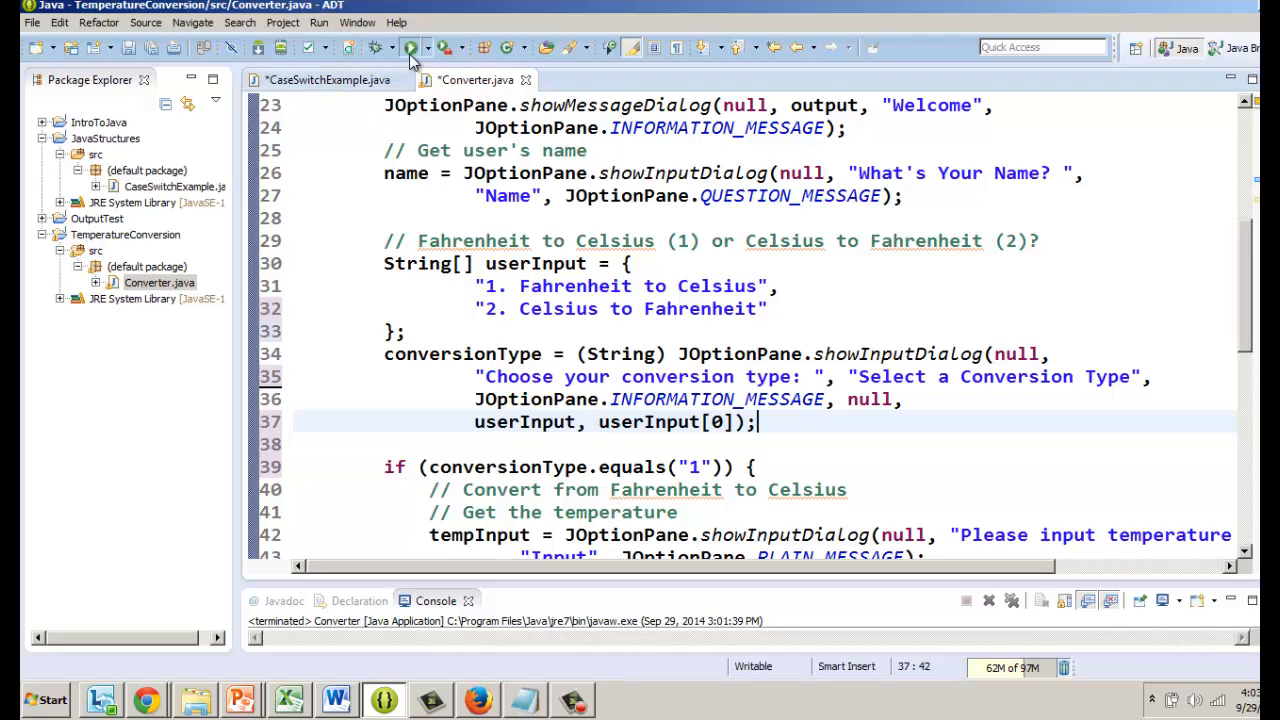
left_click(409, 47)
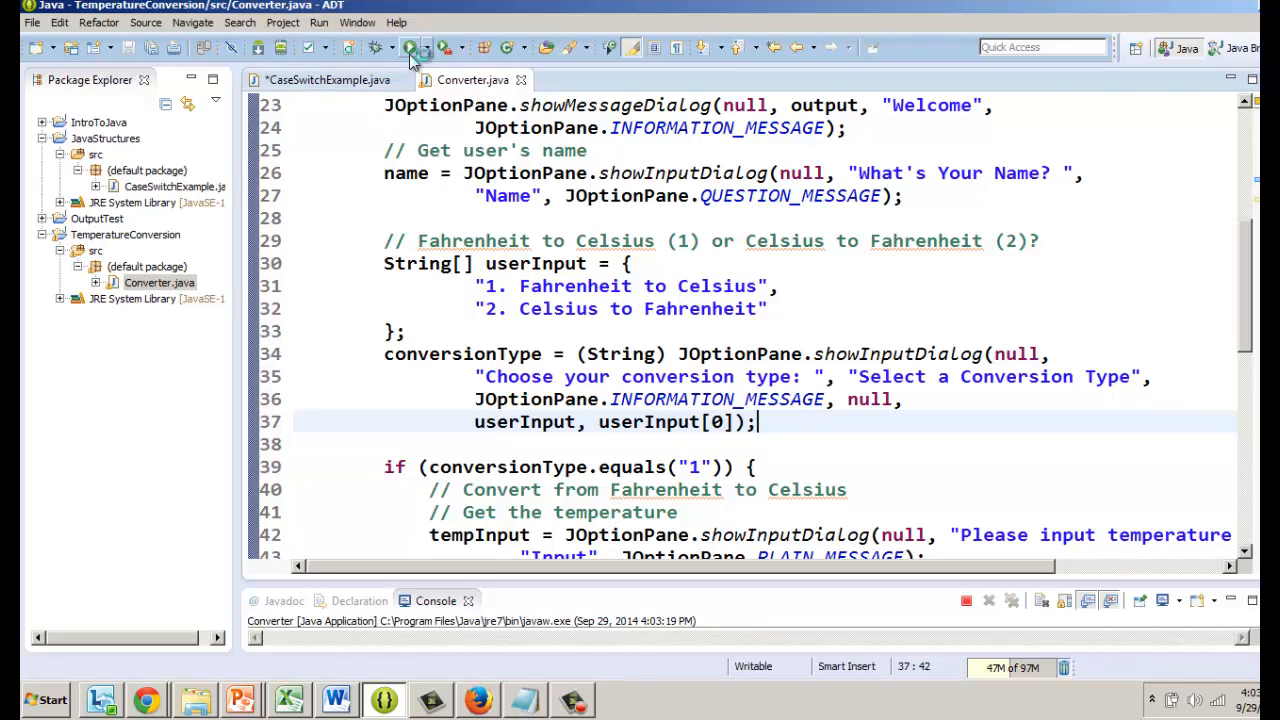
left_click(409, 47)
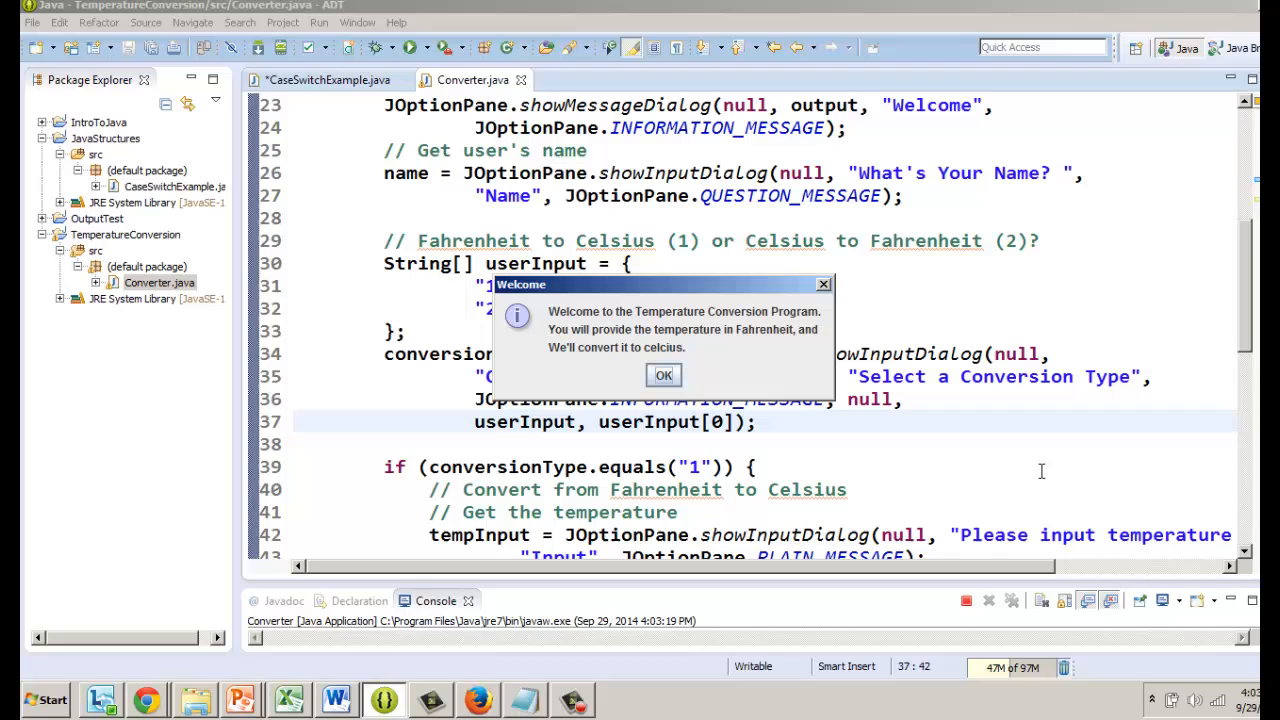
Pass Welcome and Name dialogs, pick "2. Celsius to Fahrenheit" from the drop-down, then cancel
left_click(663, 375)
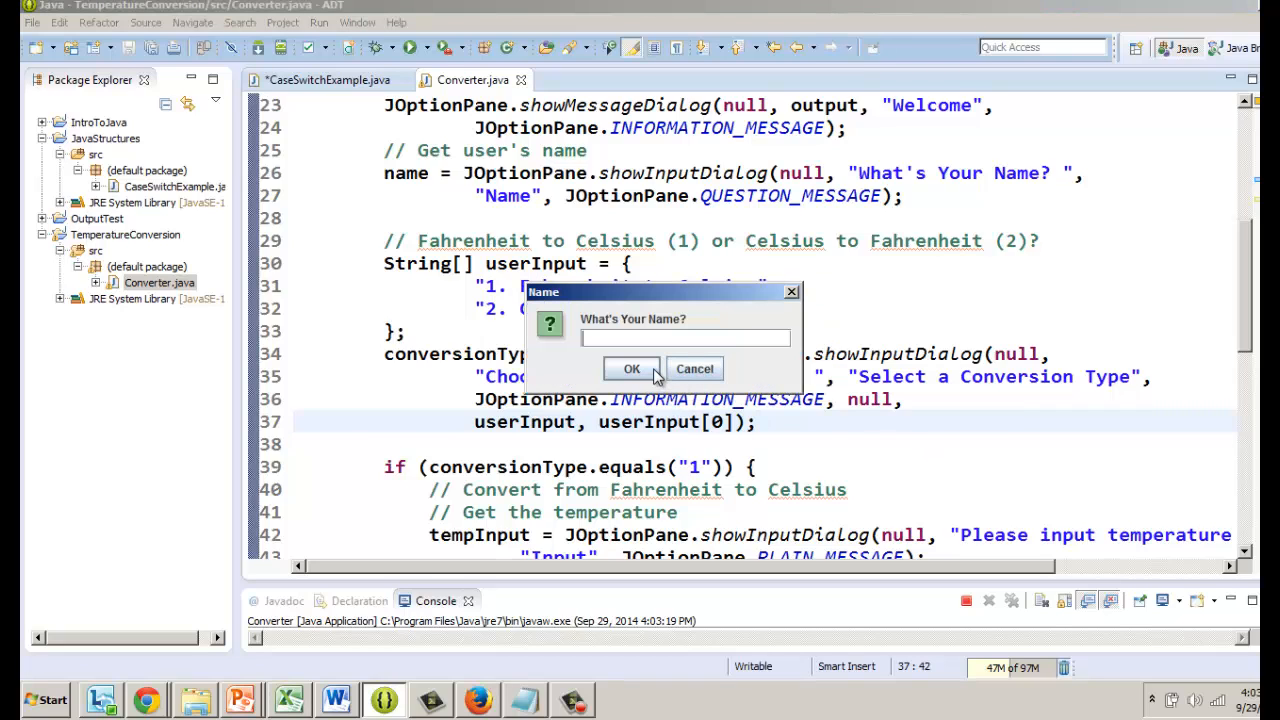
left_click(631, 369)
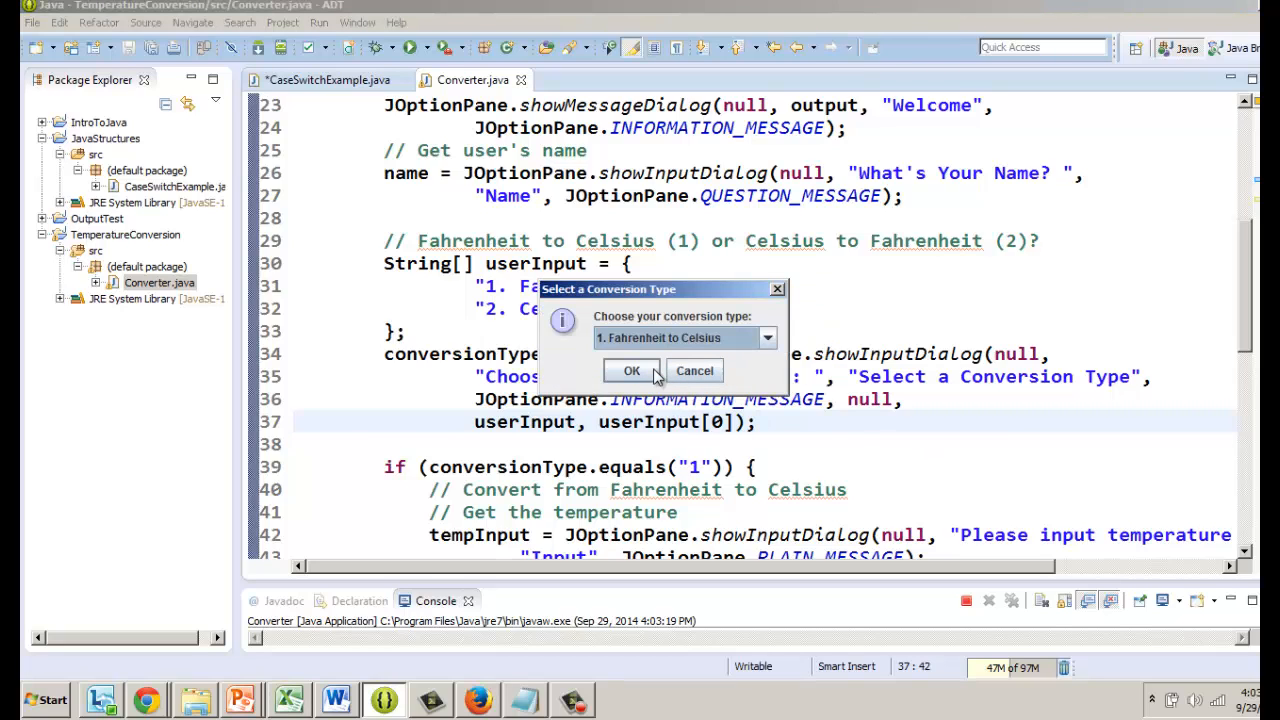
left_click(767, 337)
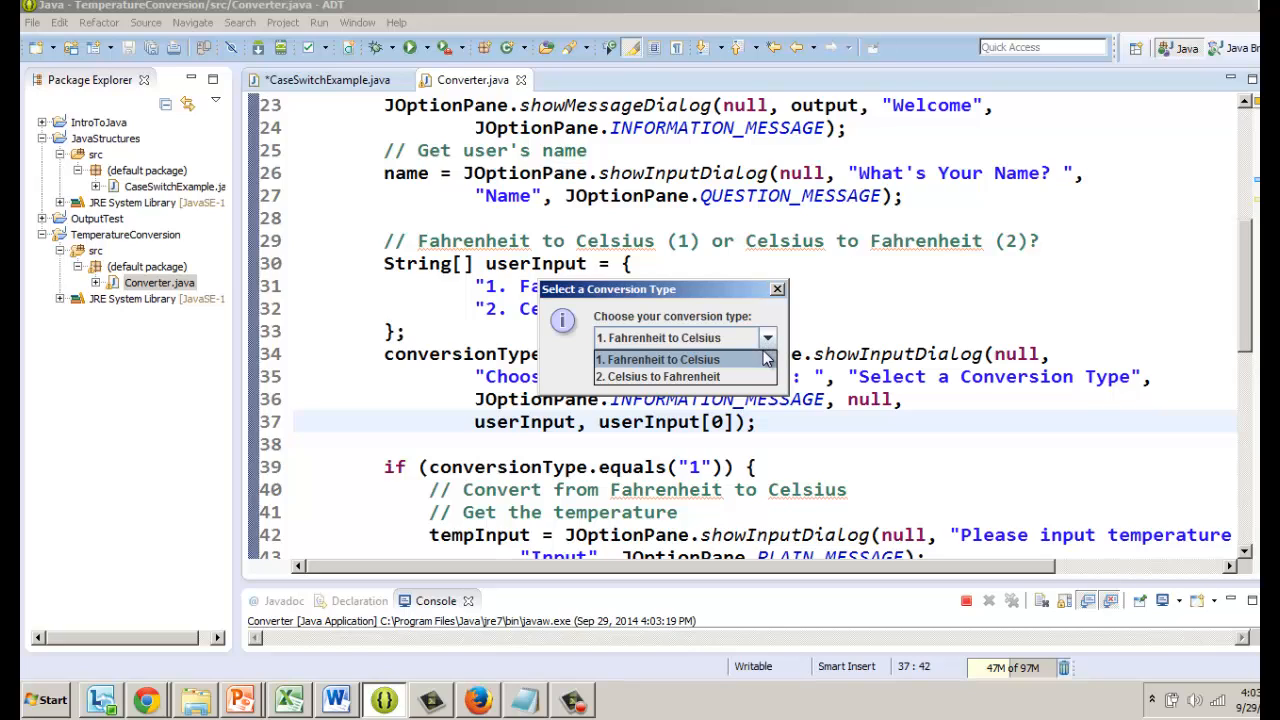
left_click(658, 376)
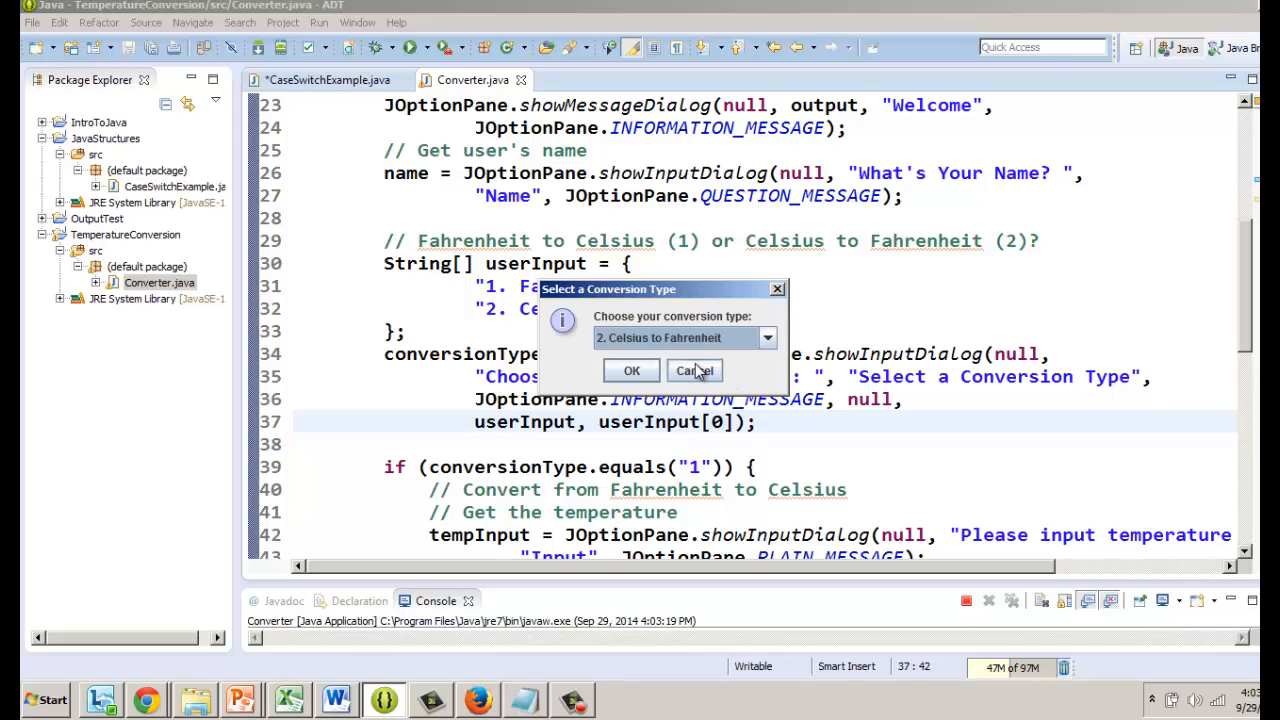
left_click(694, 370)
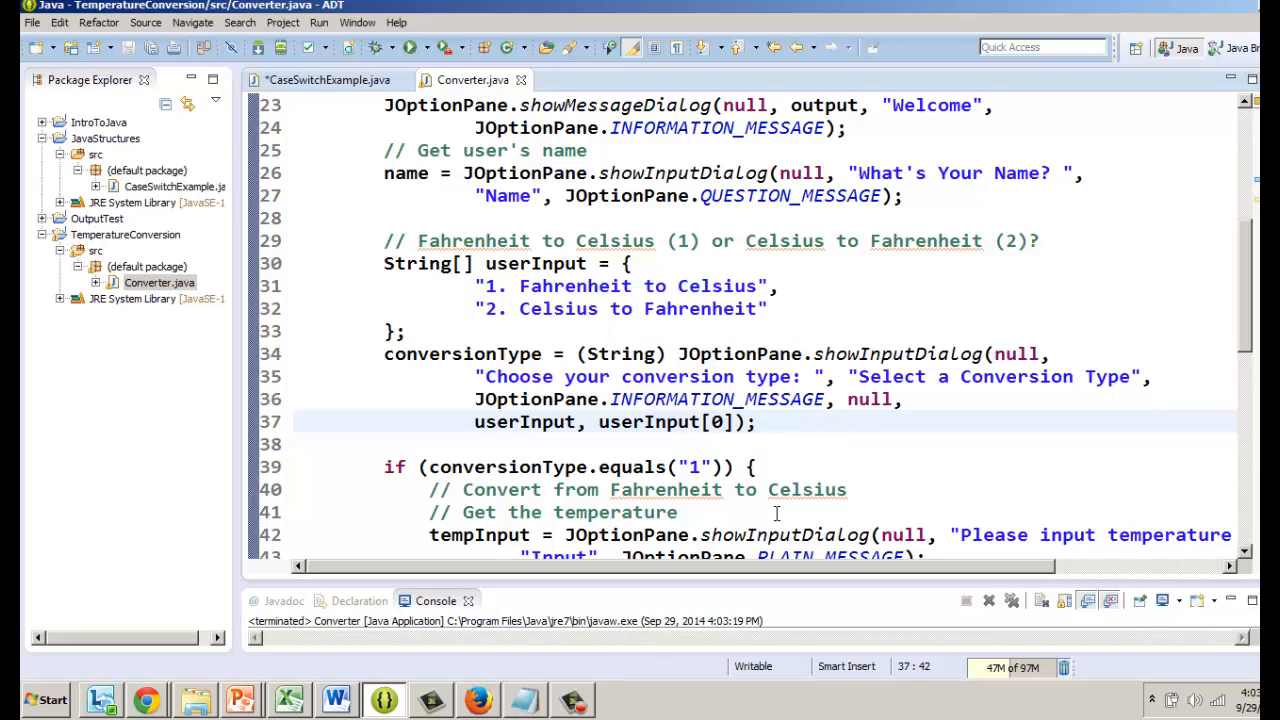
Change the default to userInput[1] and rerun to see Celsius to Fahrenheit preselected
left_click(712, 421)
type("1")
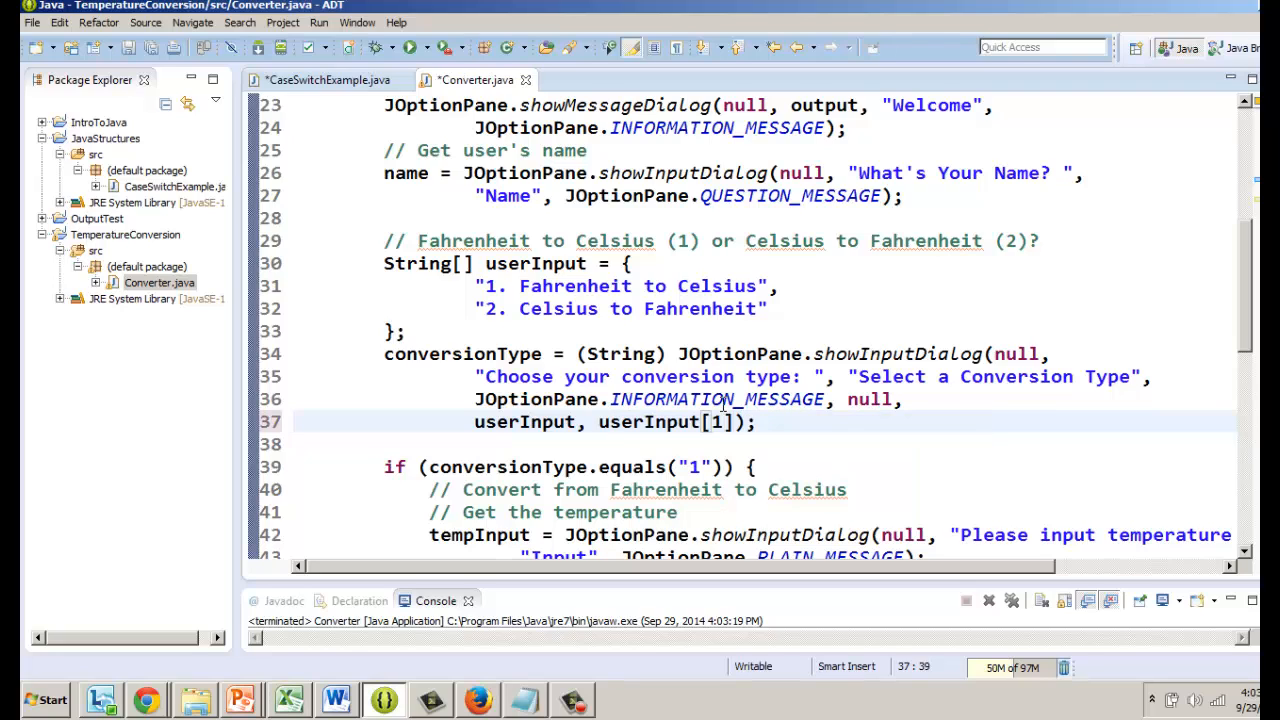
left_click(409, 47)
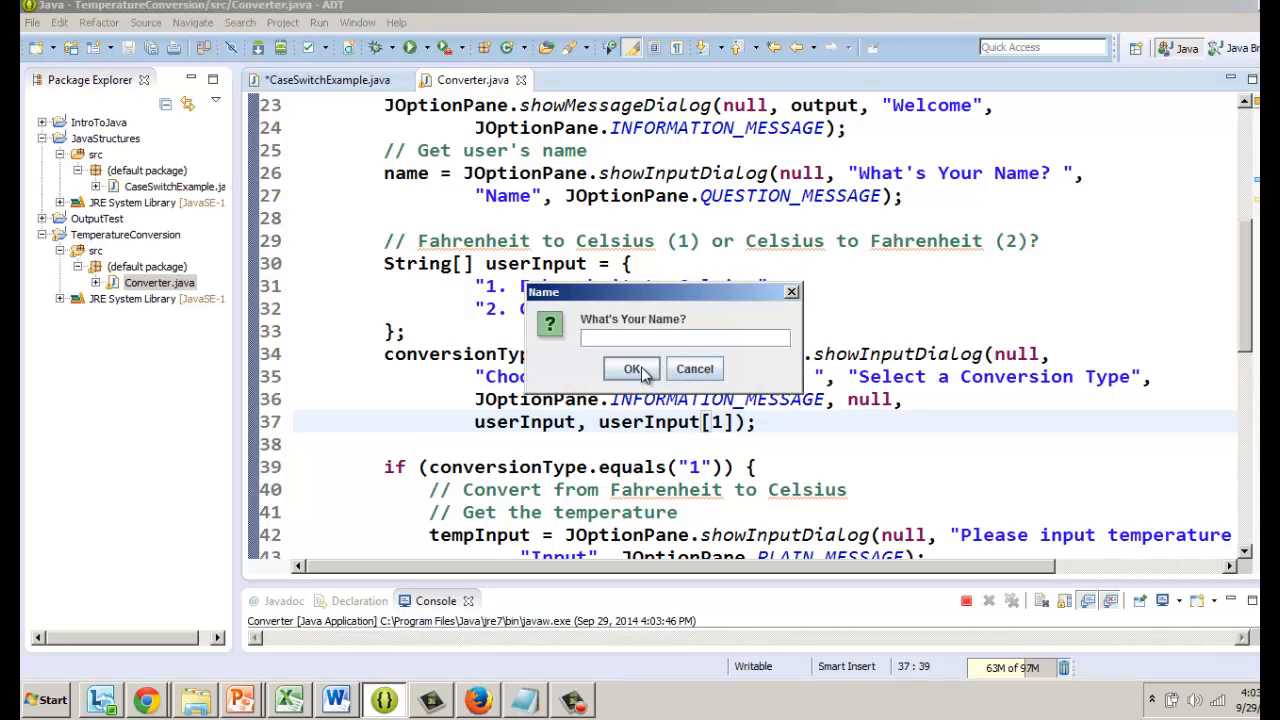
left_click(631, 369)
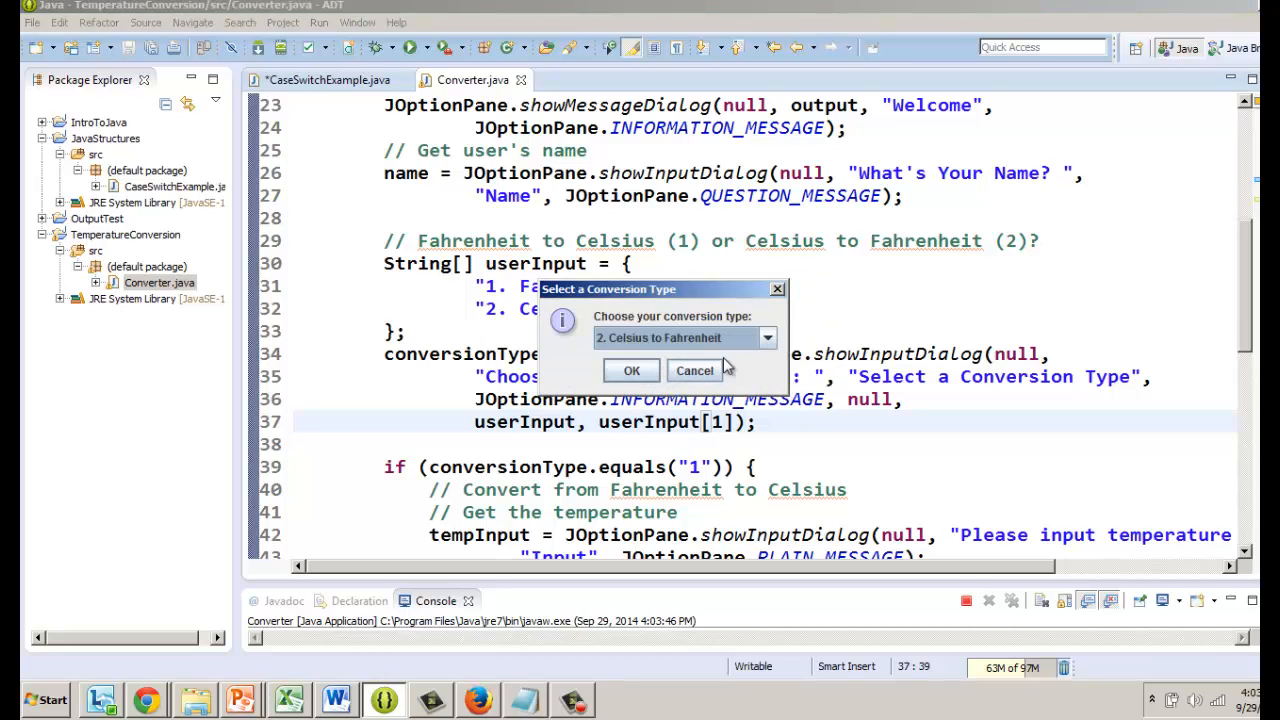
mouse_move(695, 371)
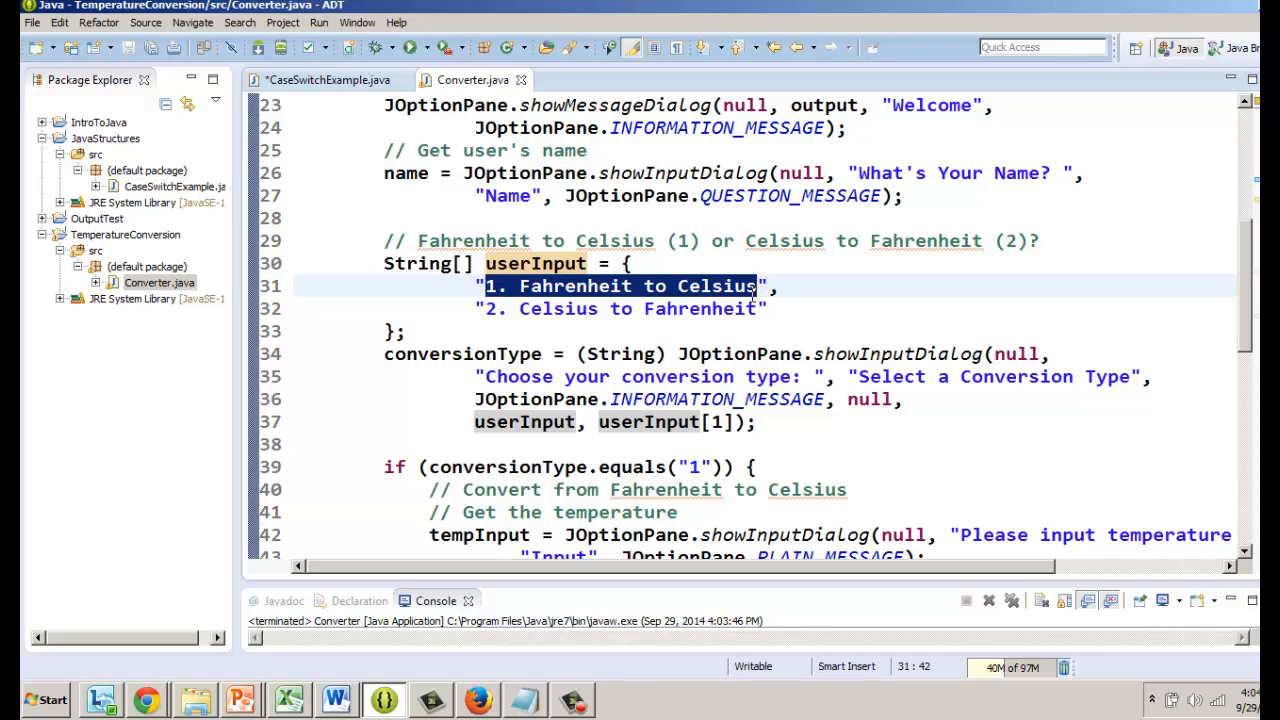
mouse_move(477, 270)
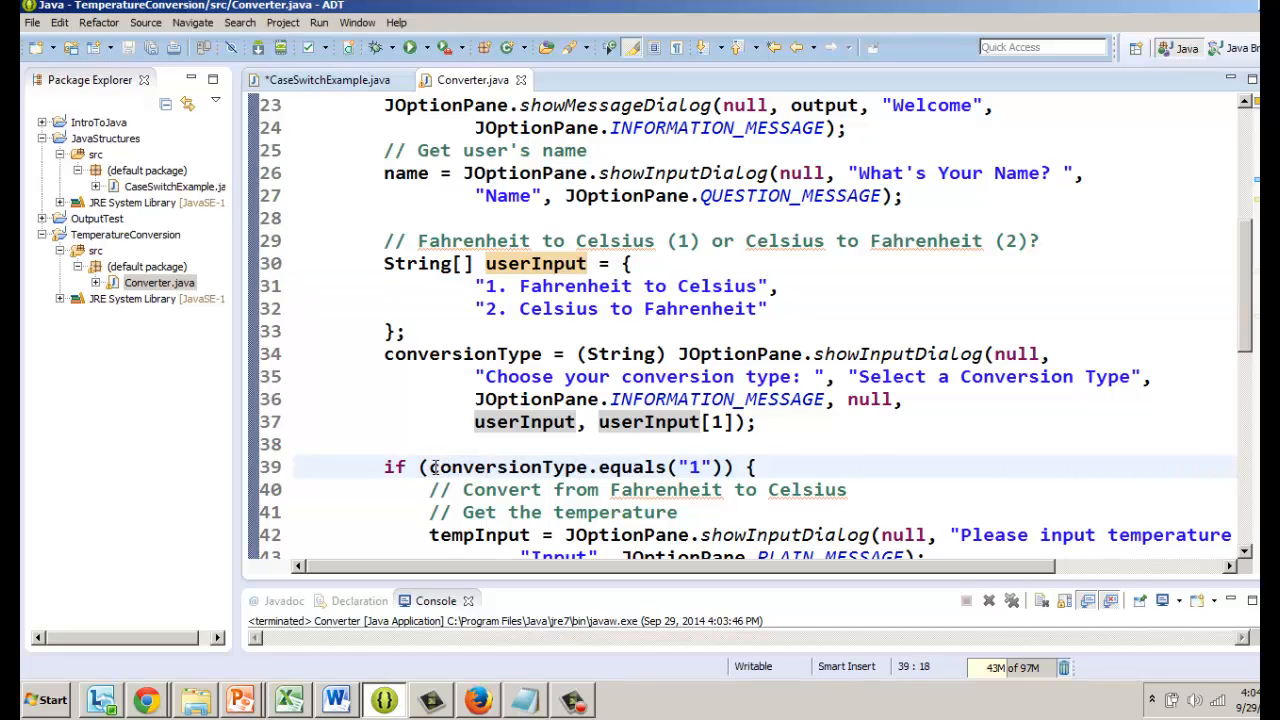
Replace equals with startsWith("1") and startsWith(2) in the branches, then run
double_click(507, 467)
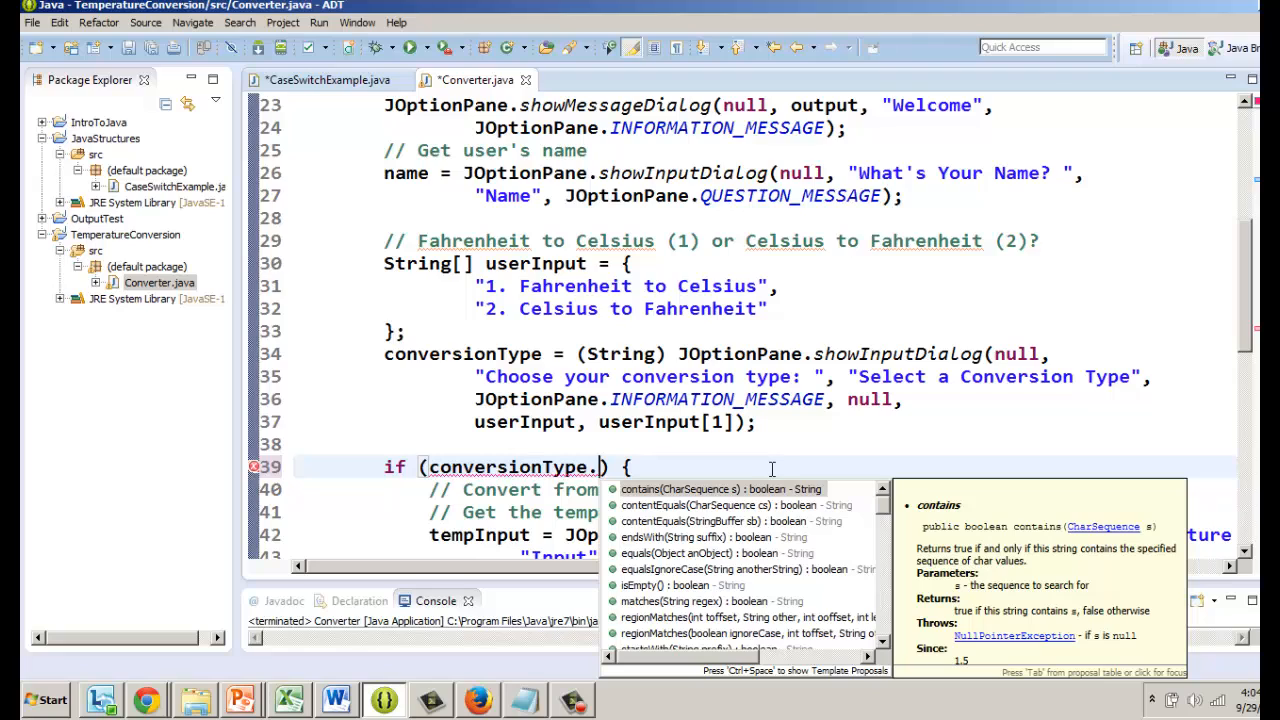
mouse_move(753, 478)
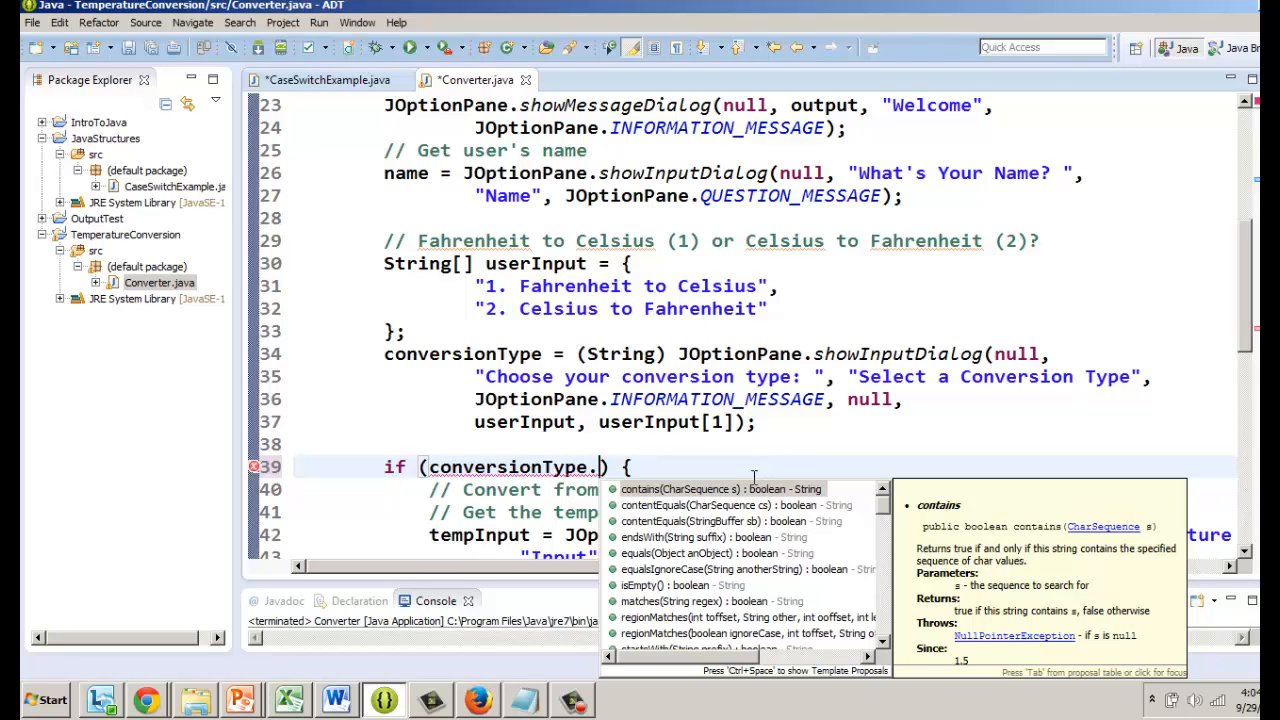
mouse_move(755, 497)
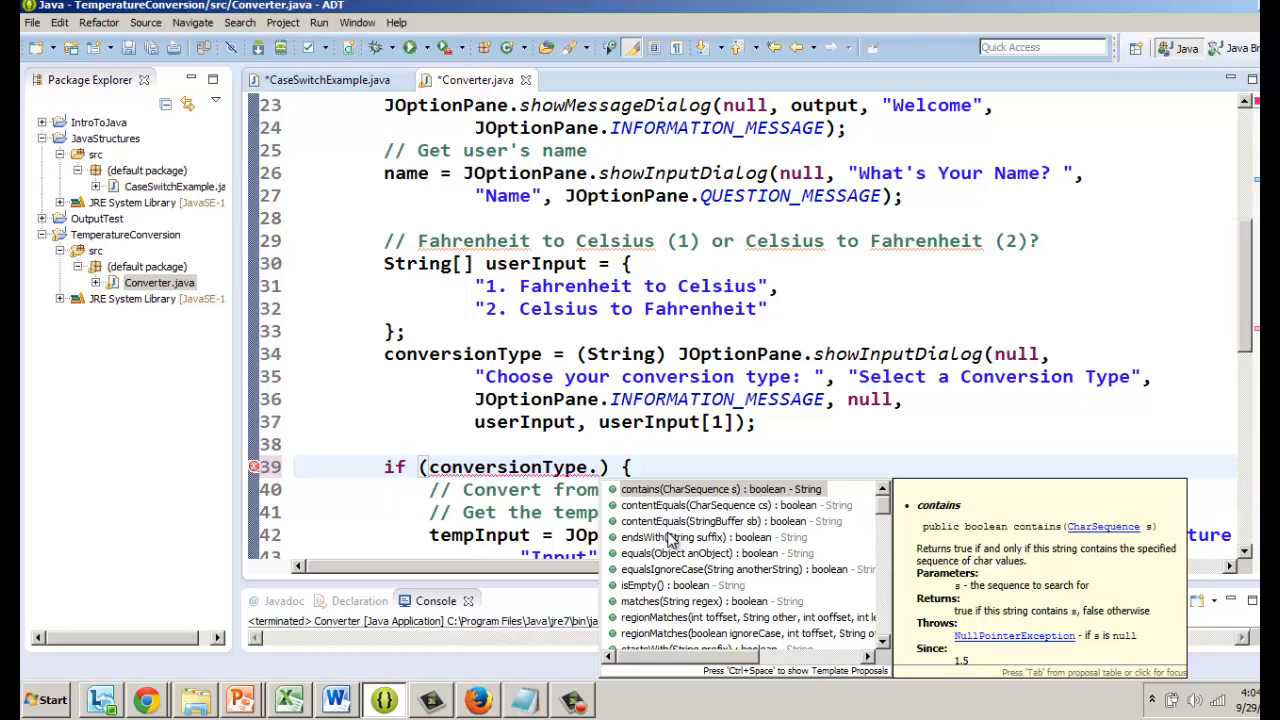
mouse_move(710, 550)
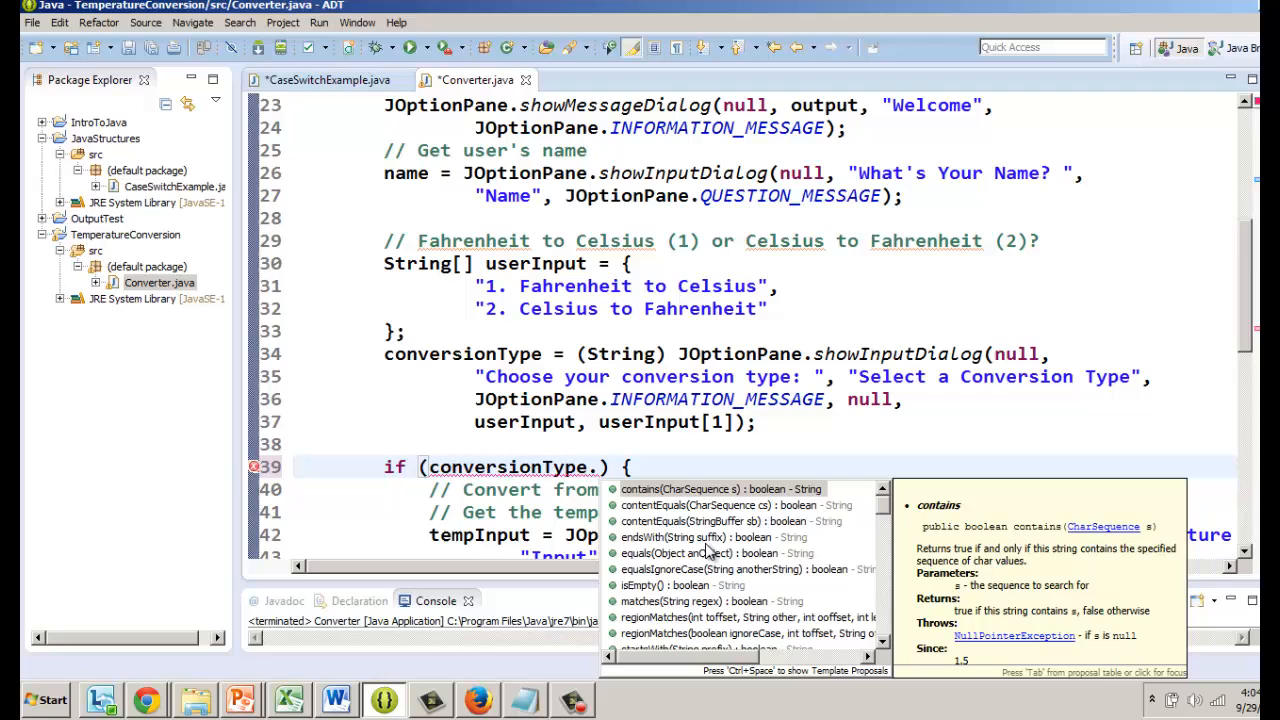
type("startsWith(\"")
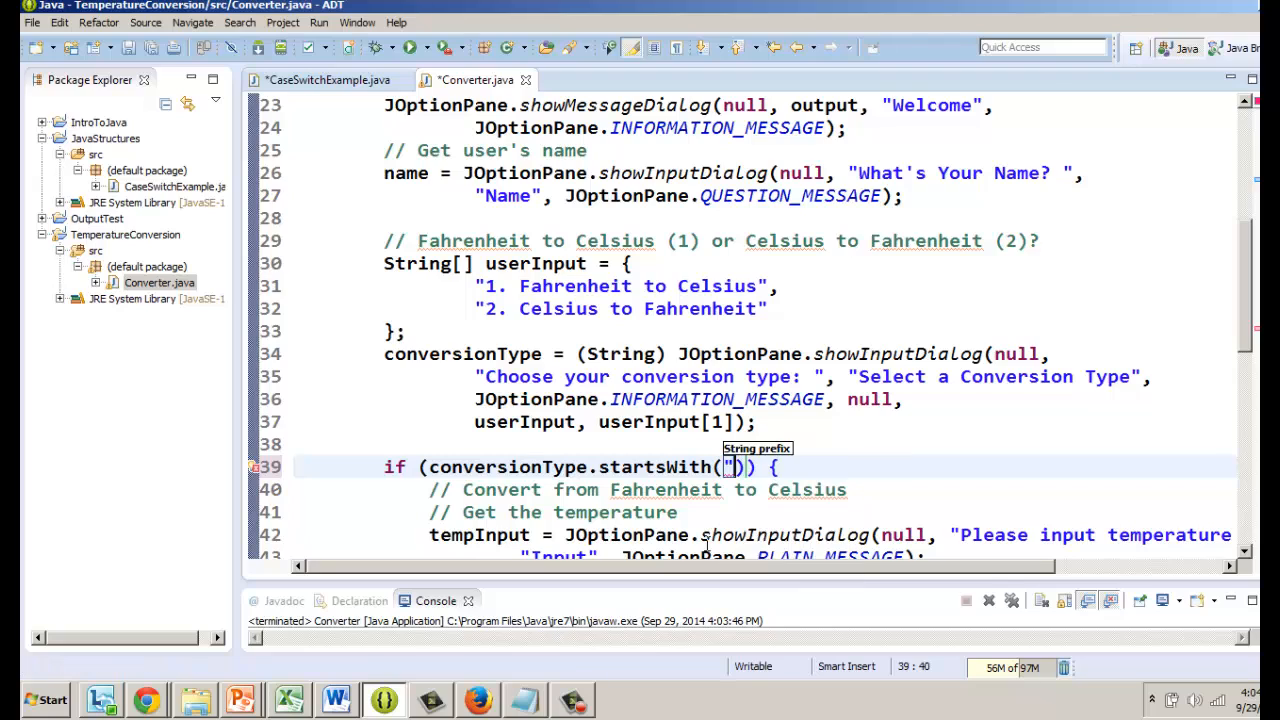
type("1")
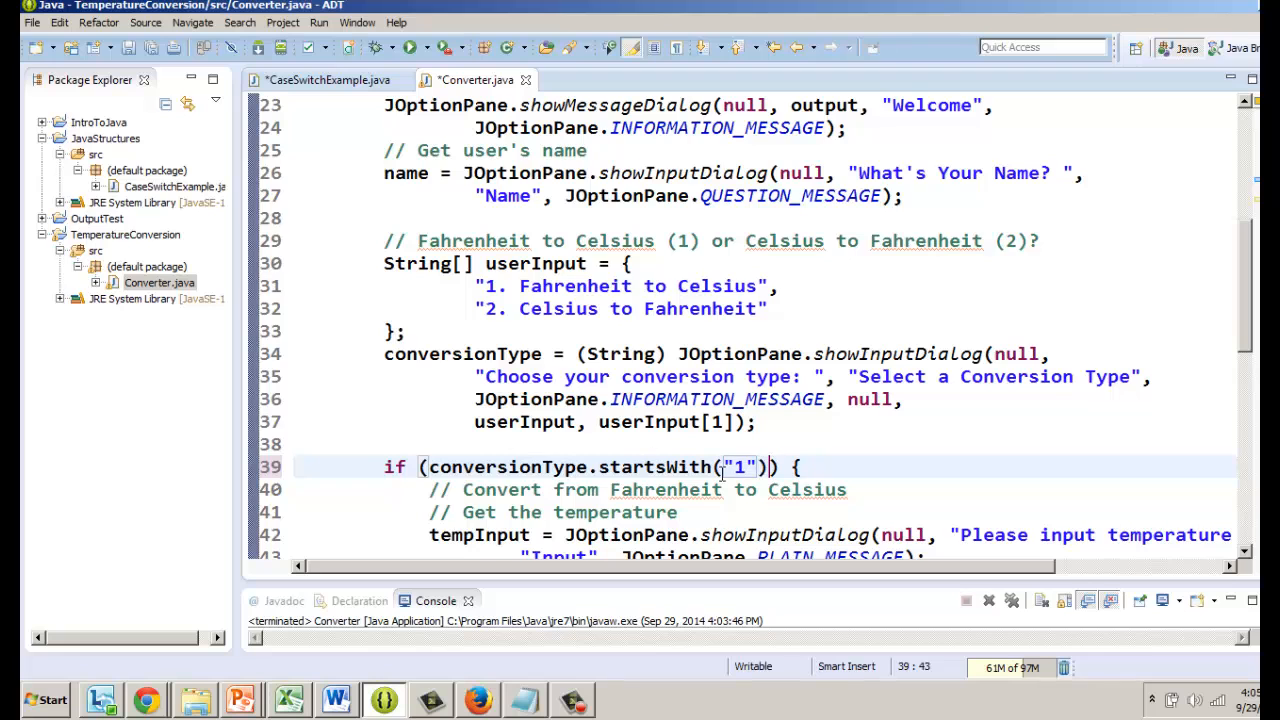
scroll("down", 3)
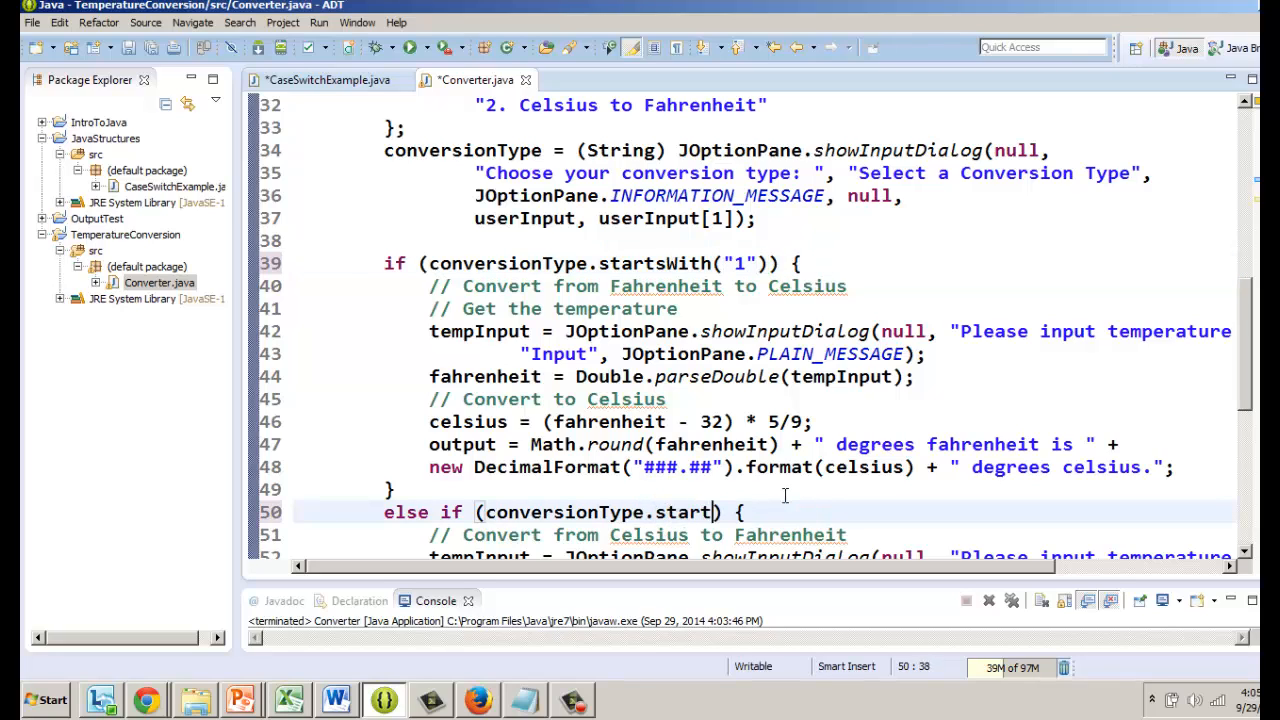
type("sWith(2")
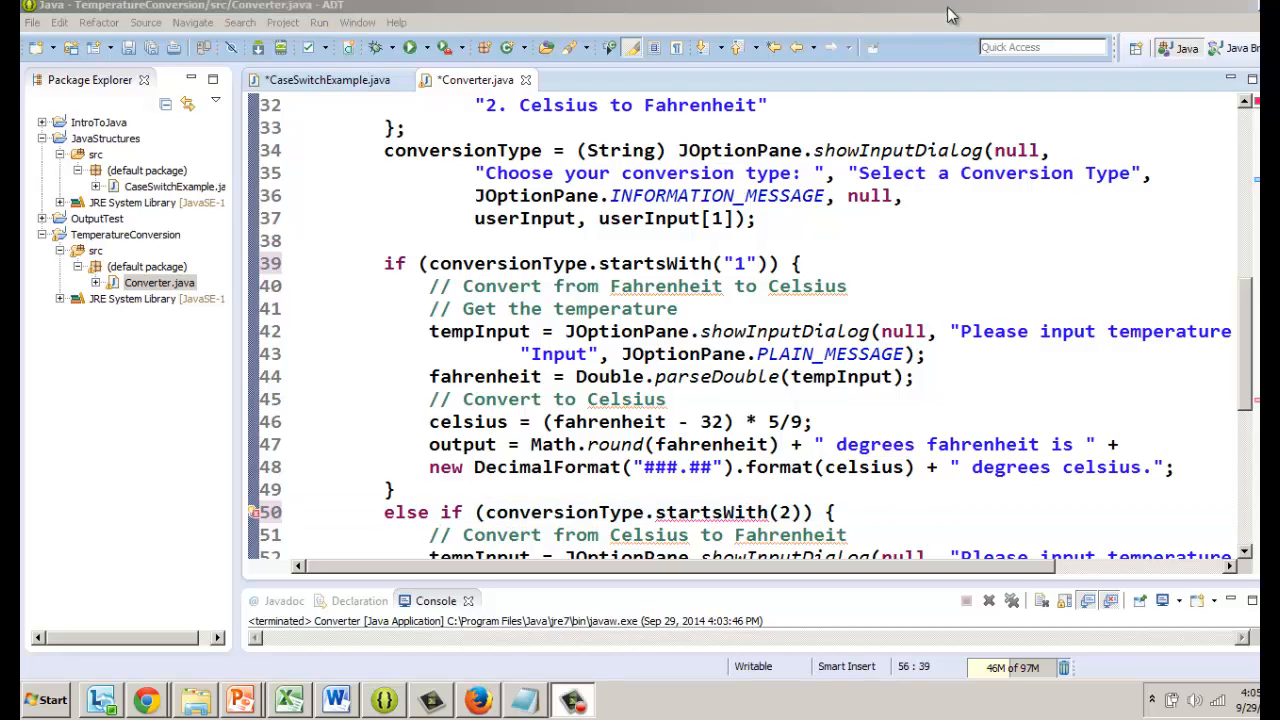
left_click(409, 47)
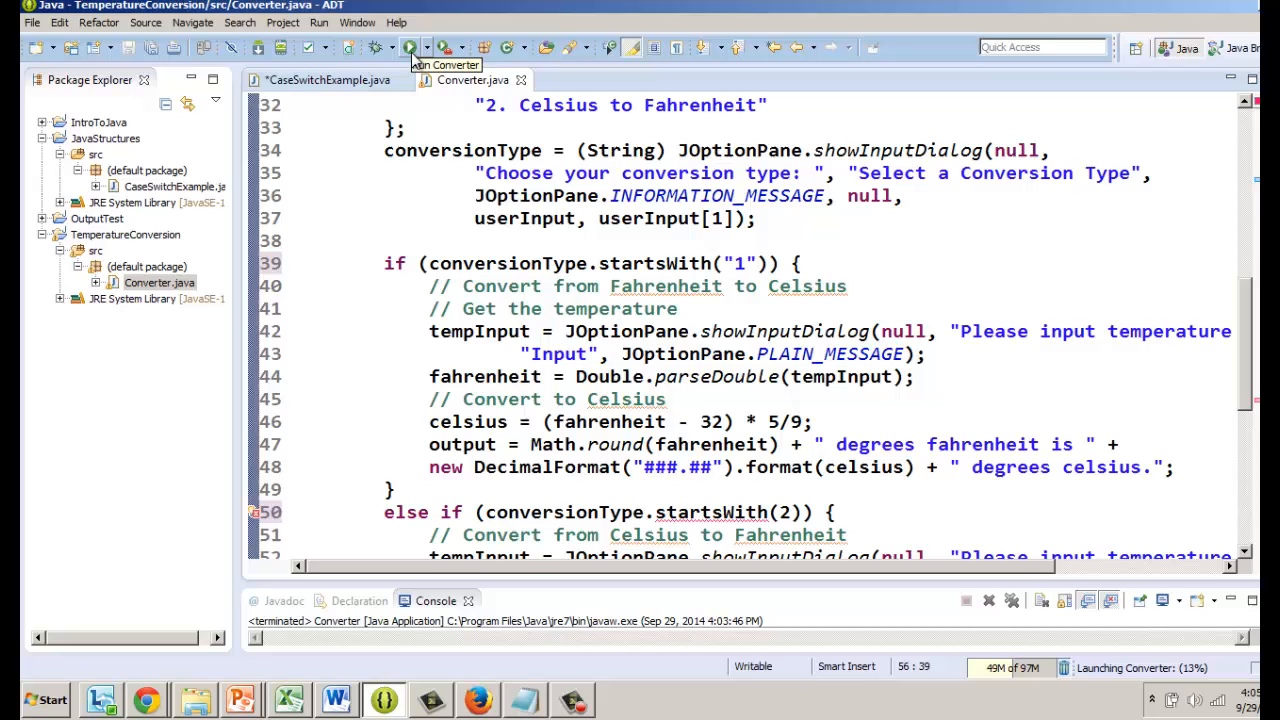
Cancel the errors-in-workspace launch and quote the startsWith arguments as "1" and "2"
left_click(409, 47)
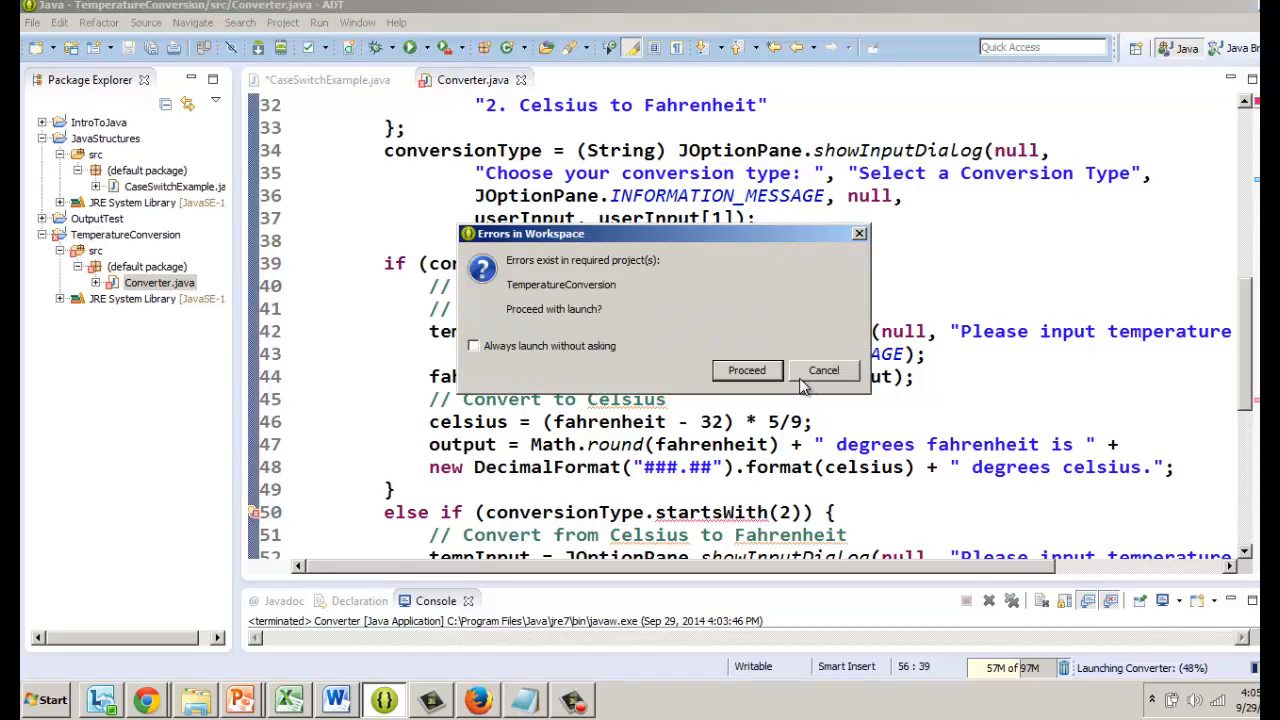
mouse_move(824, 370)
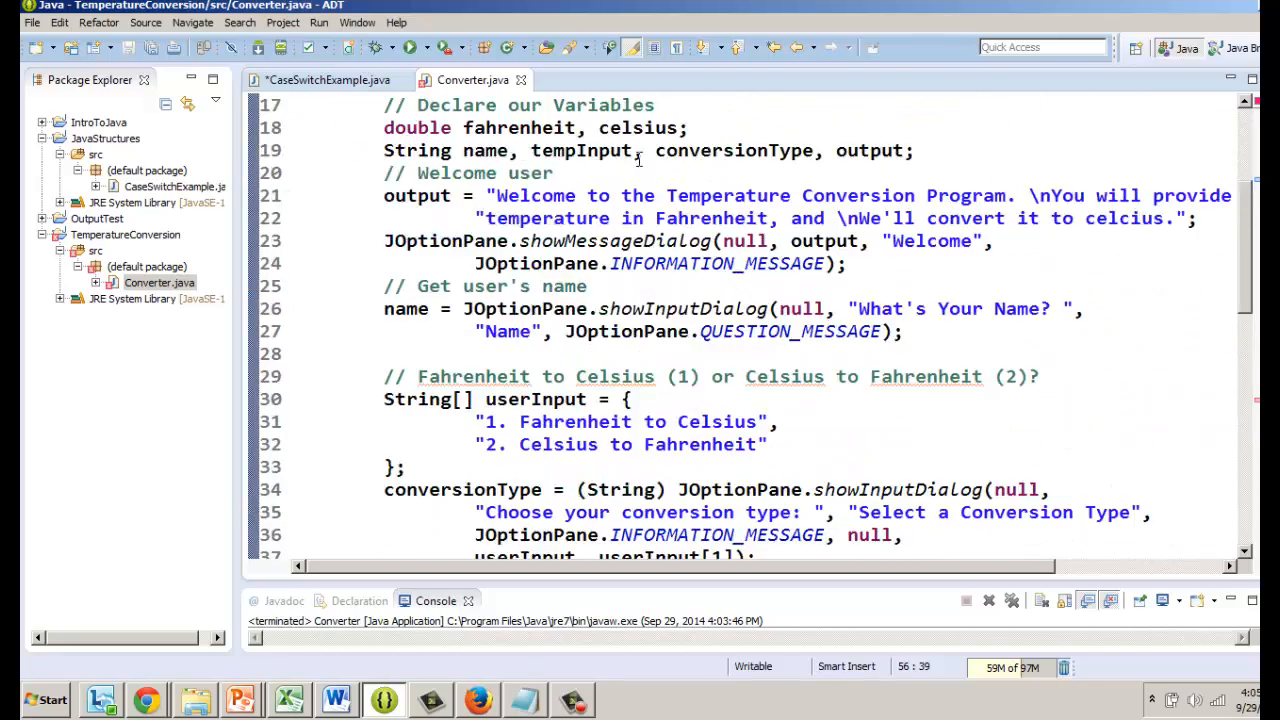
scroll("down", 3)
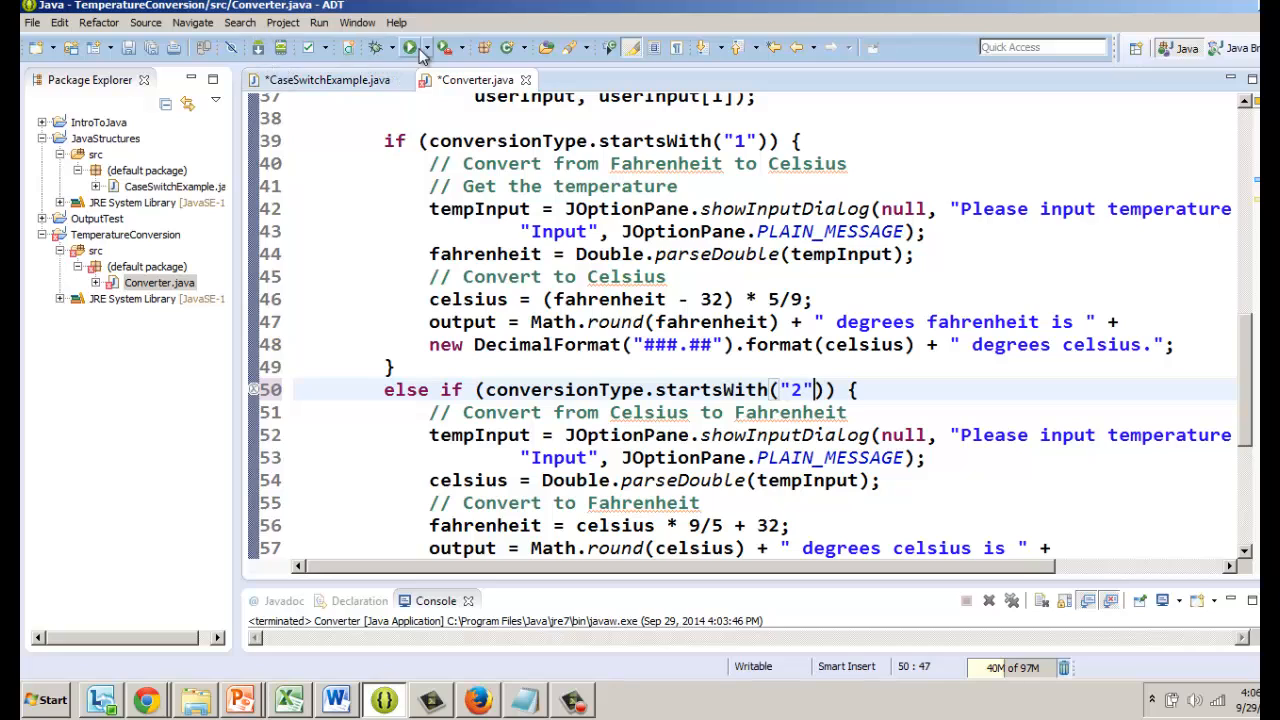
Run Converter, choose Fahrenheit to Celsius, and convert 212°F to 100°C
left_click(409, 47)
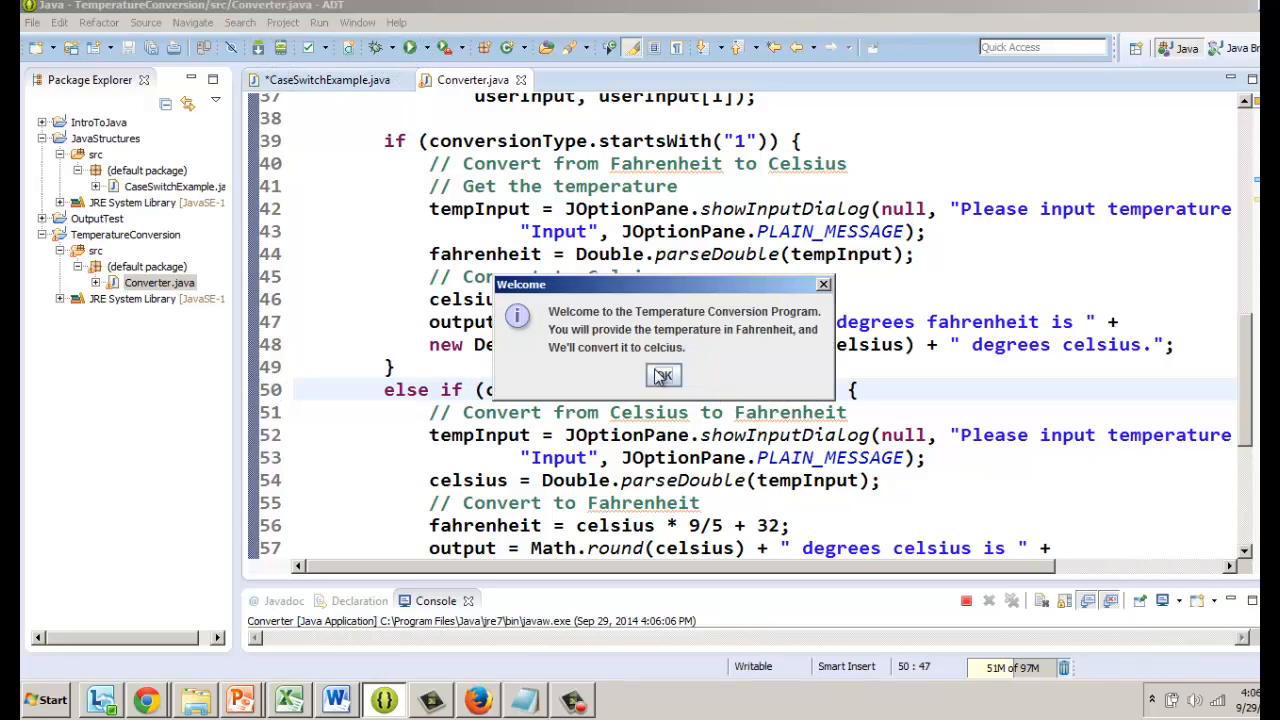
left_click(663, 375)
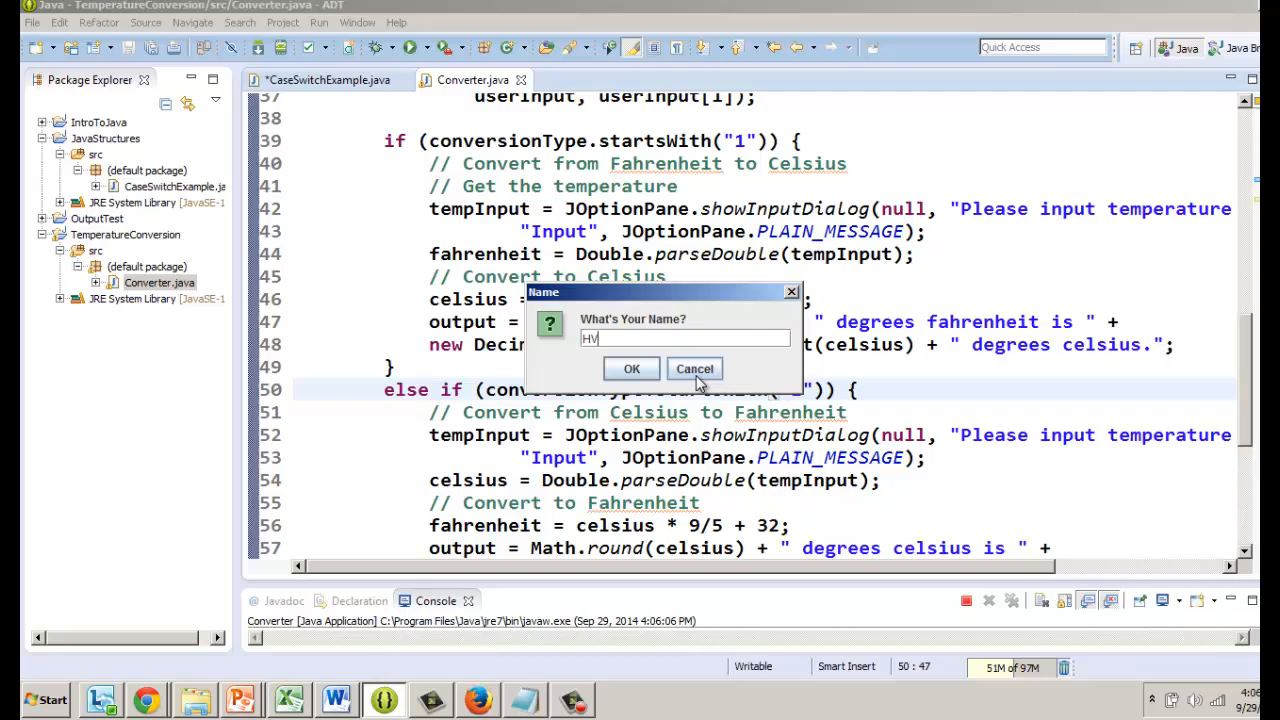
left_click(631, 369)
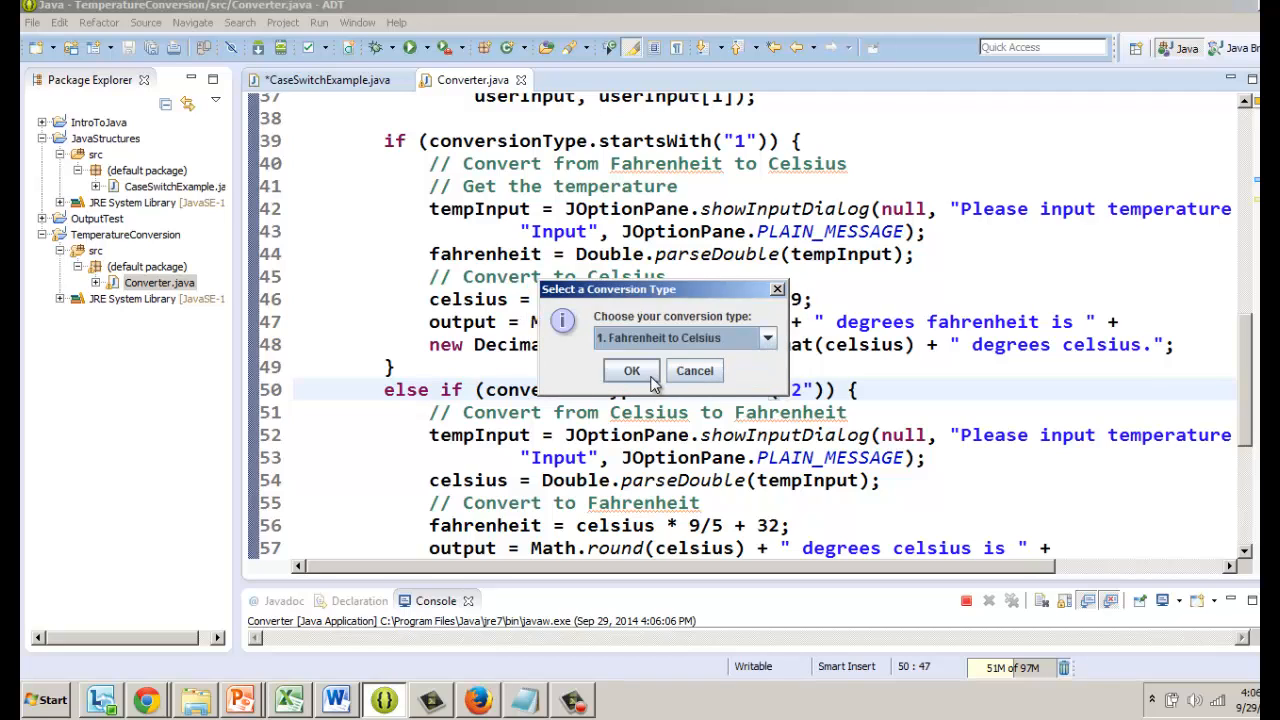
left_click(631, 370)
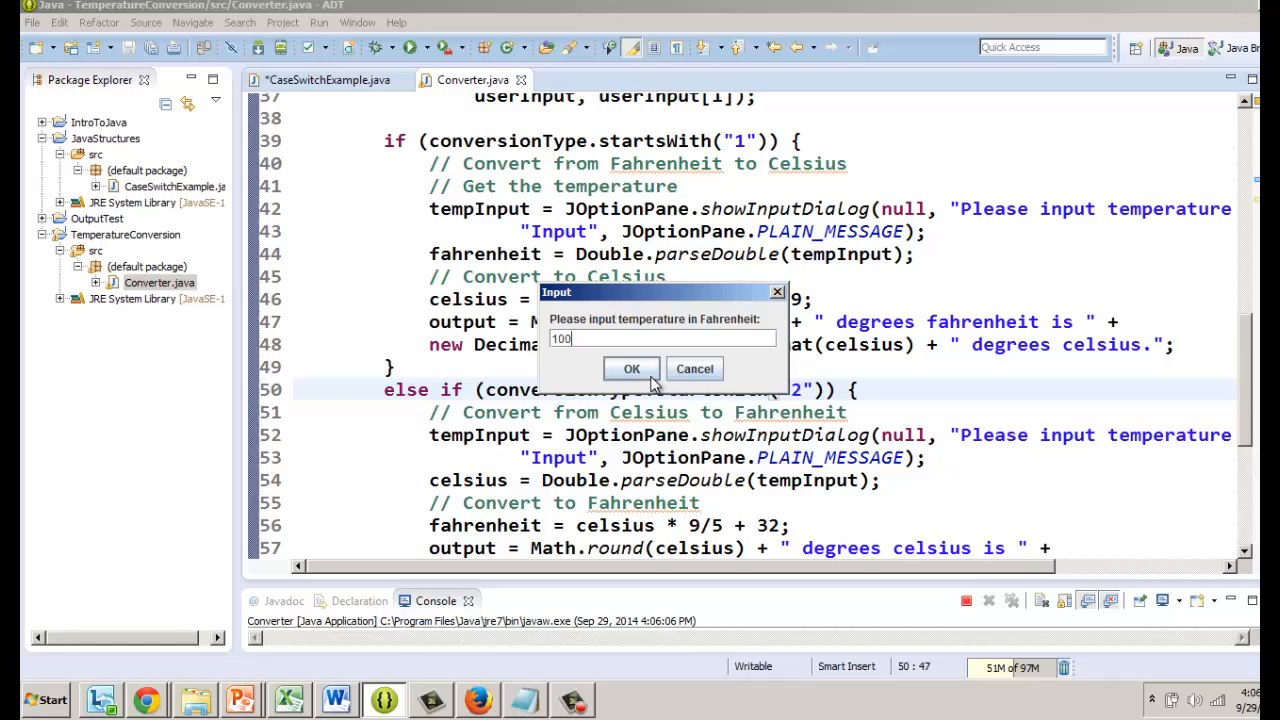
type("21")
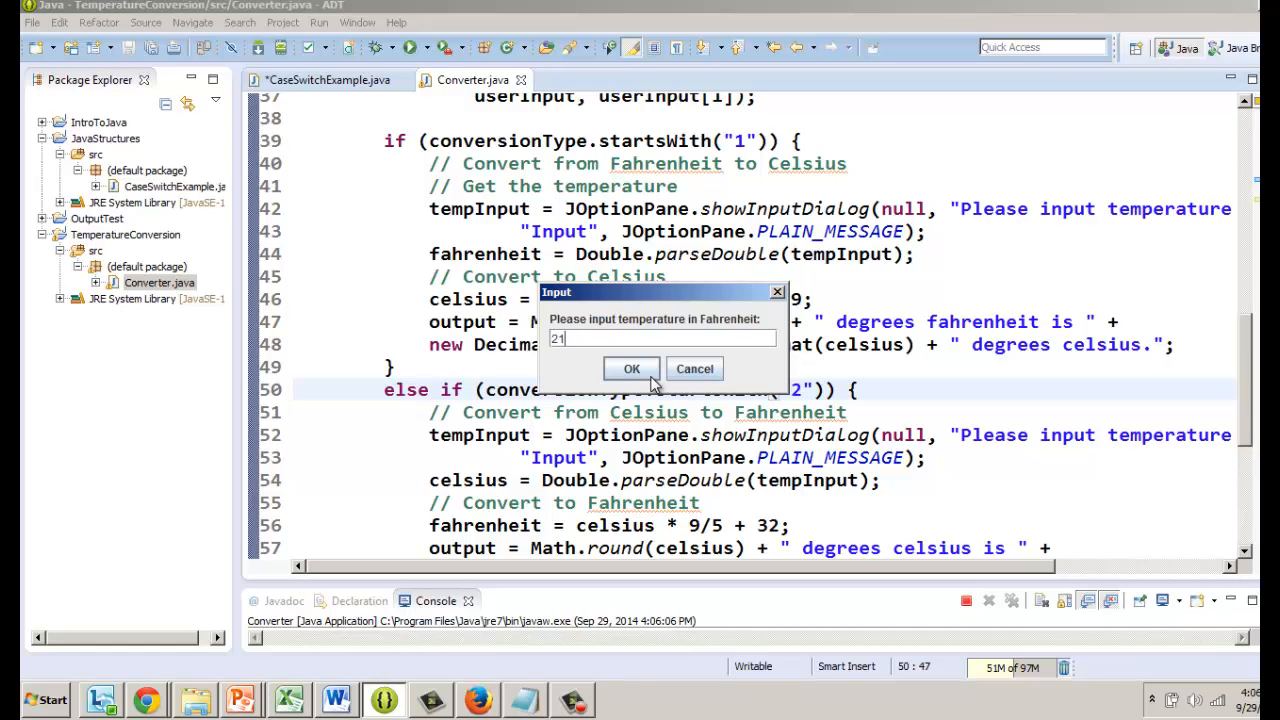
left_click(631, 368)
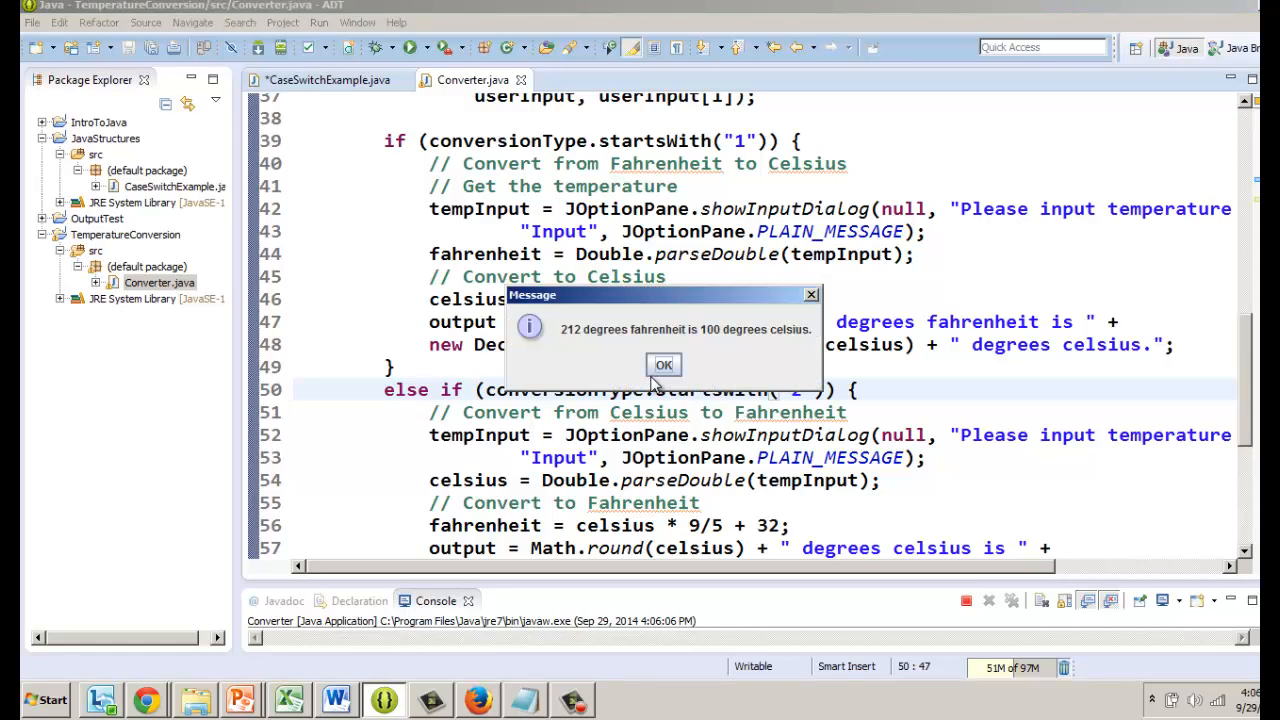
left_click(663, 364)
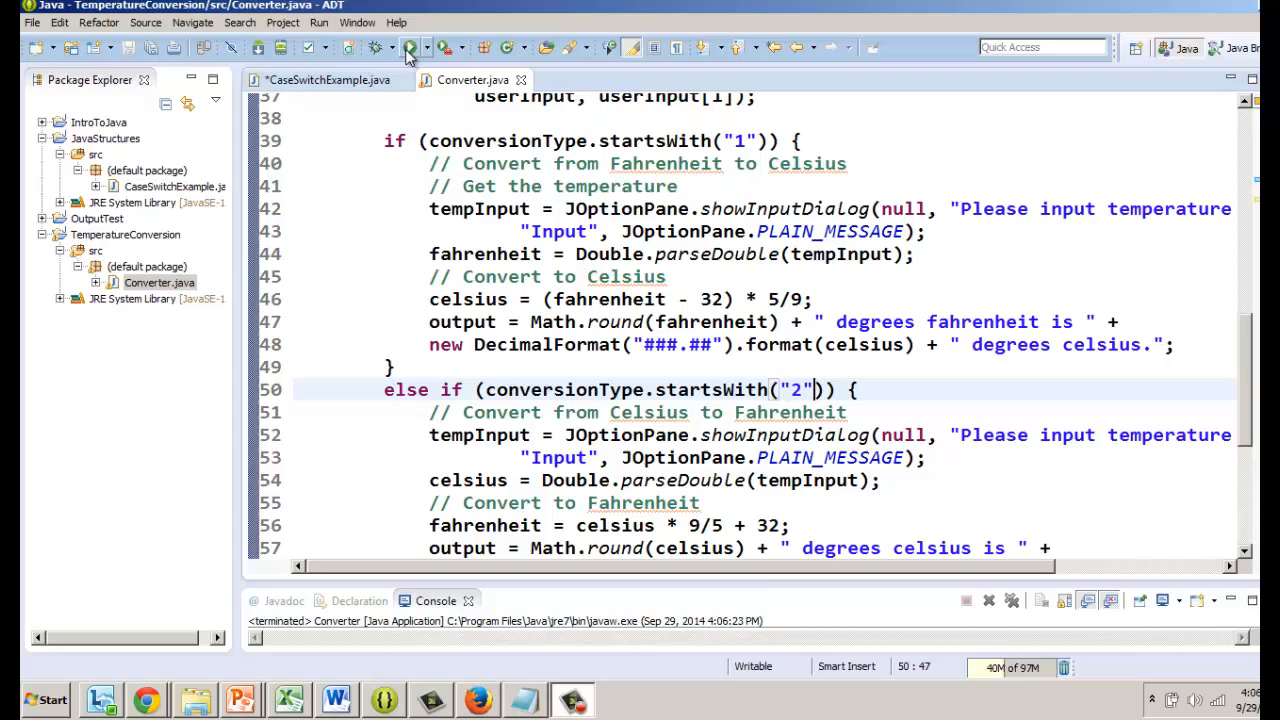
Start a converter run, dismiss the welcome and pick Celsius to Fahrenheit
left_click(409, 47)
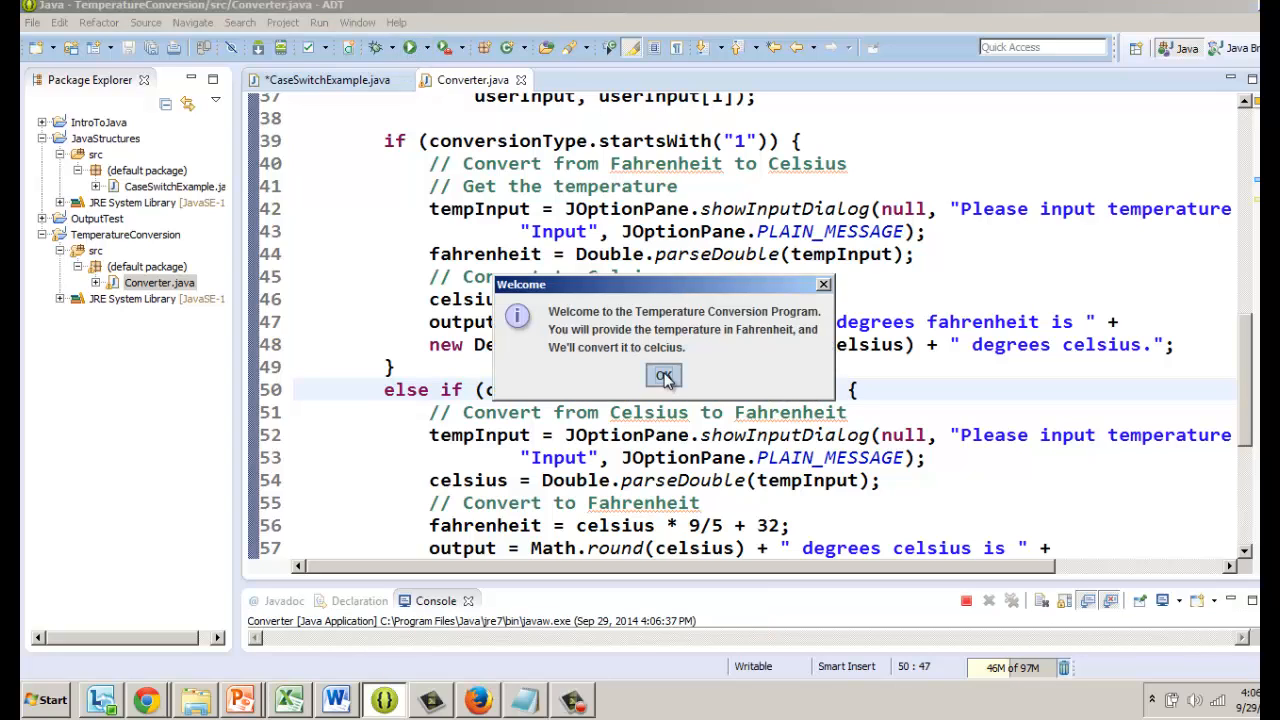
left_click(663, 375)
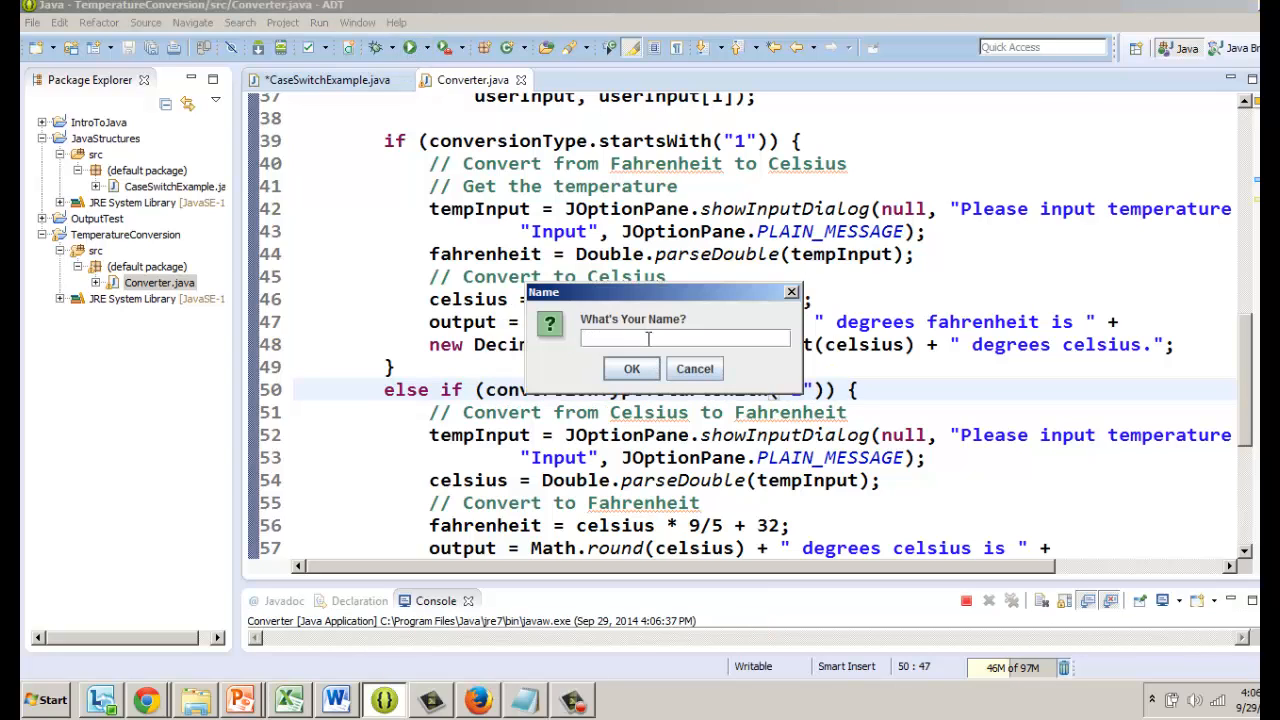
left_click(631, 368)
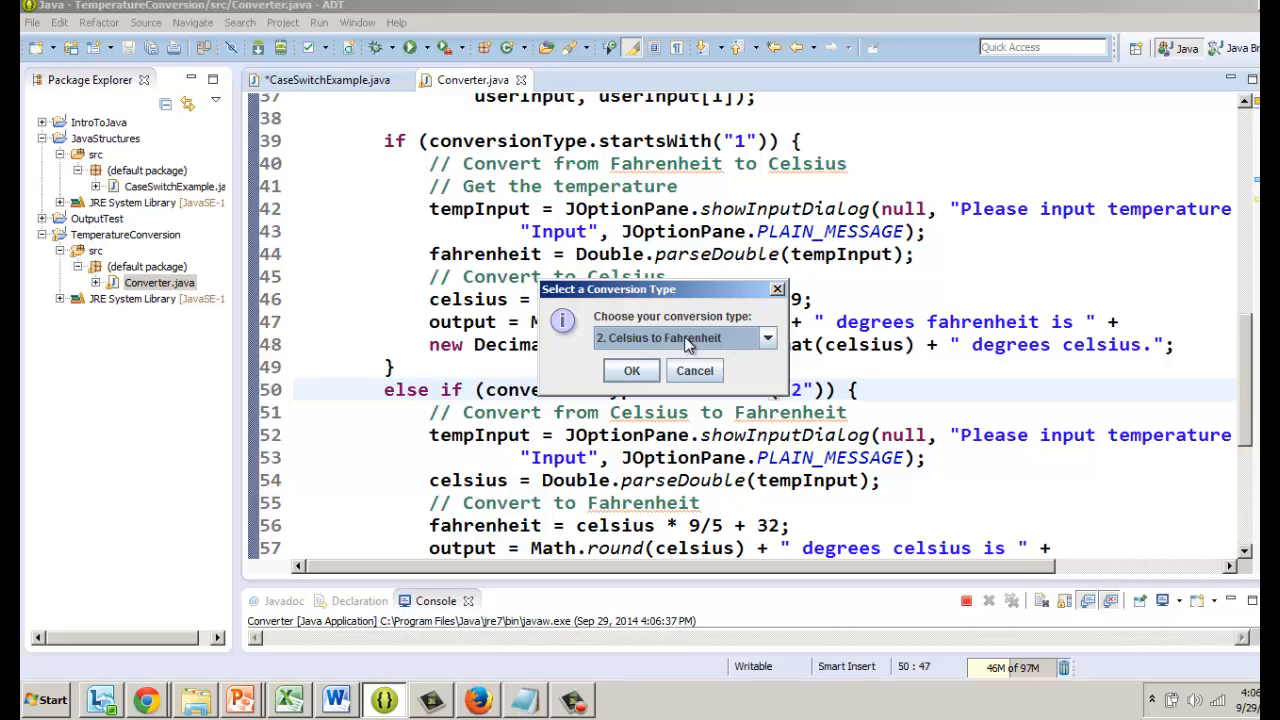
left_click(631, 369)
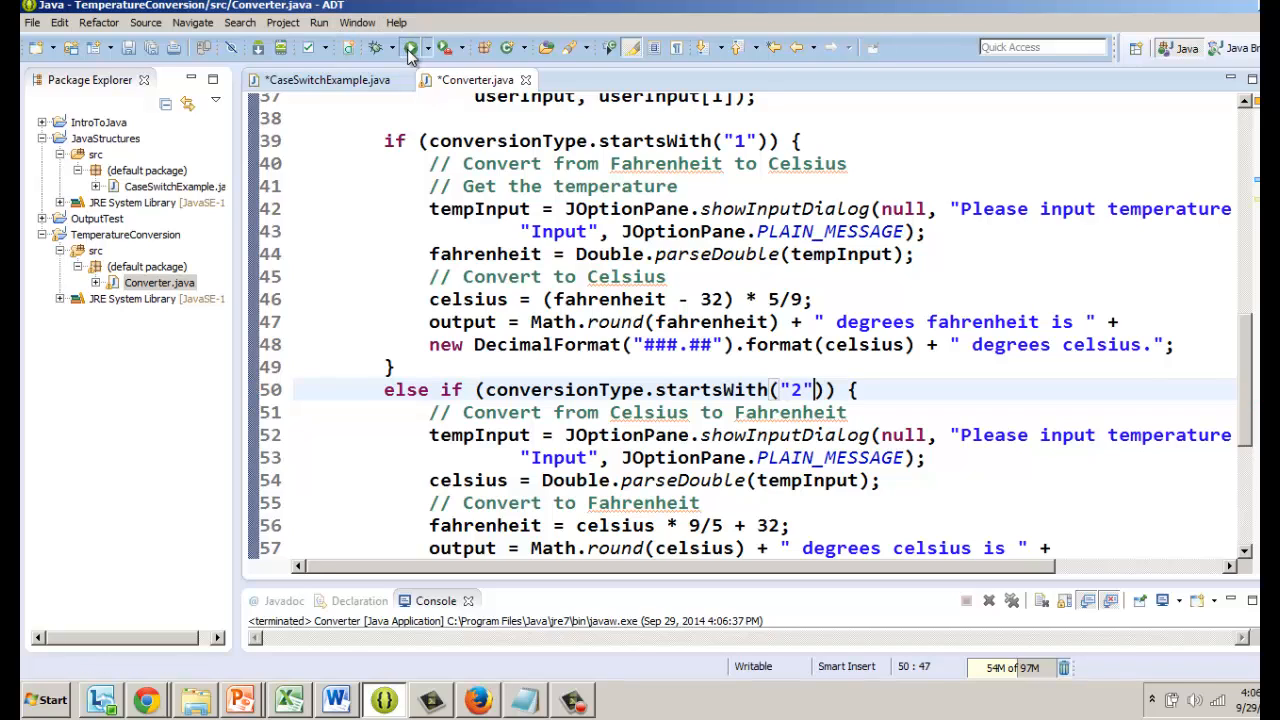
Rerun with Celsius to Fahrenheit, convert 100 °C to 212 °F, and dismiss the result
left_click(409, 47)
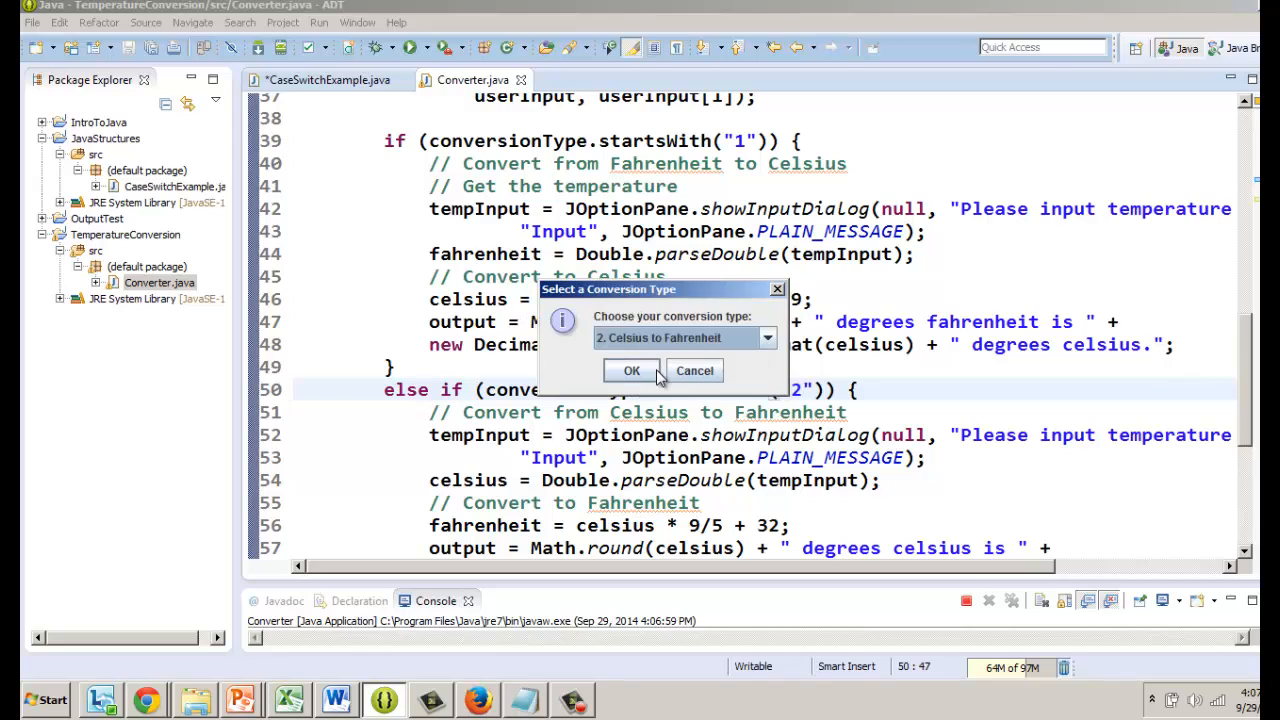
left_click(631, 370)
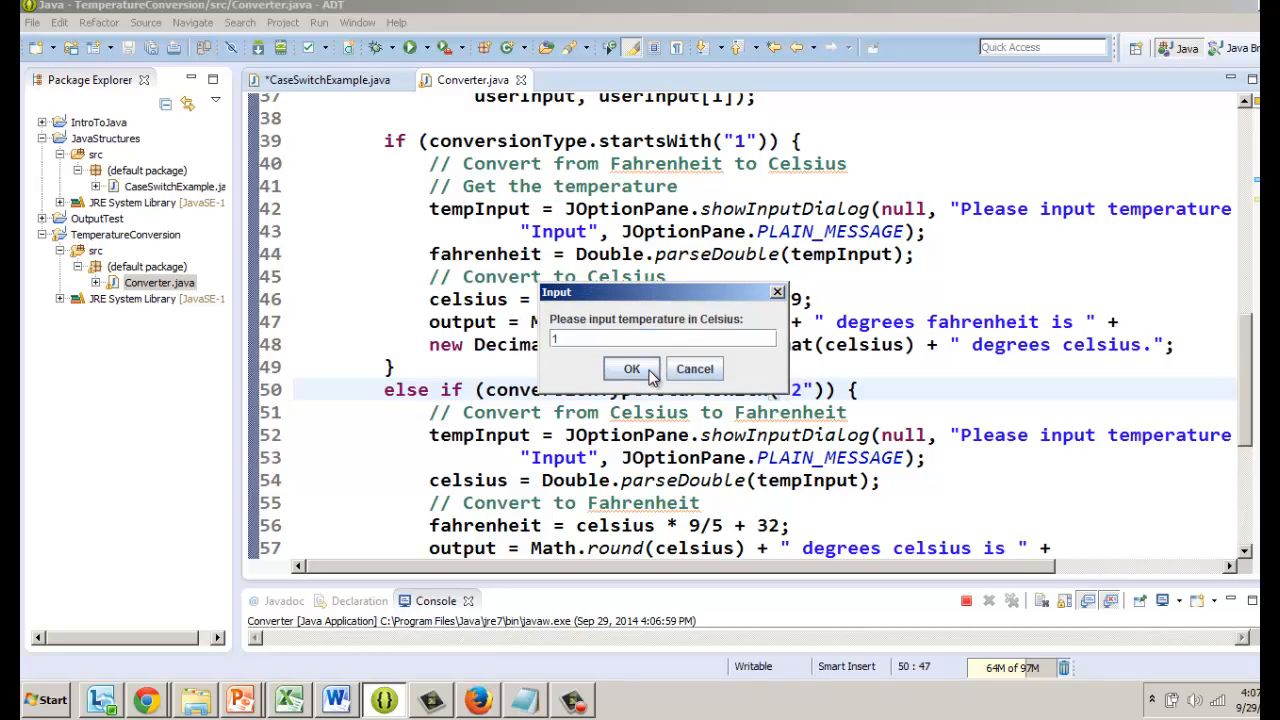
left_click(631, 369)
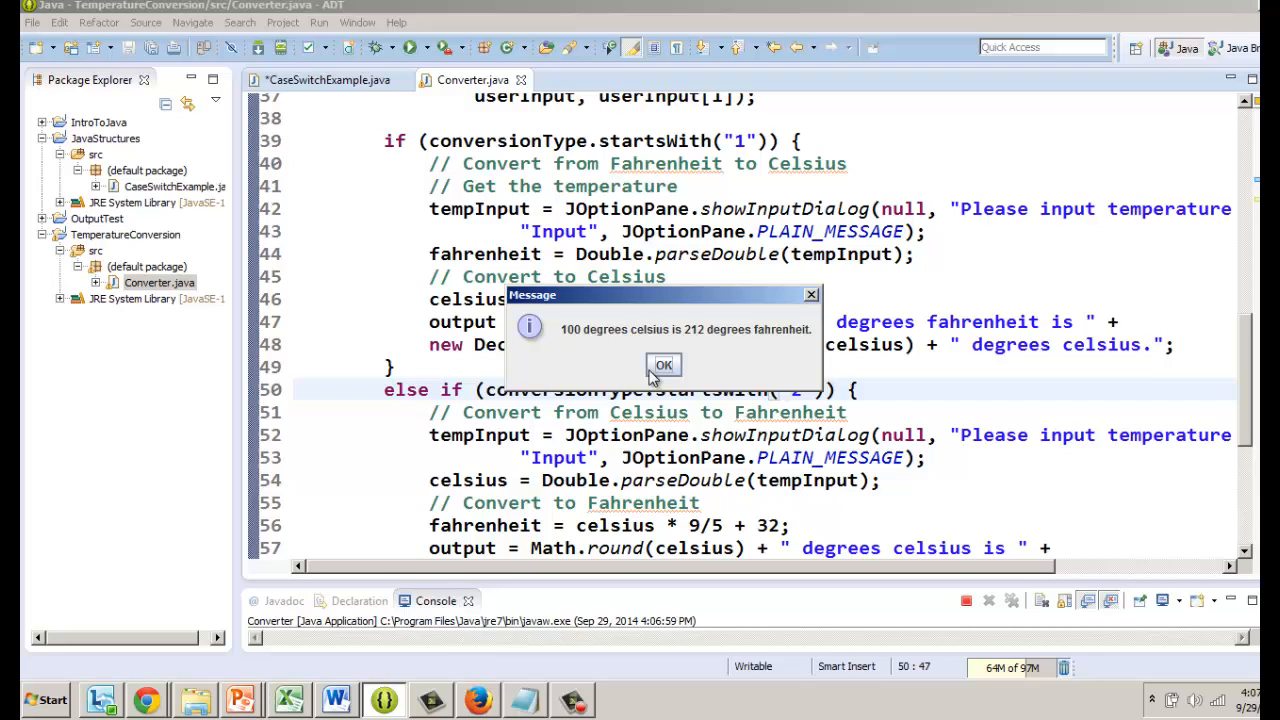
left_click(663, 364)
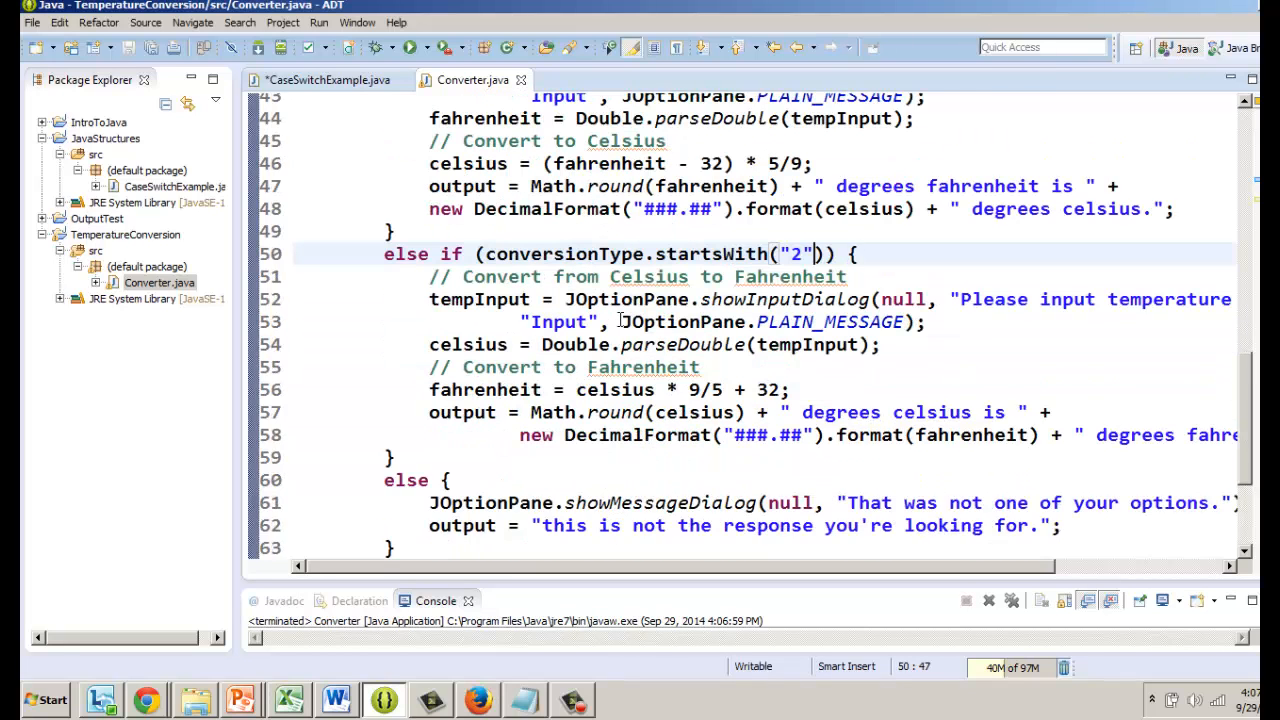
Scroll Converter.java toward the showInputDialog call at line 37
scroll("down", 3)
type("userInput, userInput[0]);")
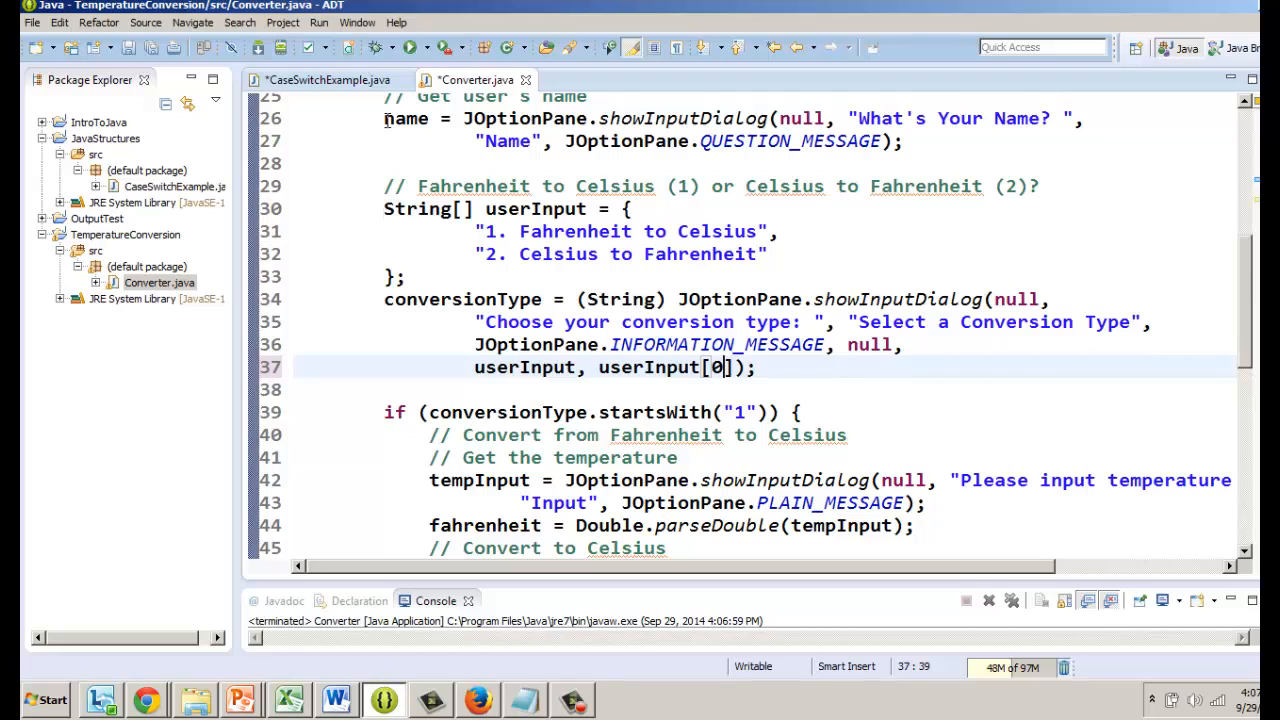
mouse_move(321, 195)
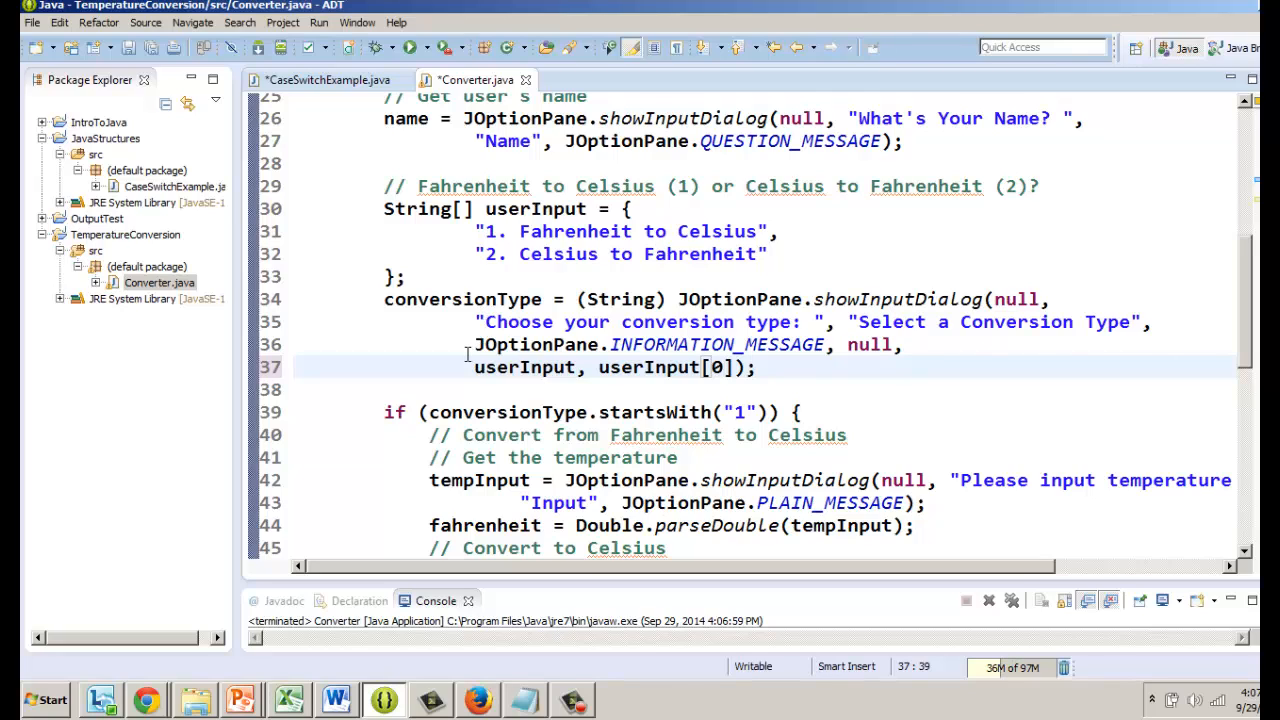
mouse_move(464, 354)
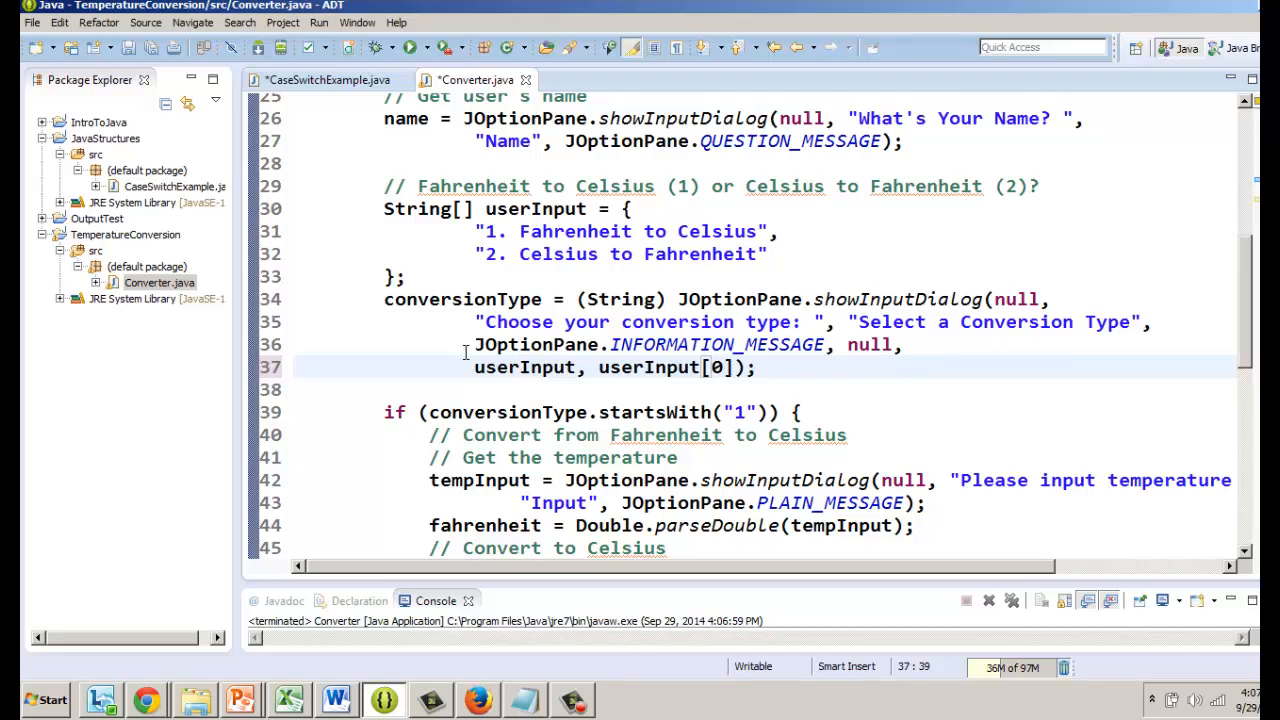
mouse_move(389, 231)
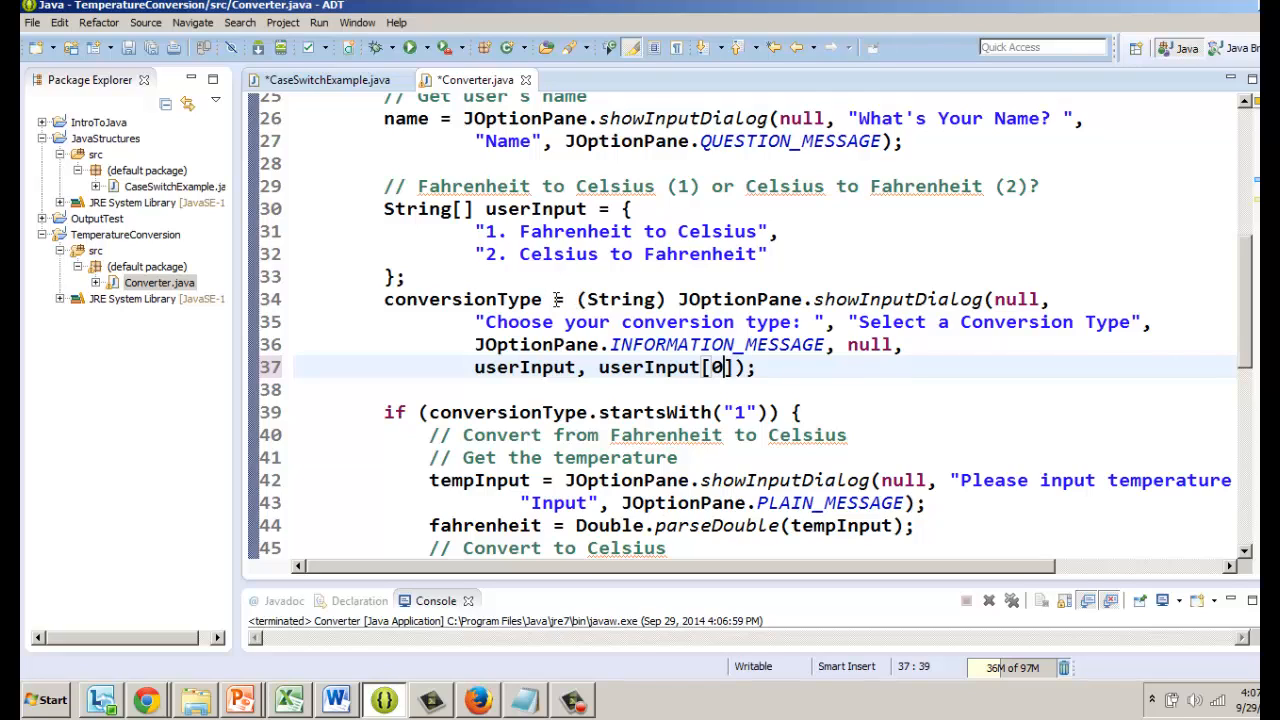
mouse_move(411, 446)
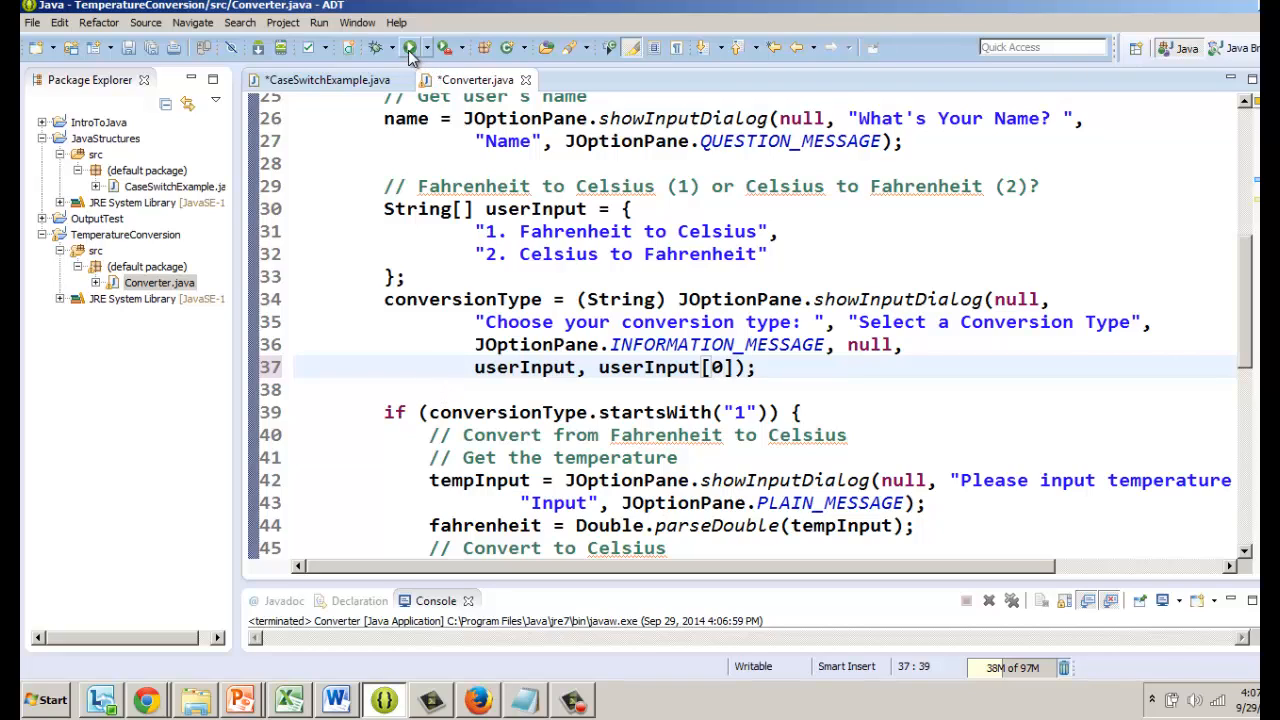
Run with the Fahrenheit to Celsius default, then select the NumberFormatException message
left_click(409, 47)
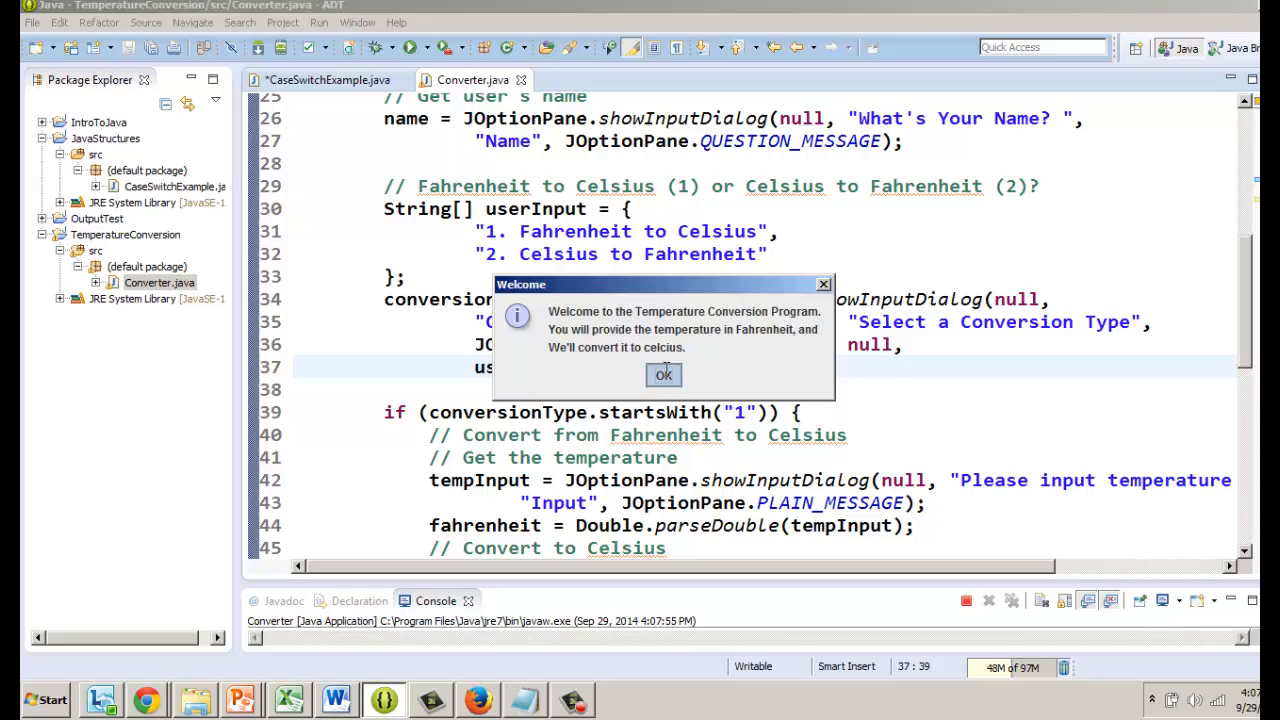
left_click(663, 375)
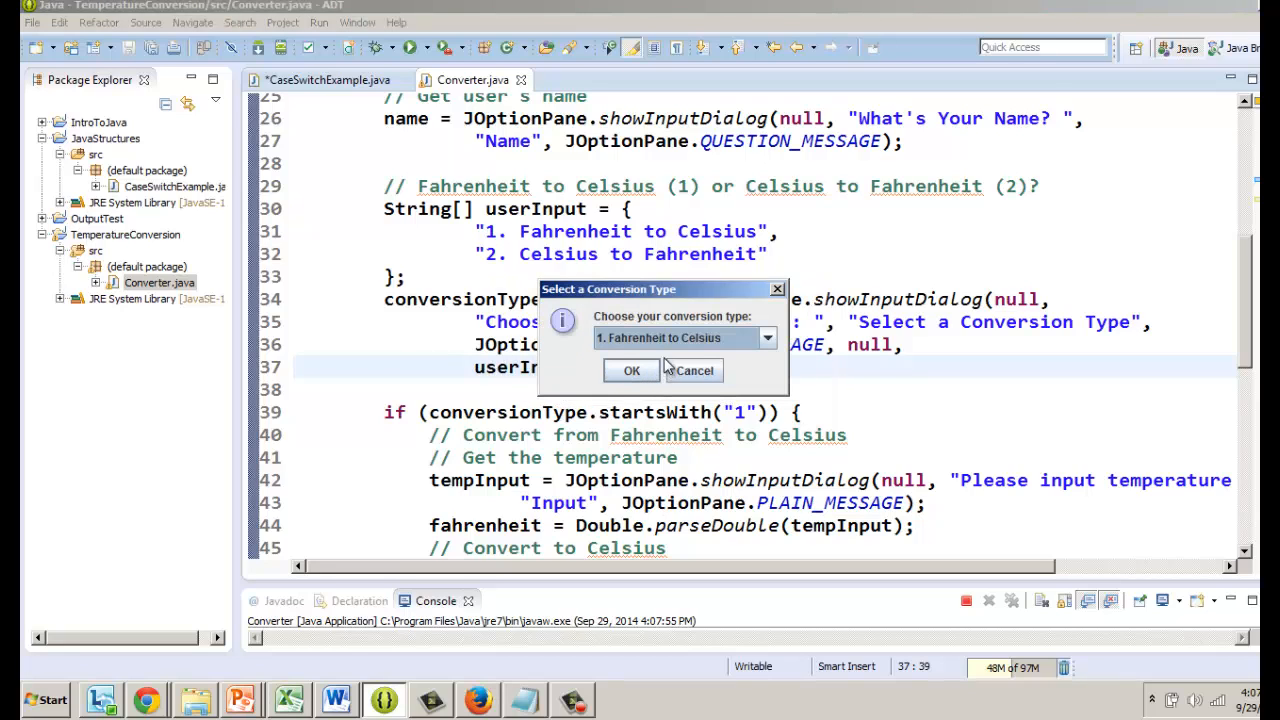
left_click(631, 370)
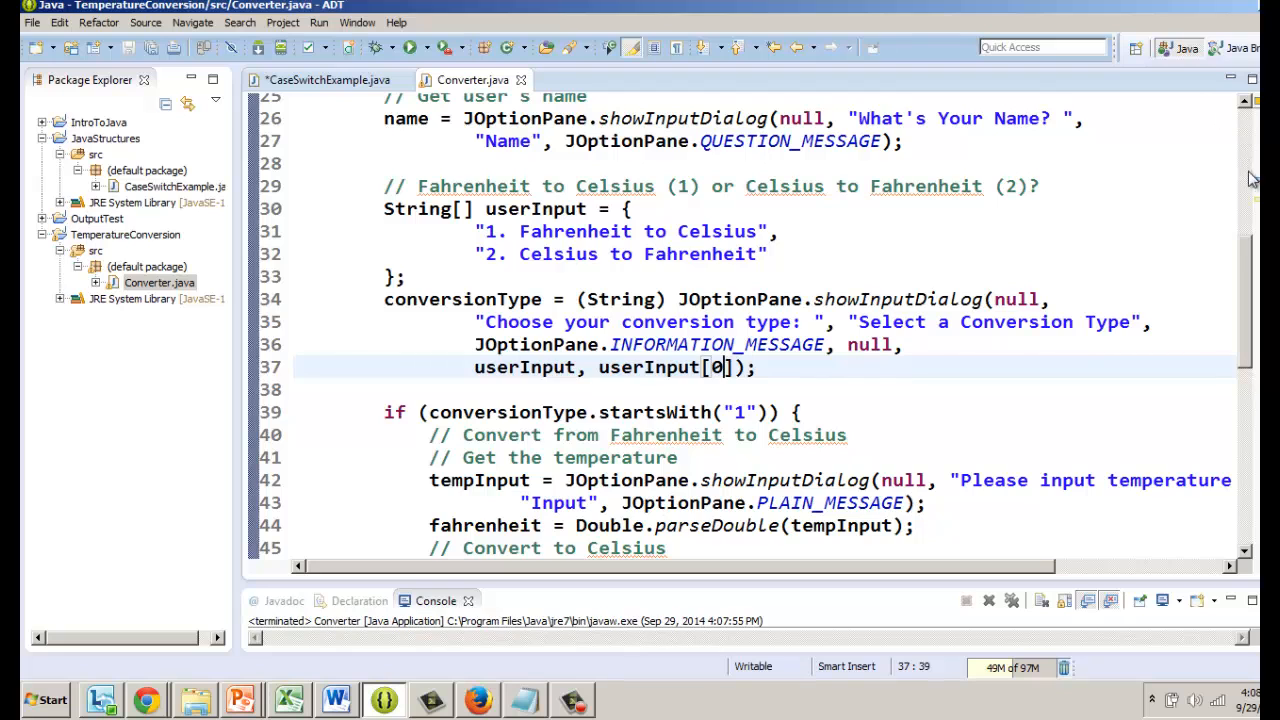
mouse_move(907, 590)
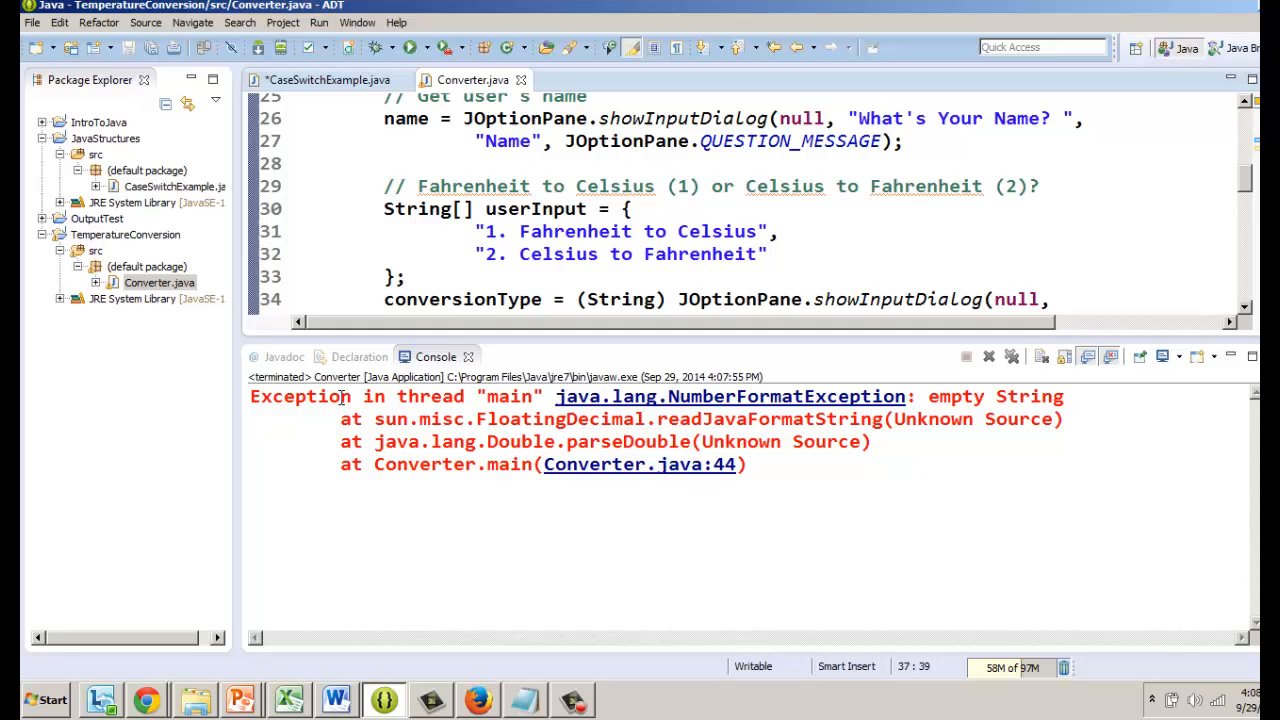
left_click_drag(250, 396, 540, 419)
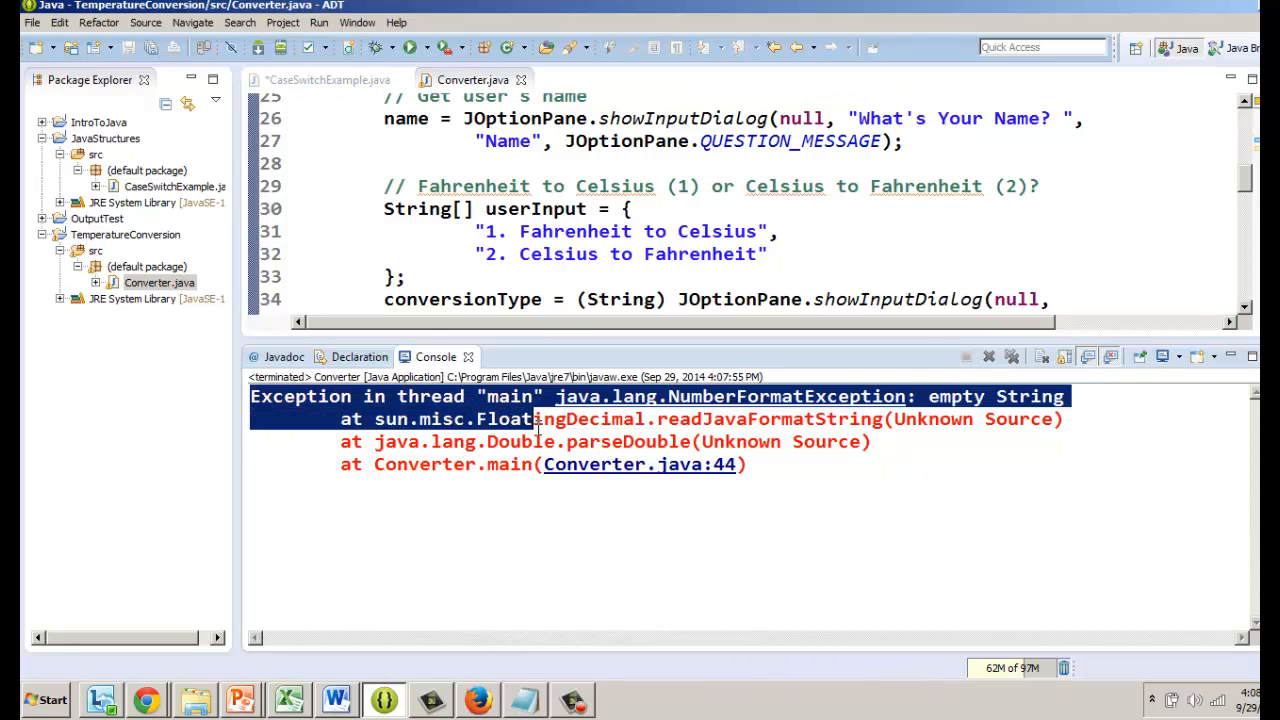